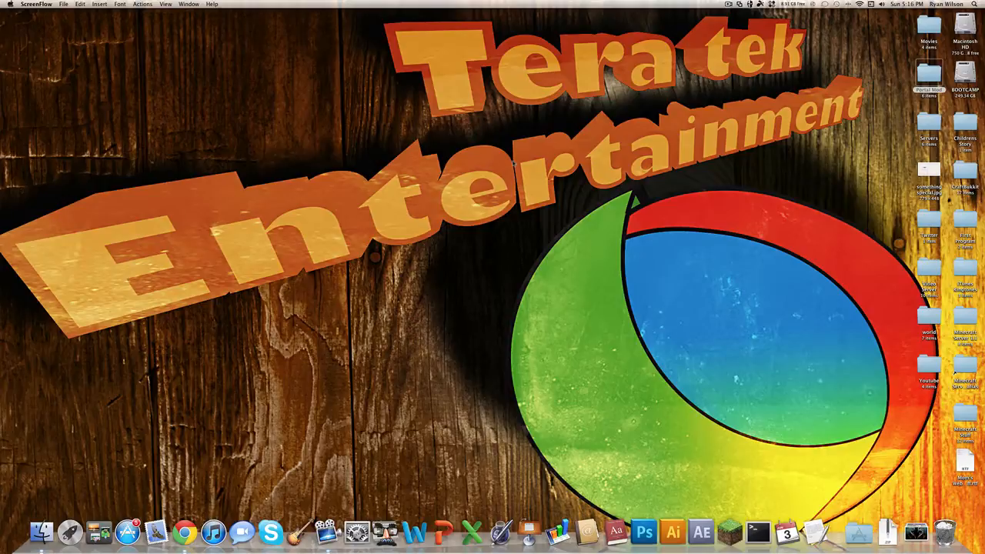
{"action": "mouse_move", "coordinate": [151, 501]}
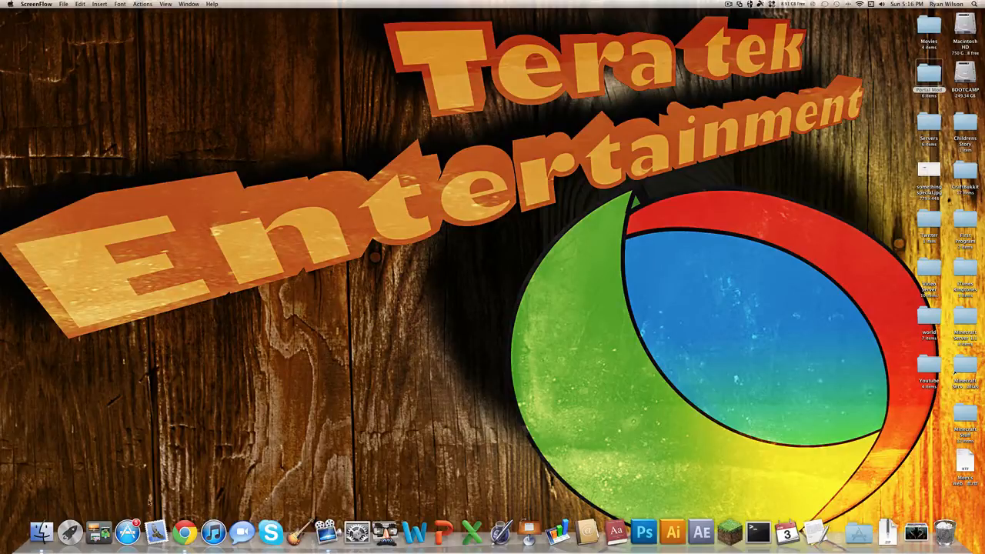
- Bring the Chrome browser window to the front from the Dock
{"action": "left_click", "coordinate": [184, 531]}
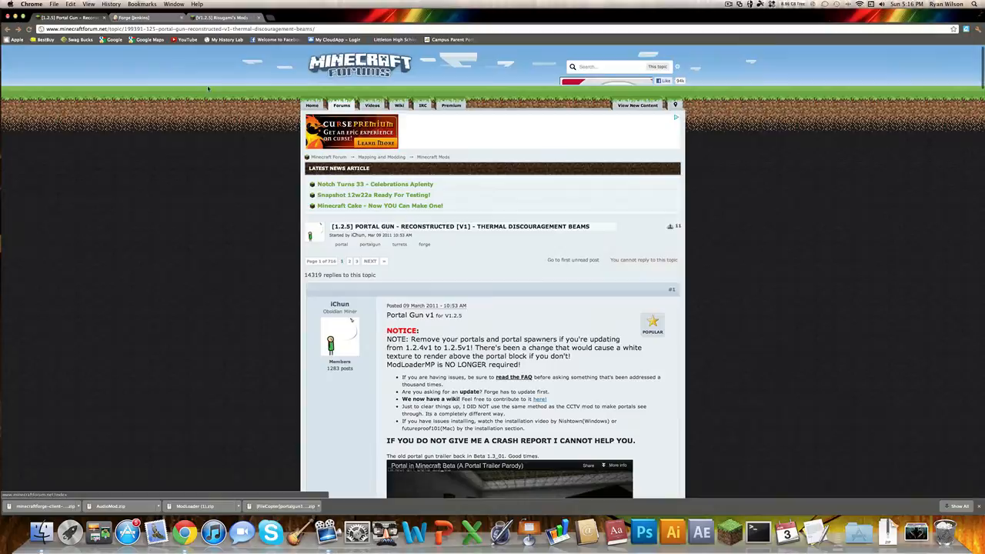
{"action": "mouse_move", "coordinate": [531, 277]}
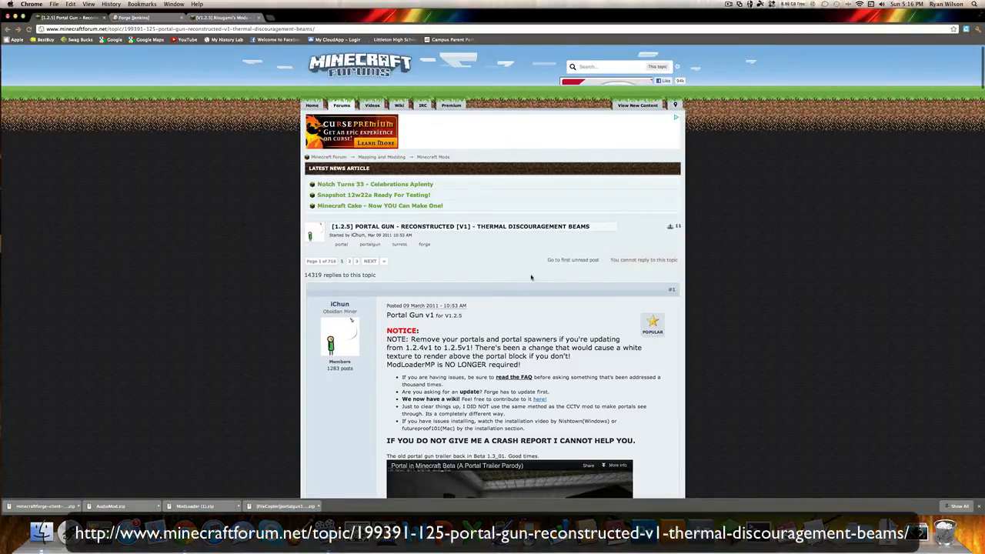
{"action": "mouse_move", "coordinate": [744, 346]}
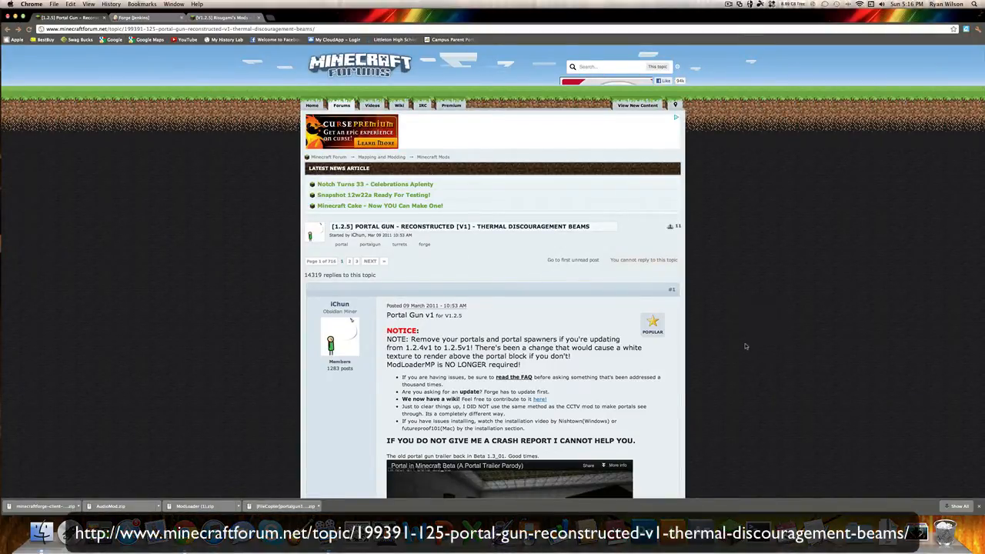
- Scroll the Portal Gun thread down to its Download section and primary link
{"action": "scroll", "scroll_direction": "down", "scroll_amount": 3}
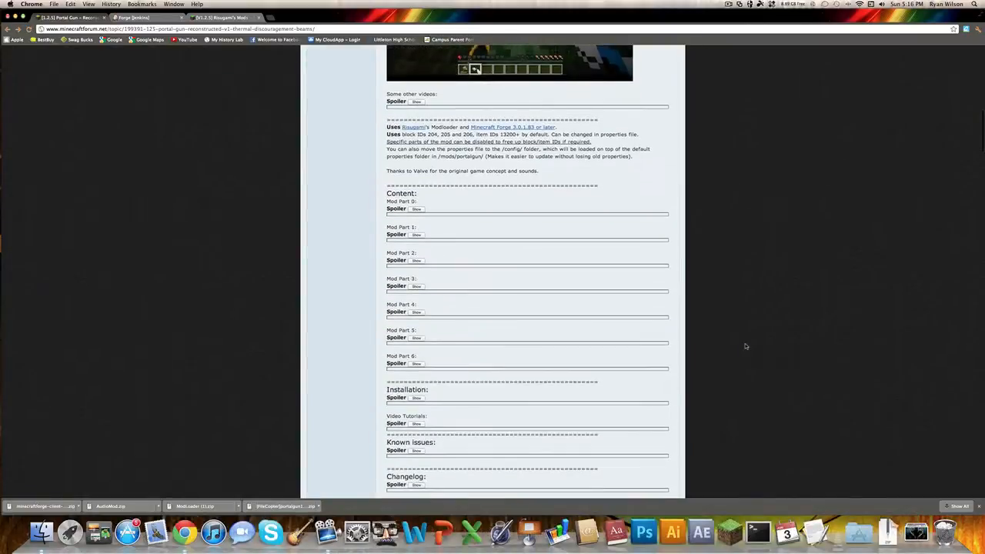
{"action": "scroll", "scroll_direction": "down", "scroll_amount": 3}
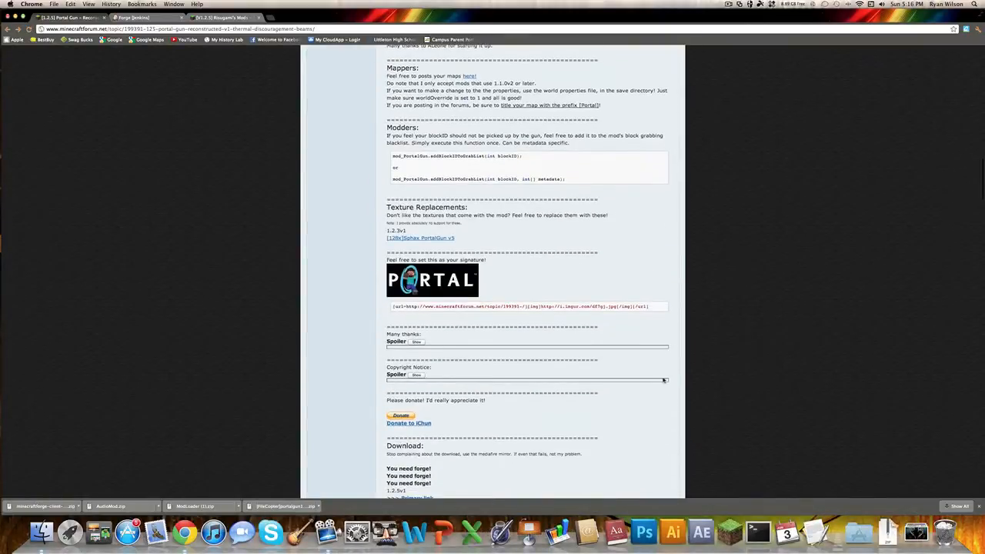
{"action": "scroll", "scroll_direction": "down", "scroll_amount": 3}
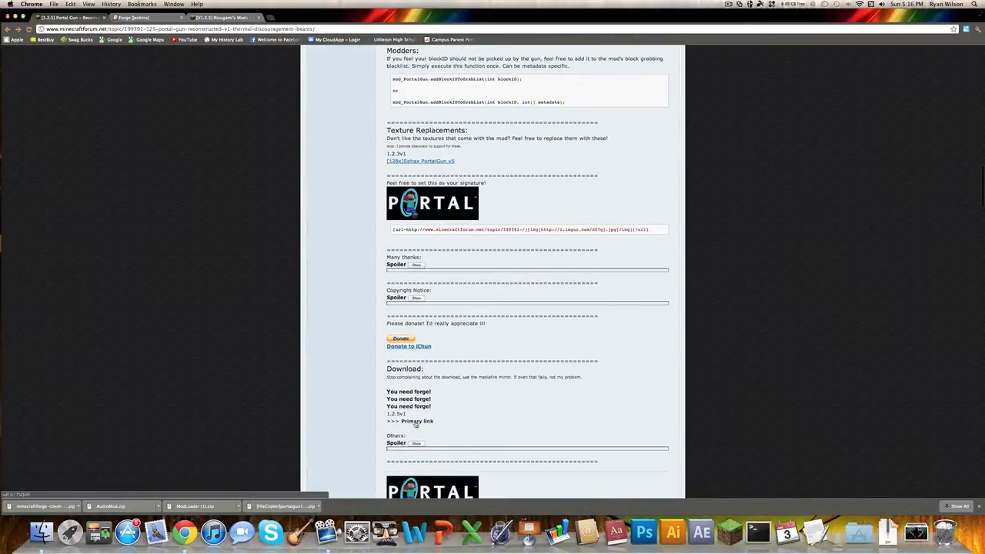
{"action": "mouse_move", "coordinate": [150, 187]}
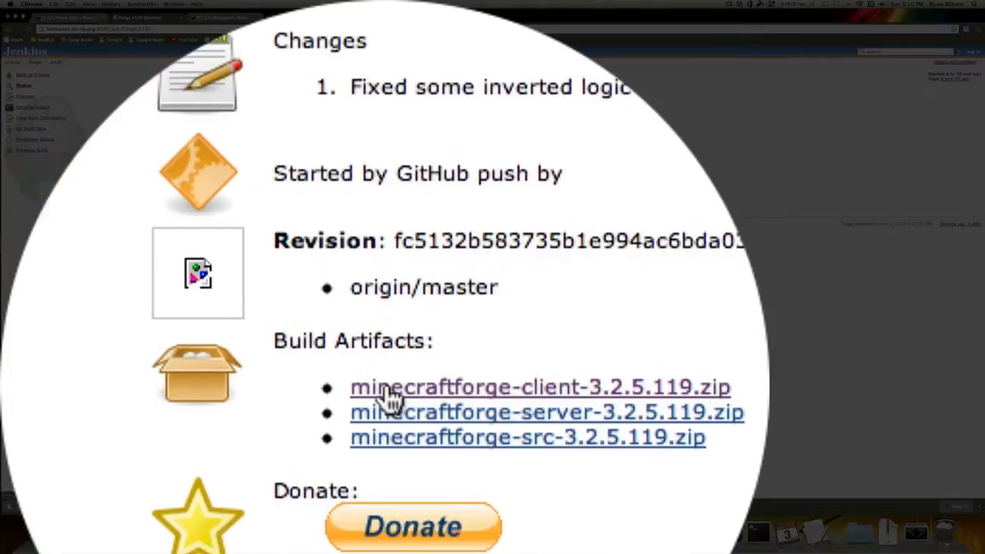
- Scroll the Jenkins Forge build #119 page to its client, server and source zip artifacts
{"action": "scroll", "scroll_direction": "down", "scroll_amount": 3}
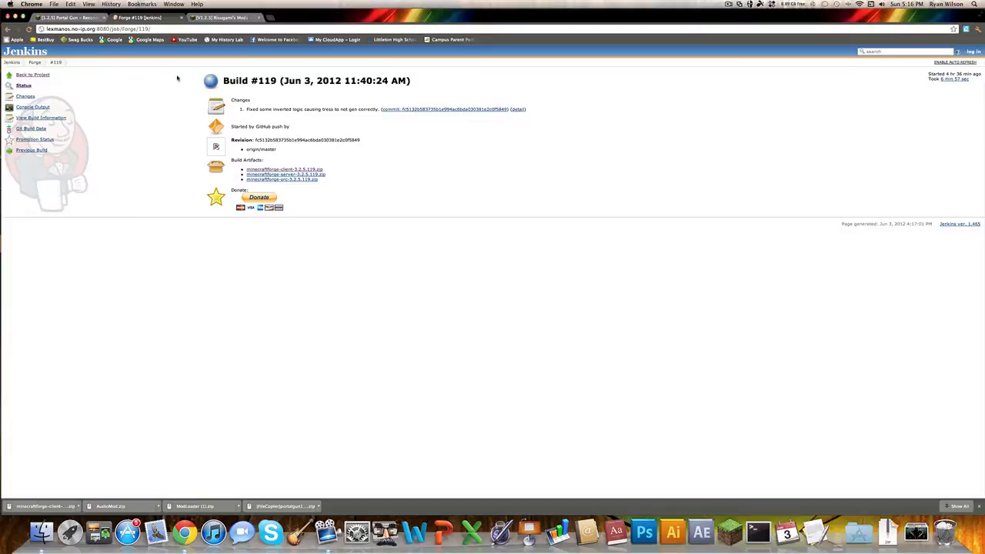
- Show Risugami's mods thread and scroll down to the ModLoader 1.2.5 entry
{"action": "left_click", "coordinate": [218, 17]}
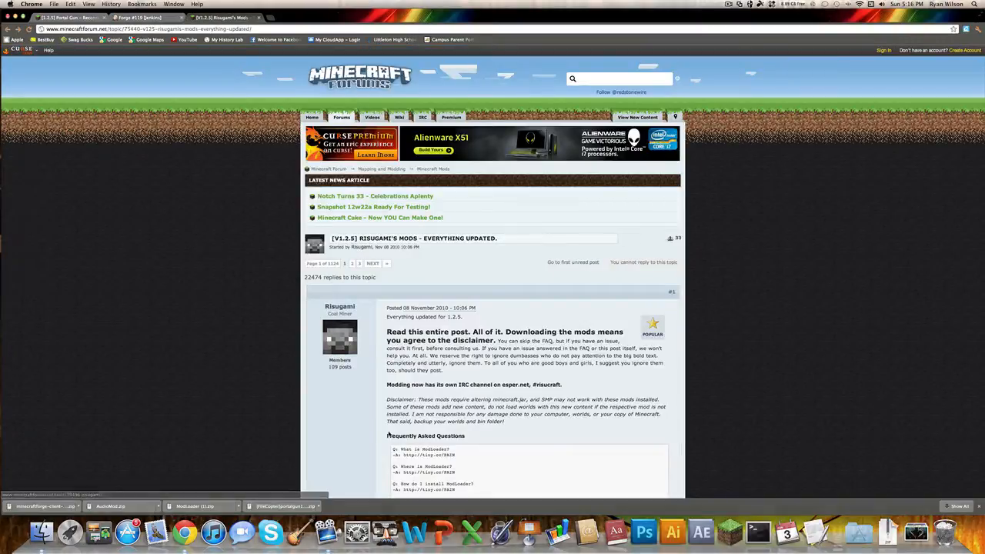
{"action": "scroll", "scroll_direction": "down", "scroll_amount": 3}
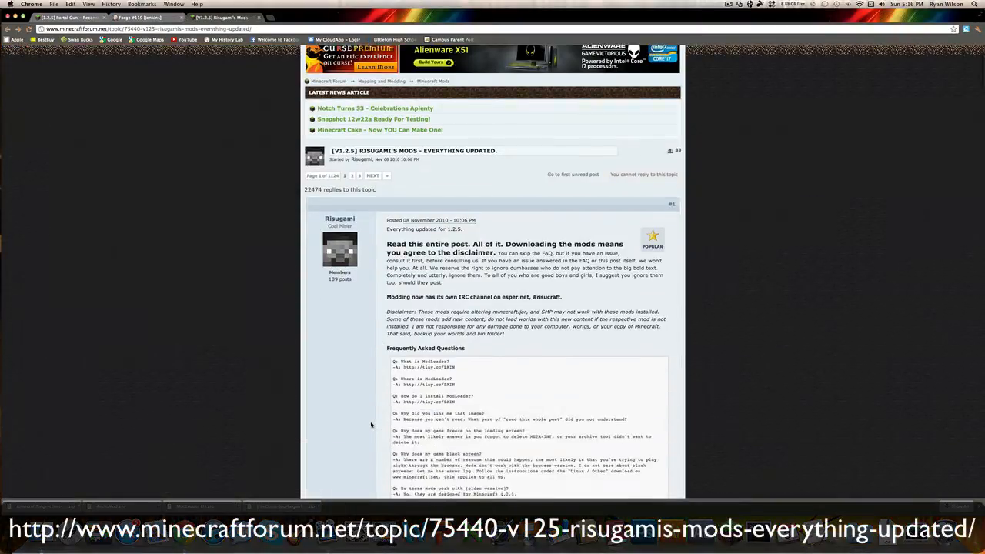
{"action": "scroll", "scroll_direction": "down", "scroll_amount": 3}
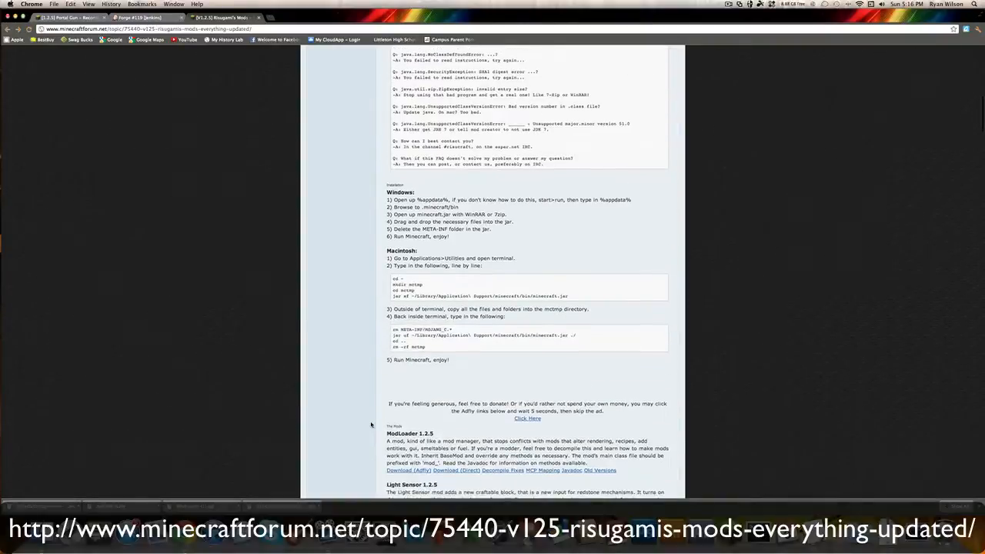
{"action": "scroll", "scroll_direction": "down", "scroll_amount": 3}
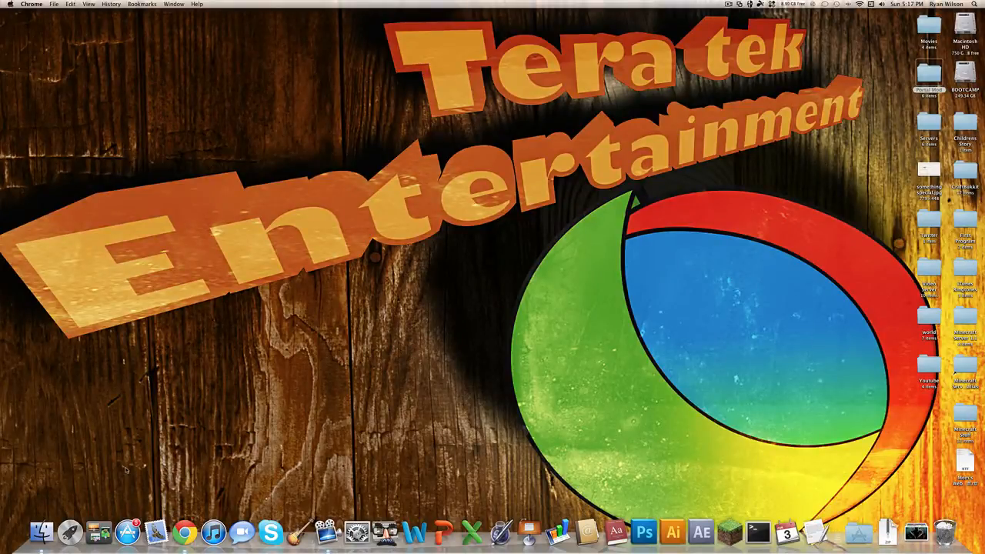
- Navigate a new Finder window from the home folder into Library > Application Support
{"action": "left_click", "coordinate": [42, 530]}
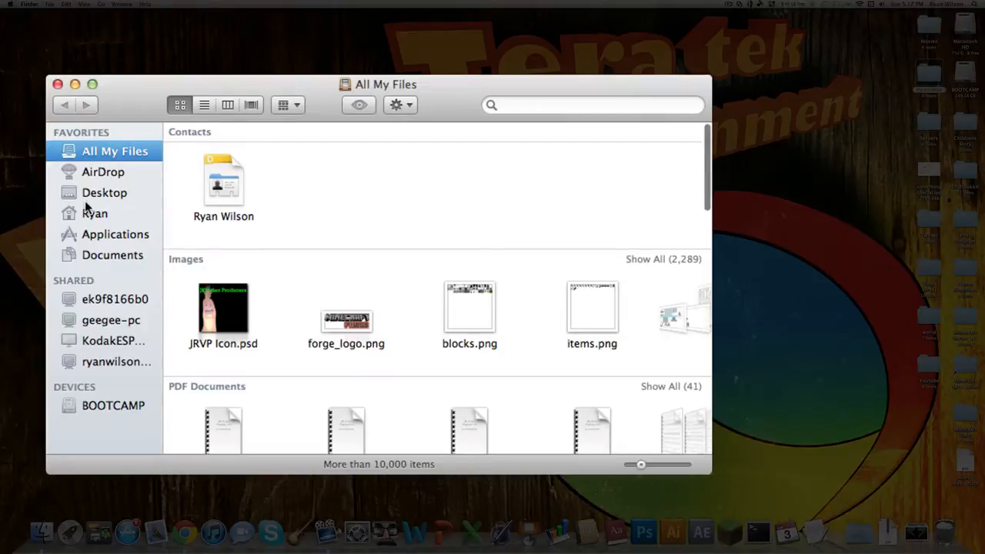
{"action": "left_click", "coordinate": [95, 212]}
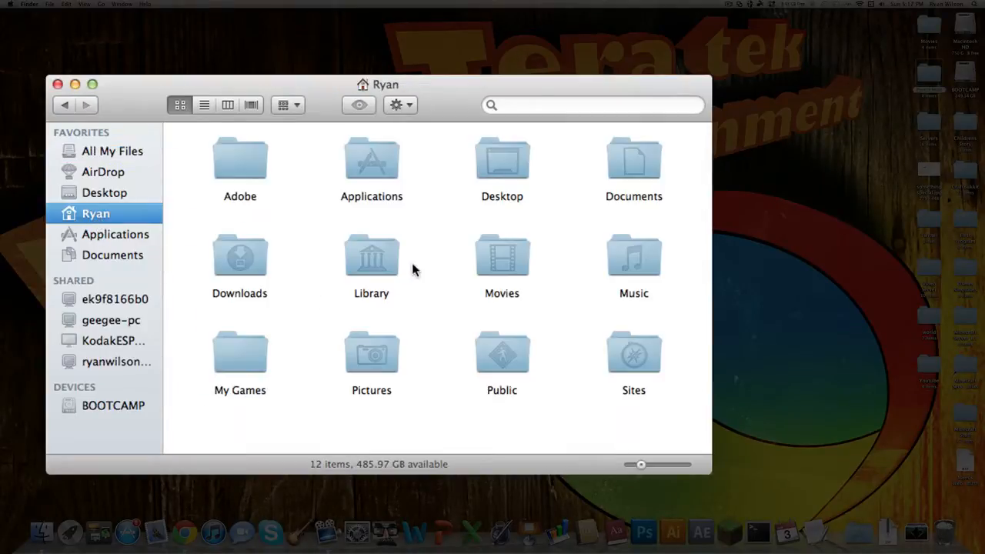
{"action": "mouse_move", "coordinate": [378, 256]}
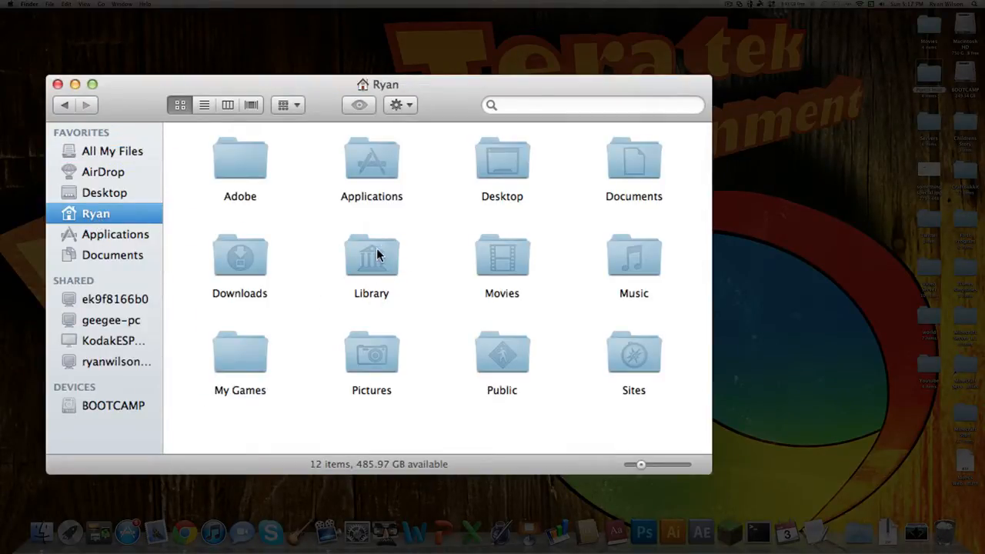
{"action": "mouse_move", "coordinate": [397, 259]}
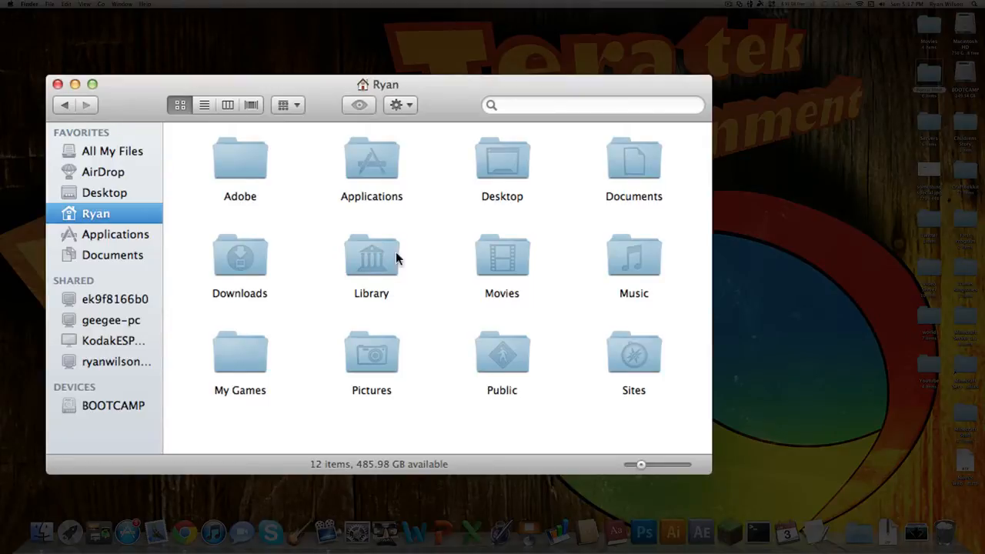
{"action": "mouse_move", "coordinate": [394, 258]}
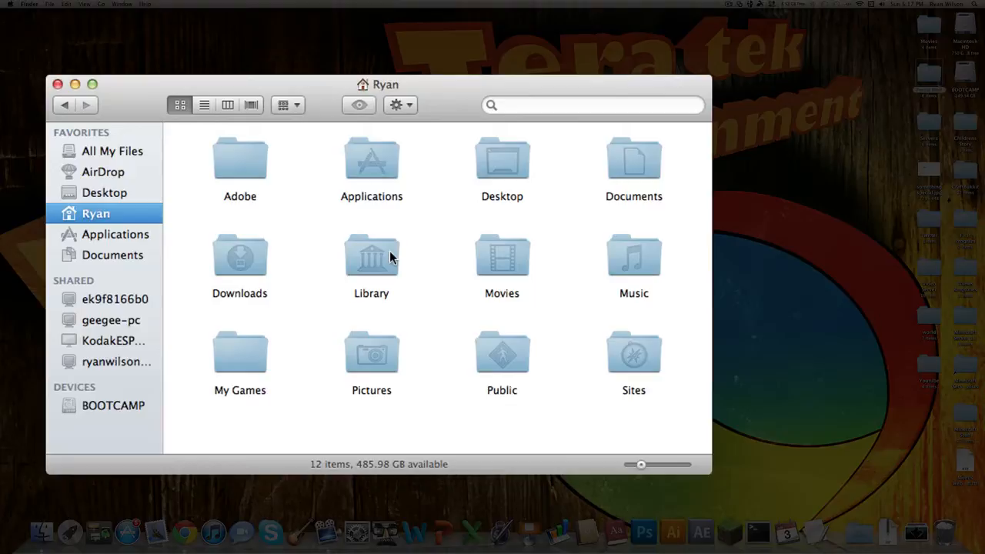
{"action": "mouse_move", "coordinate": [356, 253]}
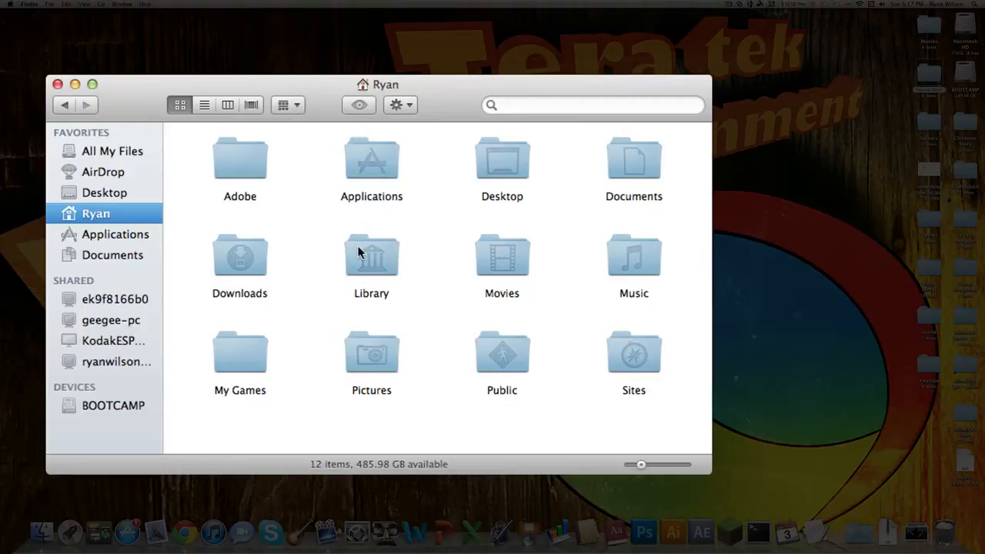
{"action": "double_click", "coordinate": [371, 258]}
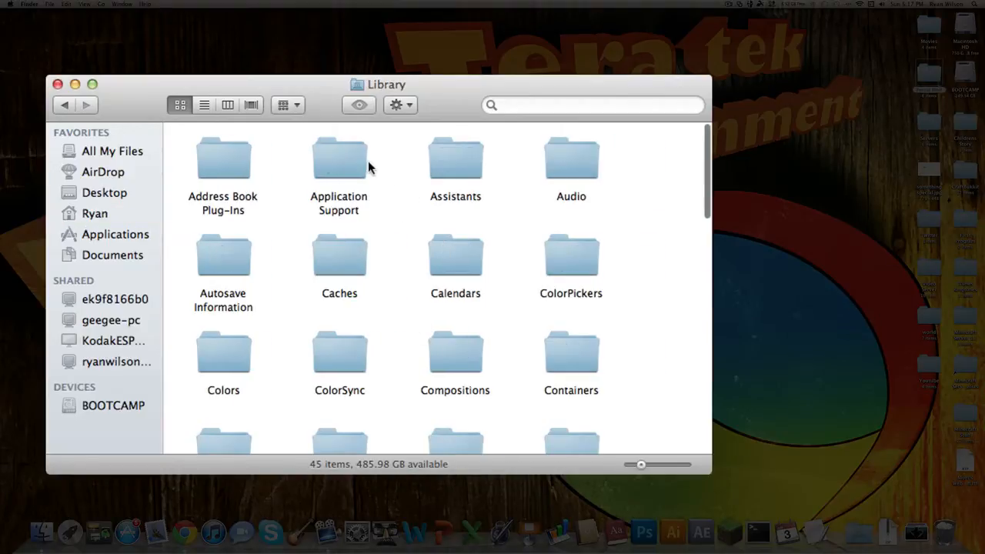
{"action": "double_click", "coordinate": [339, 157]}
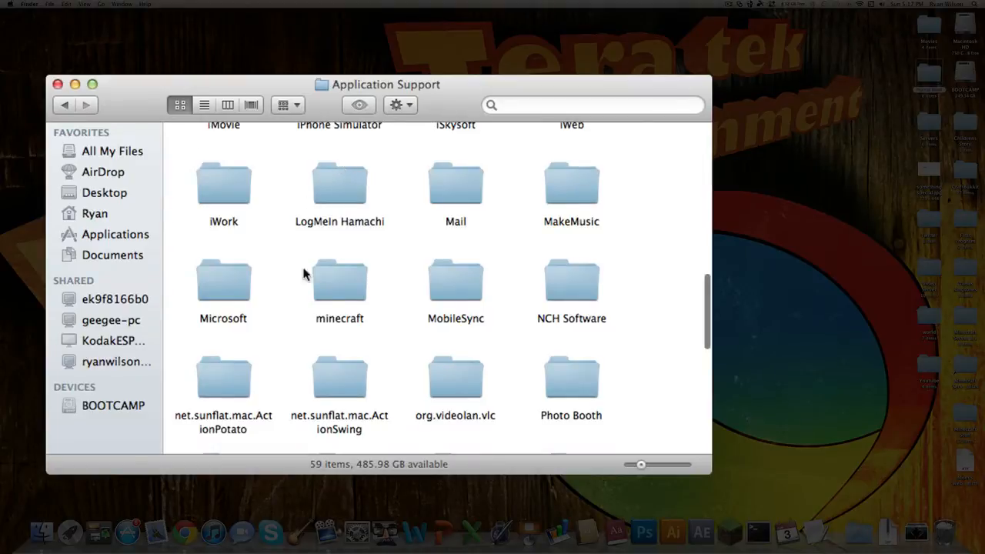
{"action": "mouse_move", "coordinate": [342, 289]}
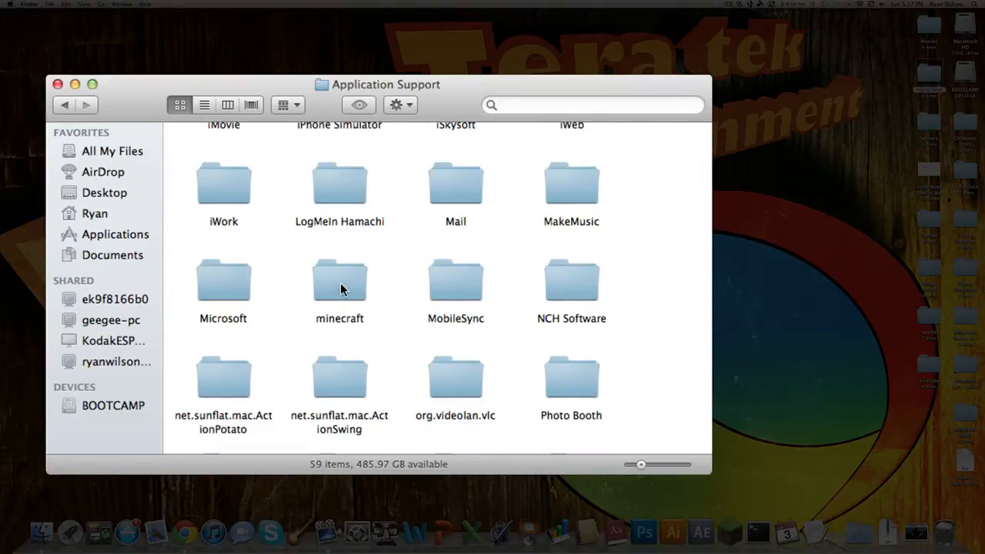
- Enter the minecraft folder, showing bin, resources, saves and texturepacks
{"action": "double_click", "coordinate": [338, 280]}
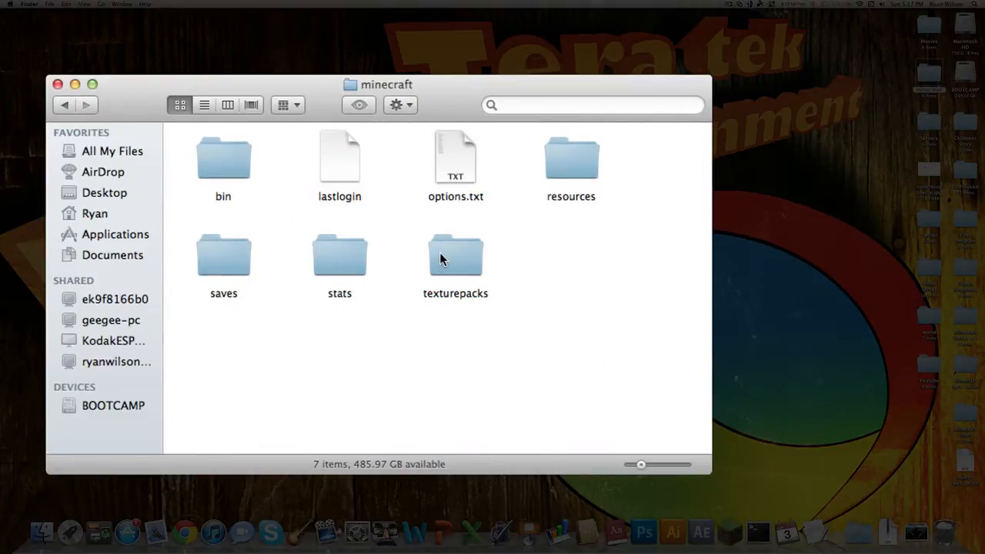
{"action": "mouse_move", "coordinate": [228, 252]}
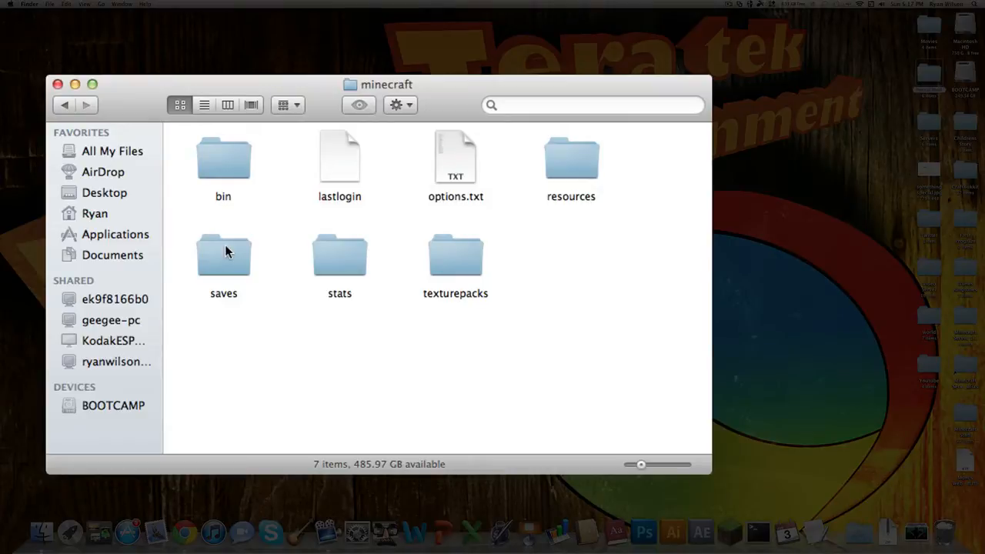
{"action": "mouse_move", "coordinate": [403, 237]}
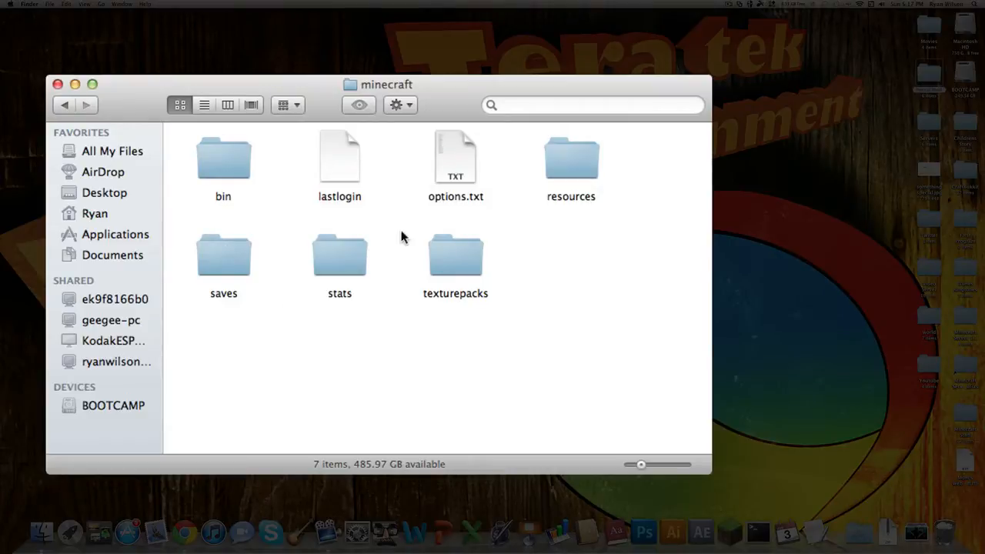
{"action": "left_click", "coordinate": [65, 104]}
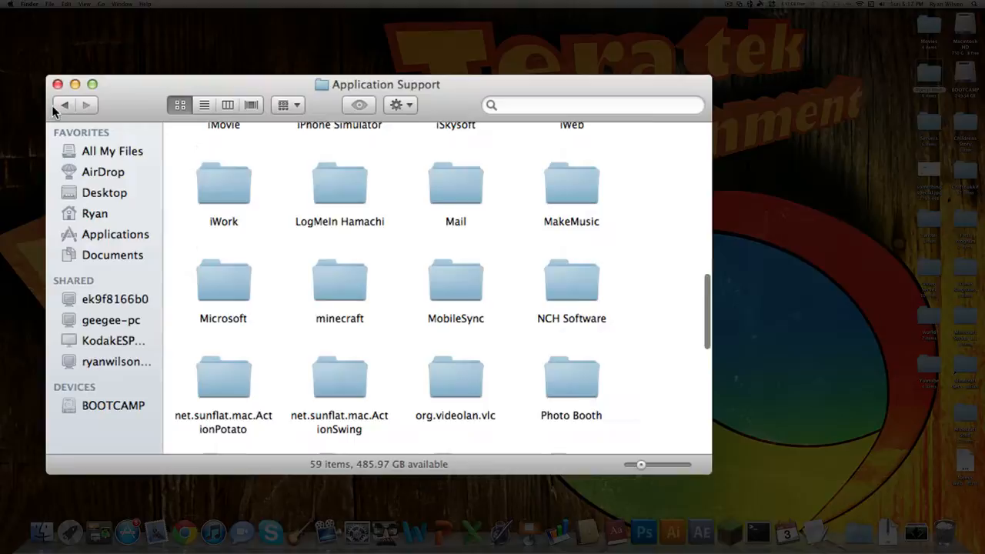
{"action": "mouse_move", "coordinate": [339, 280]}
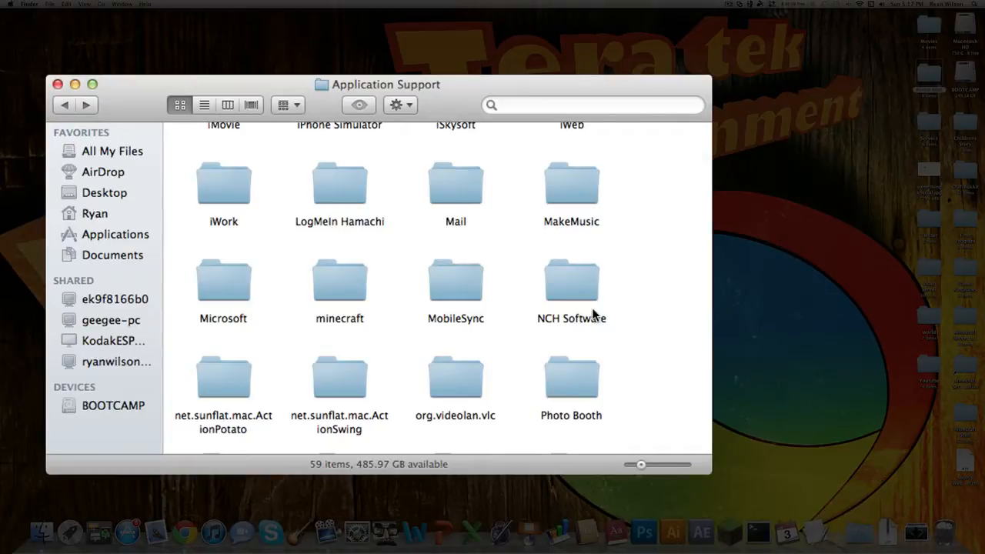
{"action": "mouse_move", "coordinate": [597, 316]}
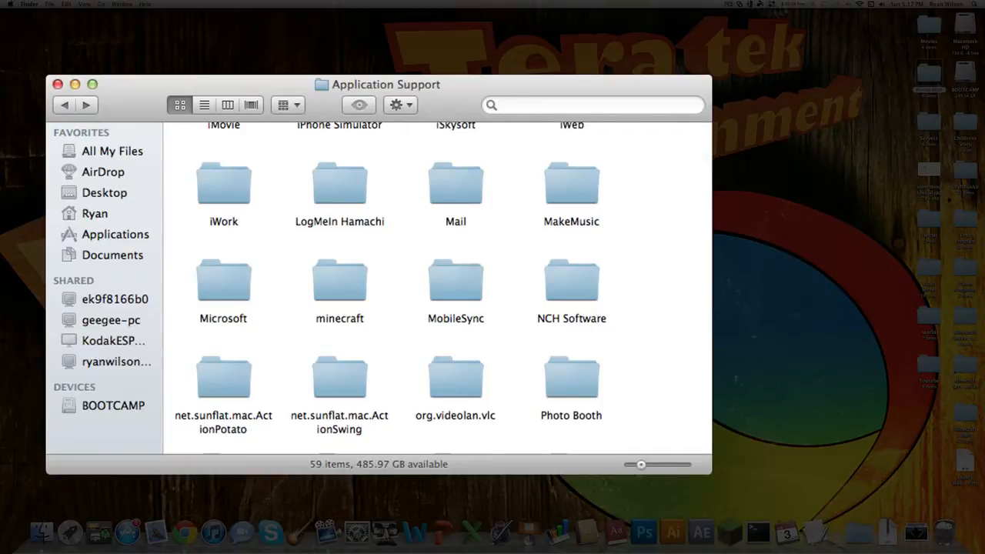
{"action": "mouse_move", "coordinate": [343, 340]}
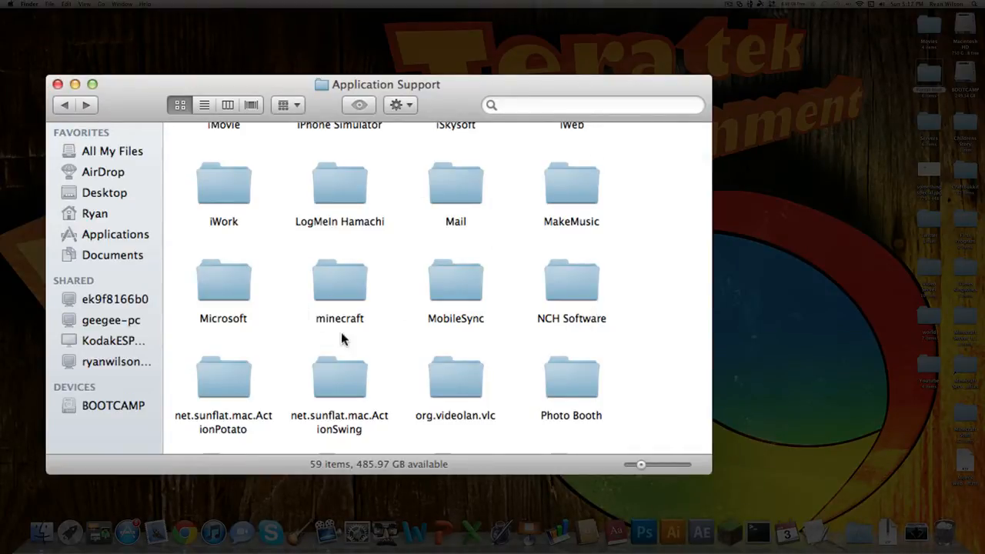
{"action": "double_click", "coordinate": [338, 280]}
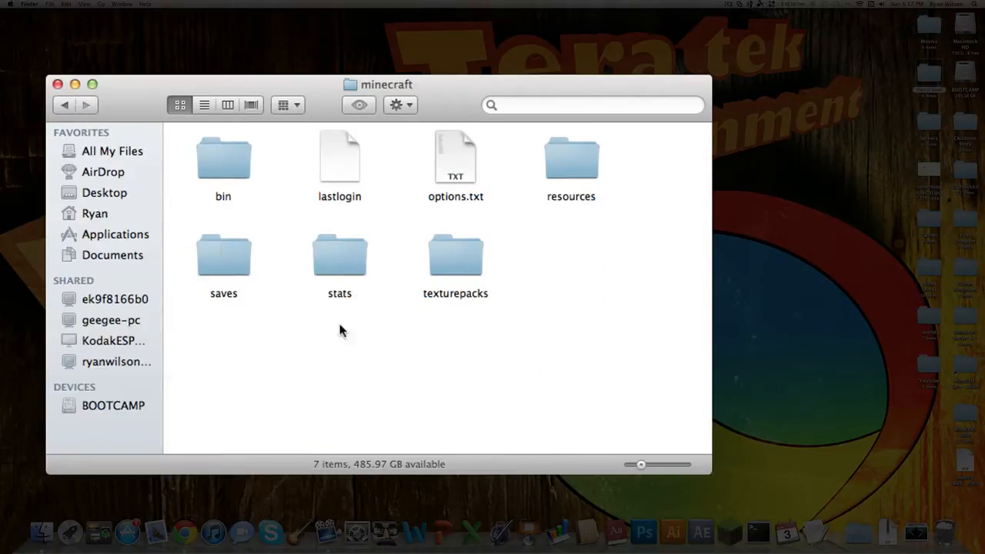
{"action": "mouse_move", "coordinate": [321, 237]}
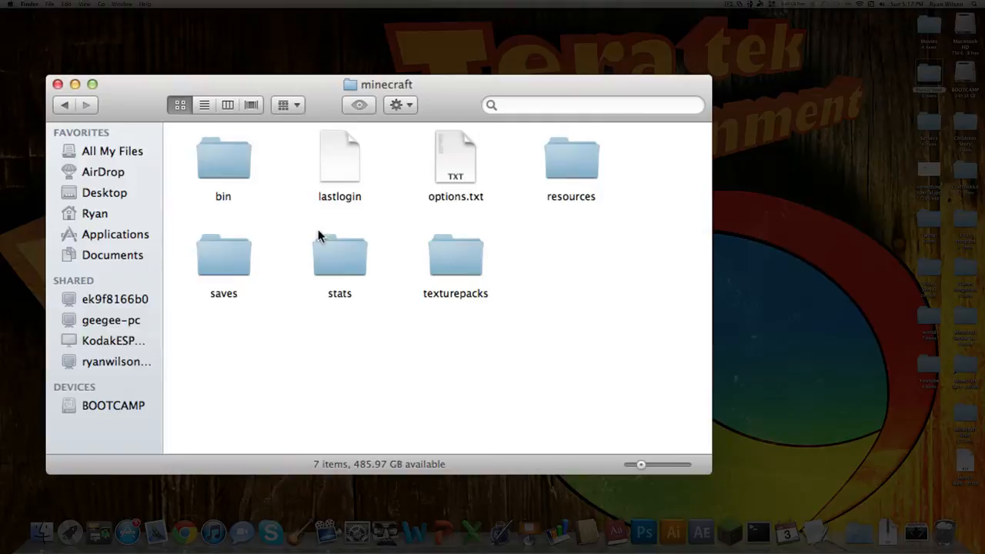
{"action": "mouse_move", "coordinate": [243, 169]}
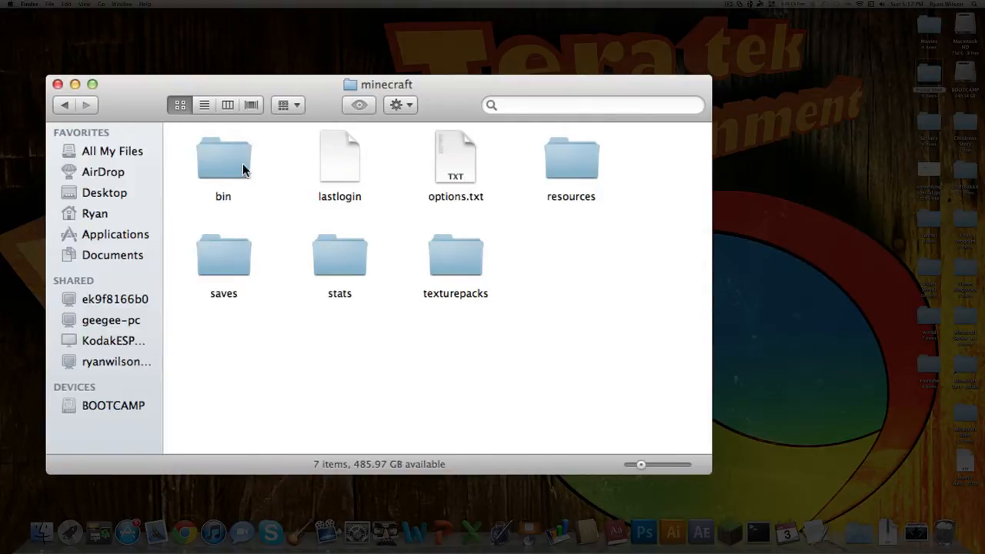
- In bin, extract minecraft.jar with The Unarchiver and trash the original jar
{"action": "double_click", "coordinate": [223, 161]}
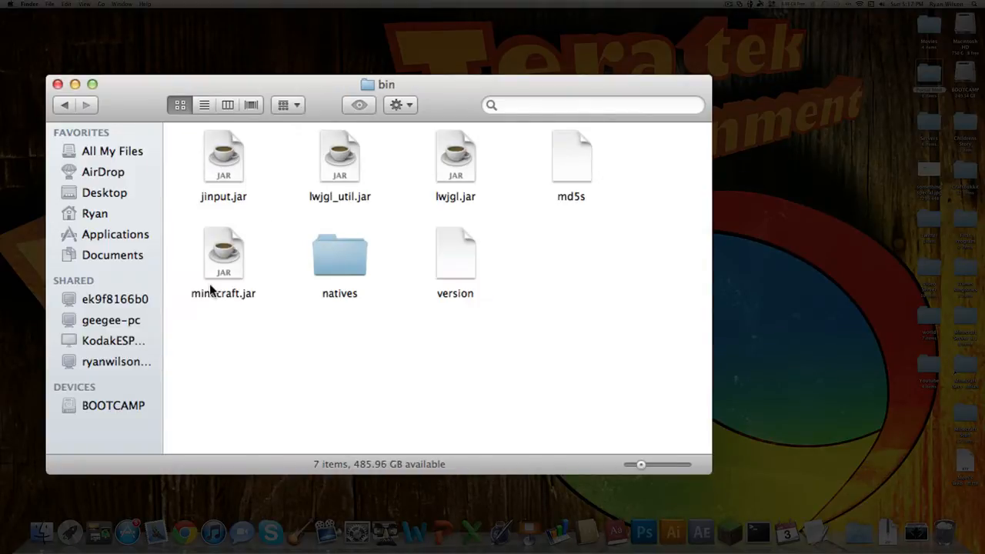
{"action": "mouse_move", "coordinate": [218, 317]}
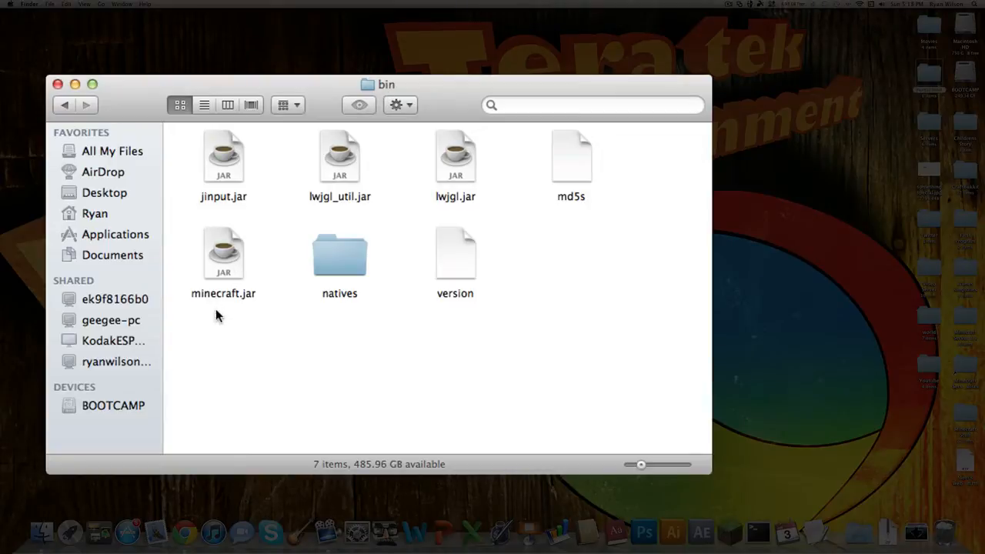
{"action": "mouse_move", "coordinate": [228, 265]}
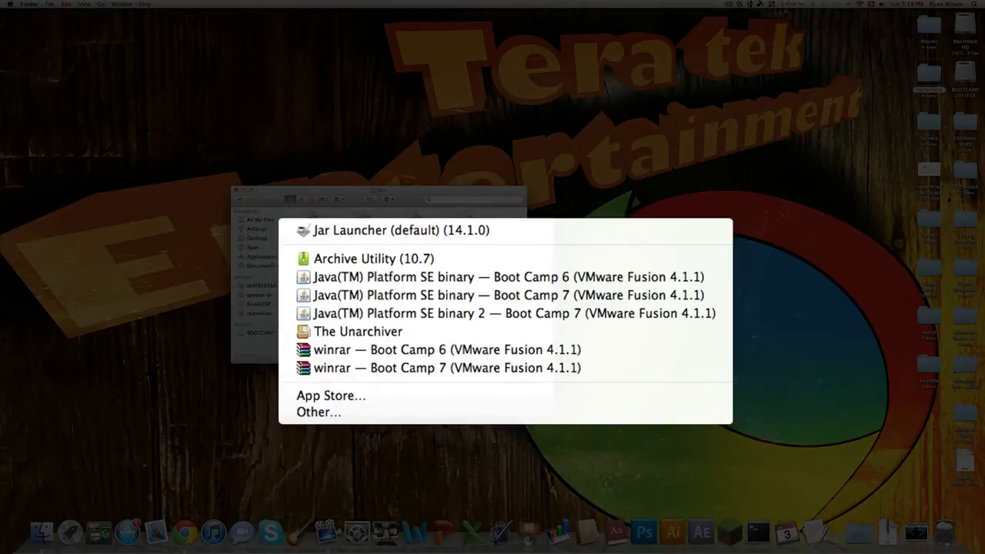
{"action": "left_click", "coordinate": [357, 331]}
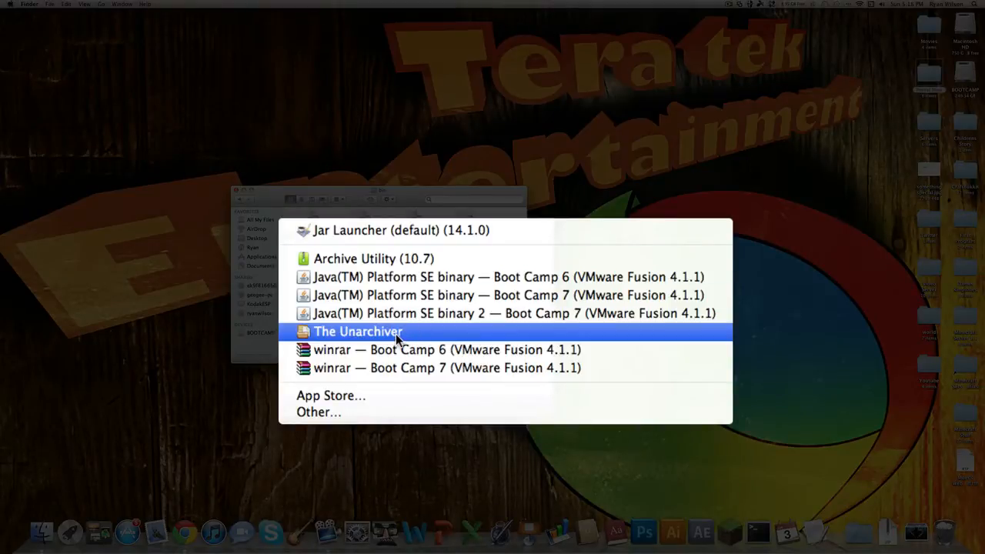
{"action": "left_click", "coordinate": [357, 331]}
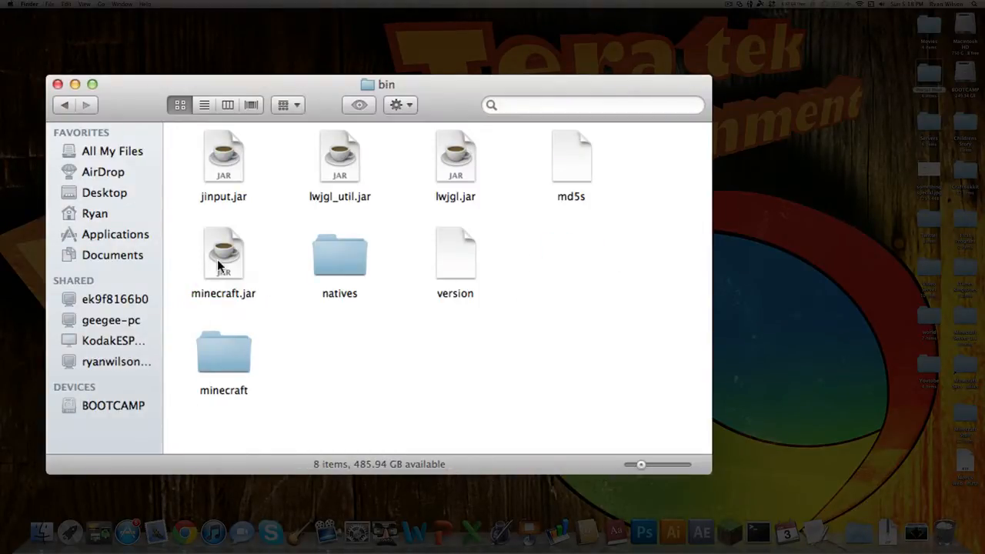
{"action": "left_click", "coordinate": [224, 254]}
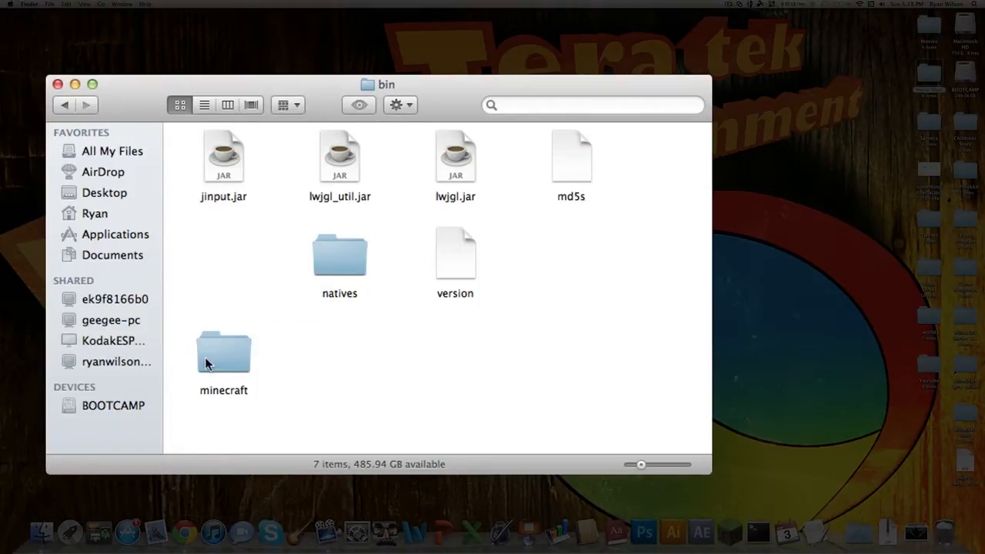
- Rename the extracted minecraft folder to minecraft.jar via Get Info, confirming the added extension
{"action": "right_click", "coordinate": [223, 354]}
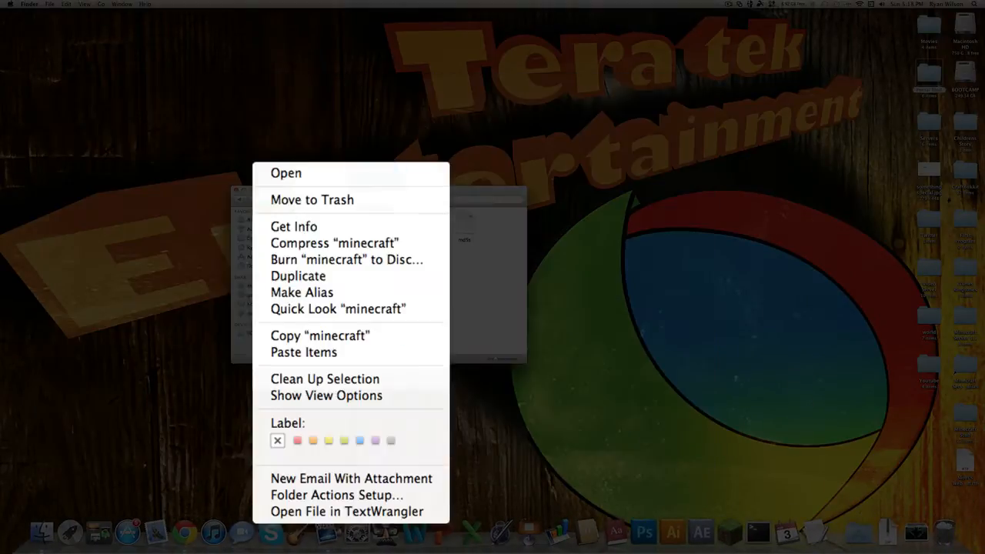
{"action": "mouse_move", "coordinate": [326, 394]}
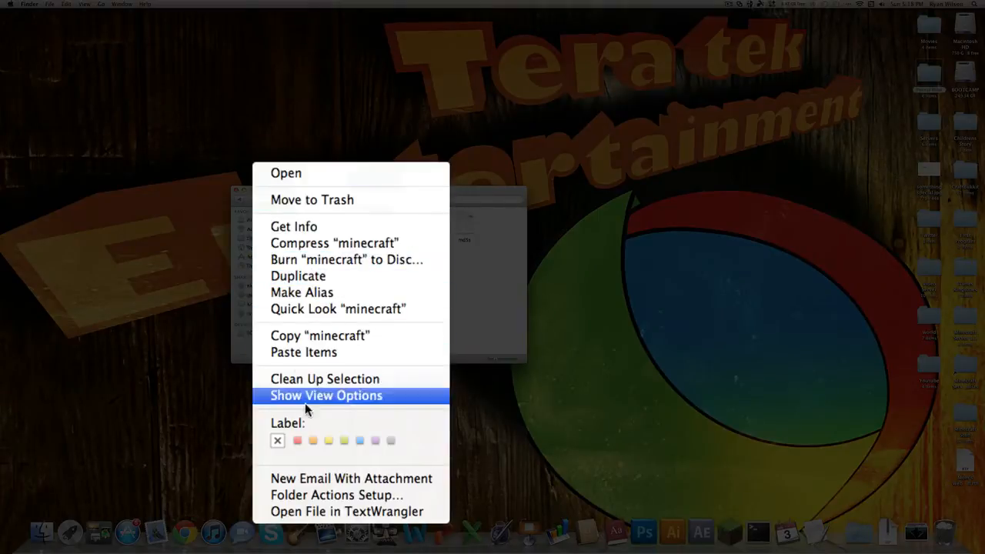
{"action": "left_click", "coordinate": [293, 227]}
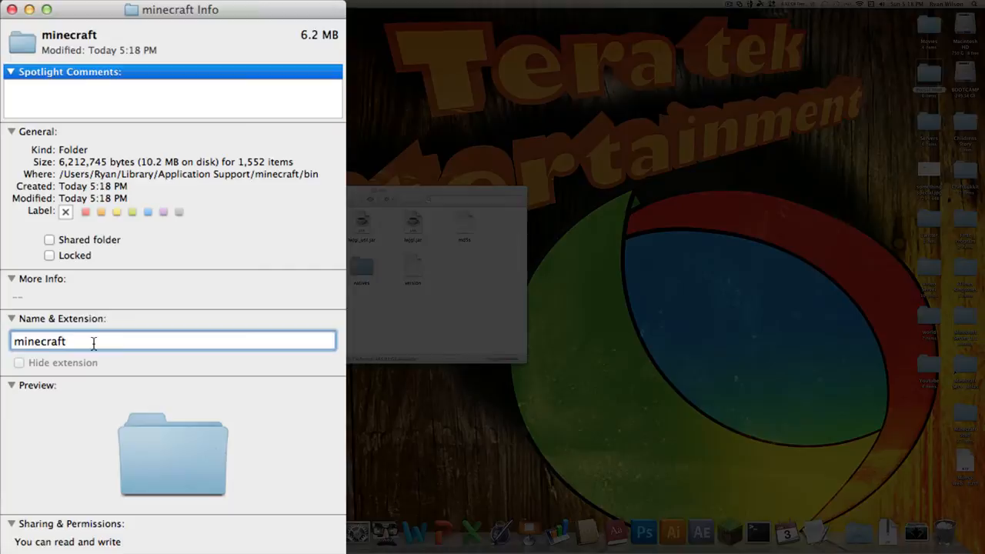
{"action": "type", "text": ".jar"}
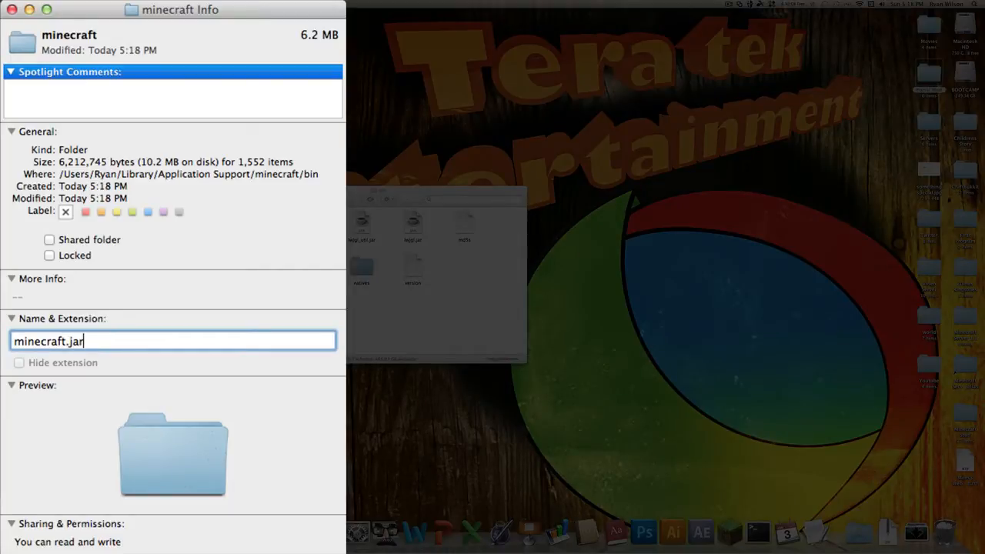
{"action": "key", "text": "Return"}
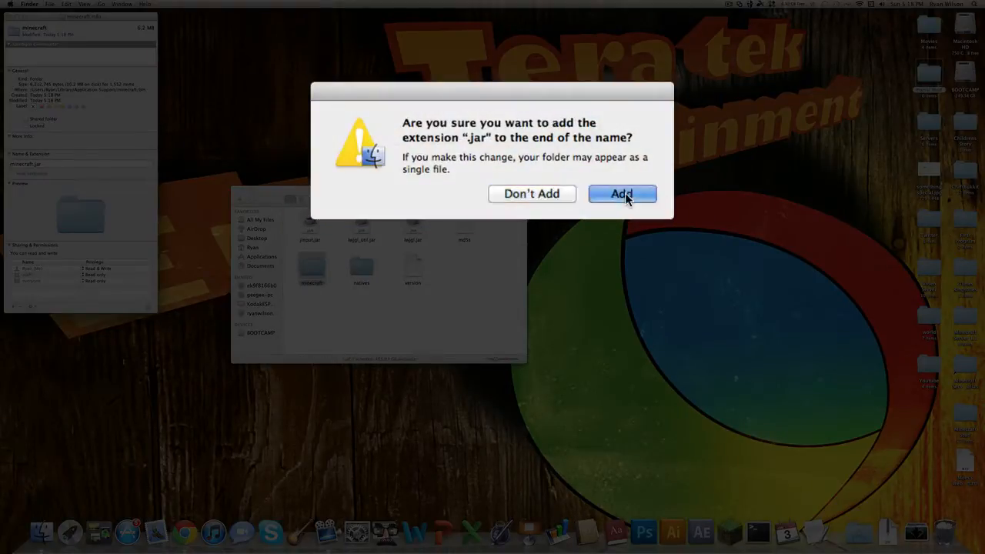
{"action": "left_click", "coordinate": [621, 194]}
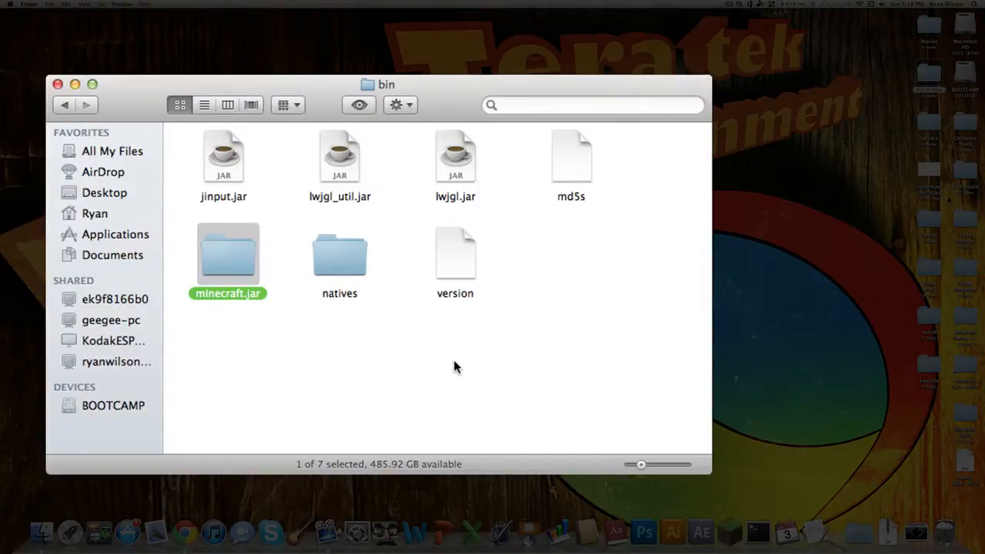
- Look inside minecraft.jar, check META-INF is empty, and return to its contents
{"action": "double_click", "coordinate": [228, 259]}
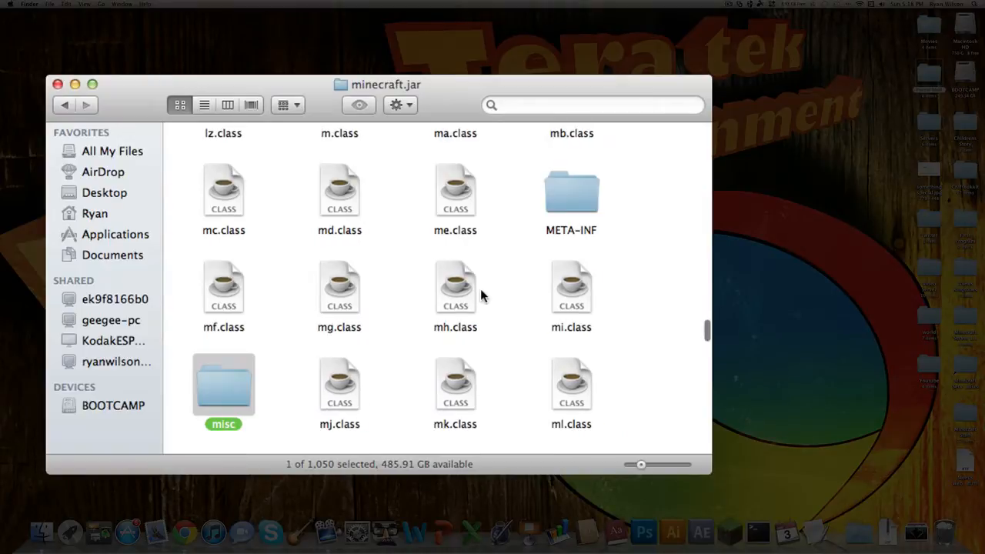
{"action": "mouse_move", "coordinate": [546, 228]}
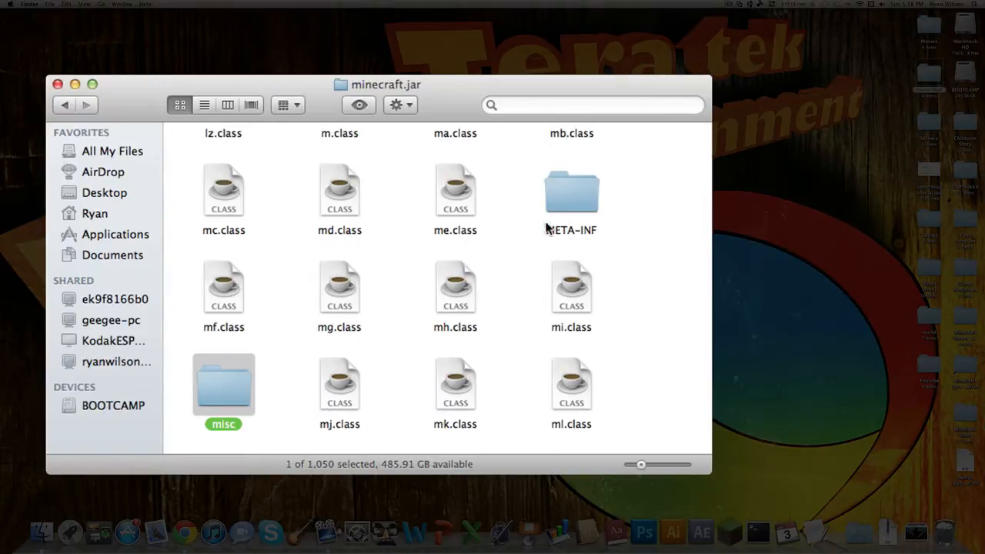
{"action": "left_click", "coordinate": [571, 191]}
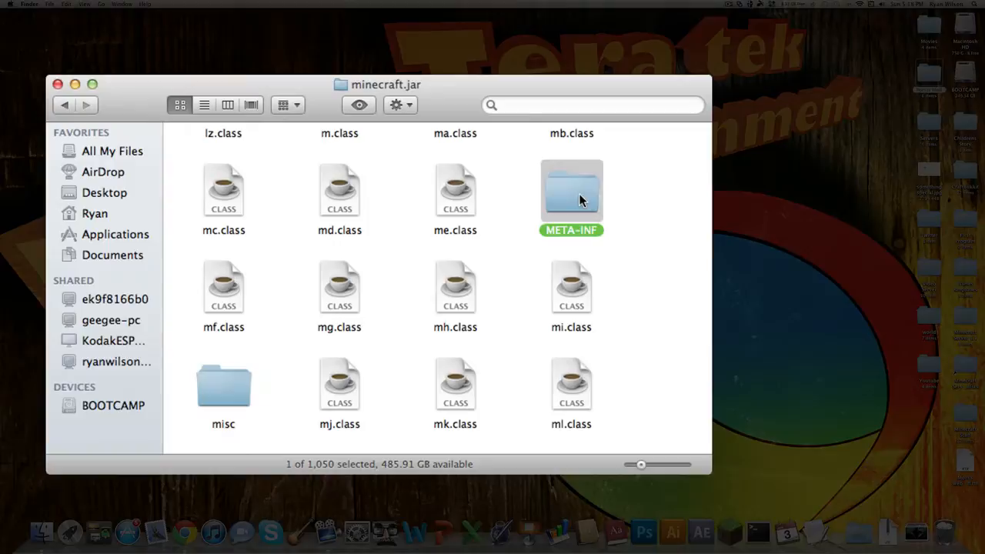
{"action": "double_click", "coordinate": [571, 191]}
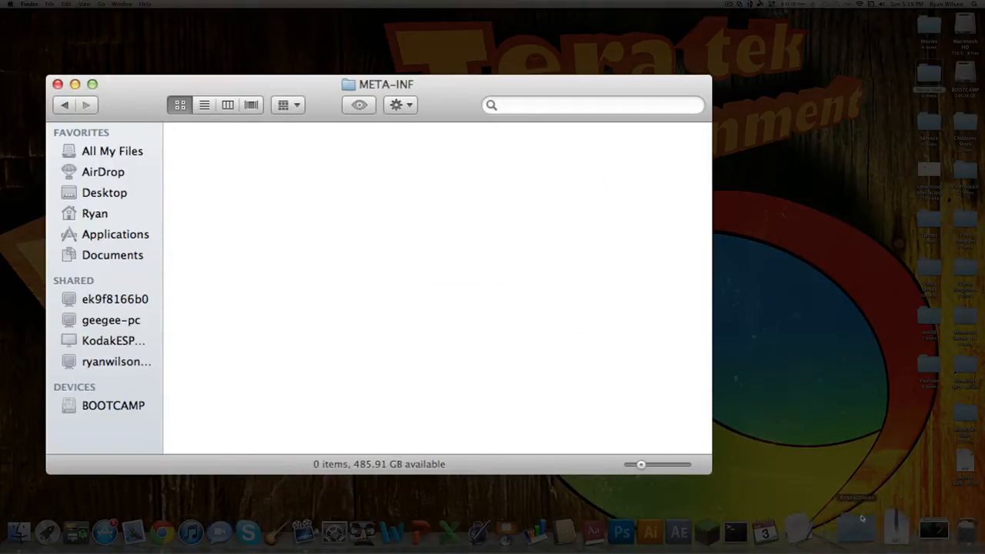
{"action": "left_click", "coordinate": [64, 104]}
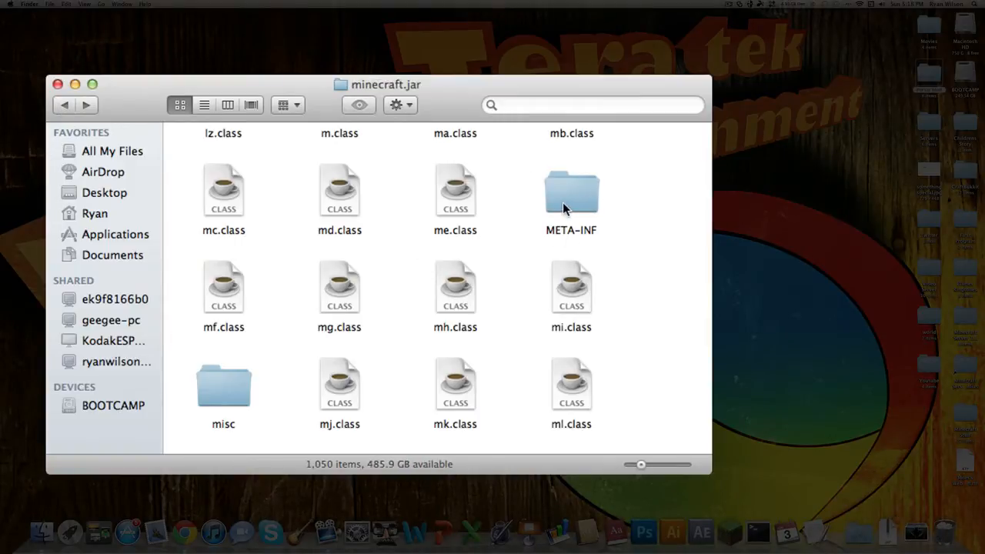
{"action": "mouse_move", "coordinate": [455, 92]}
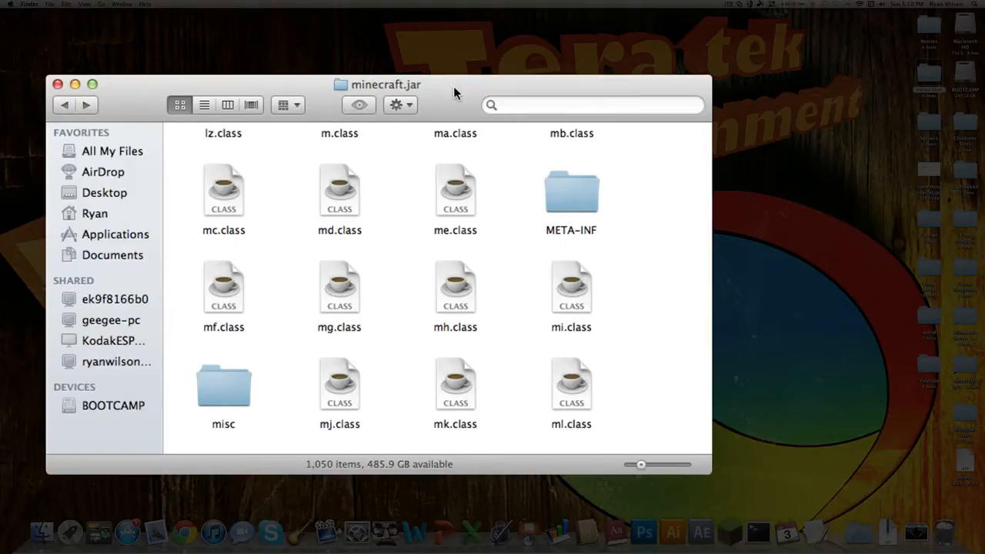
{"action": "mouse_move", "coordinate": [496, 184]}
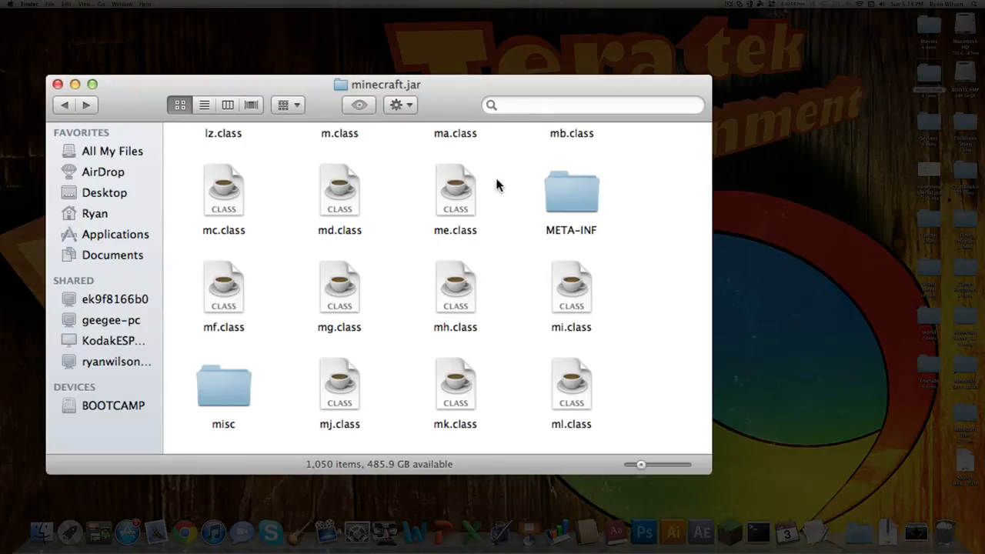
{"action": "mouse_move", "coordinate": [931, 76]}
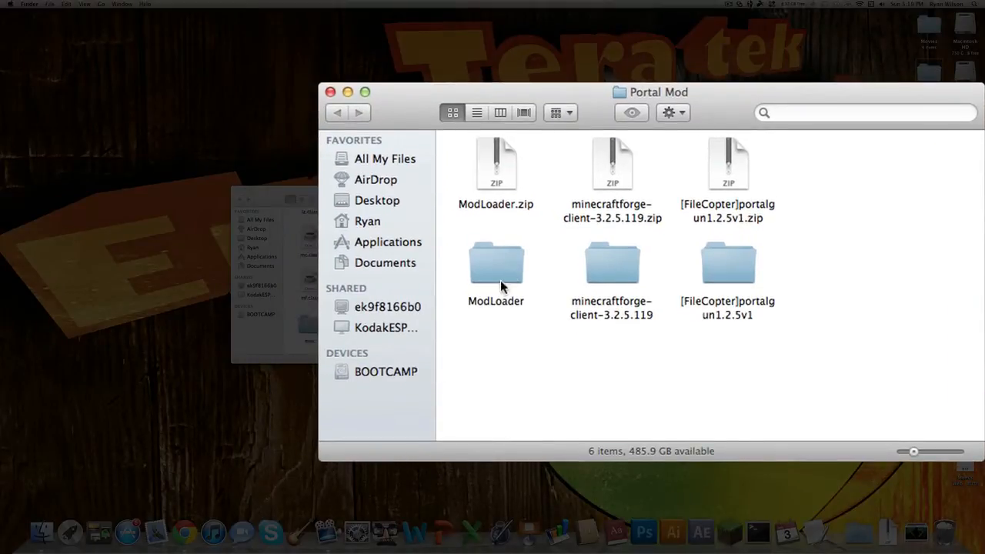
{"action": "mouse_move", "coordinate": [671, 351]}
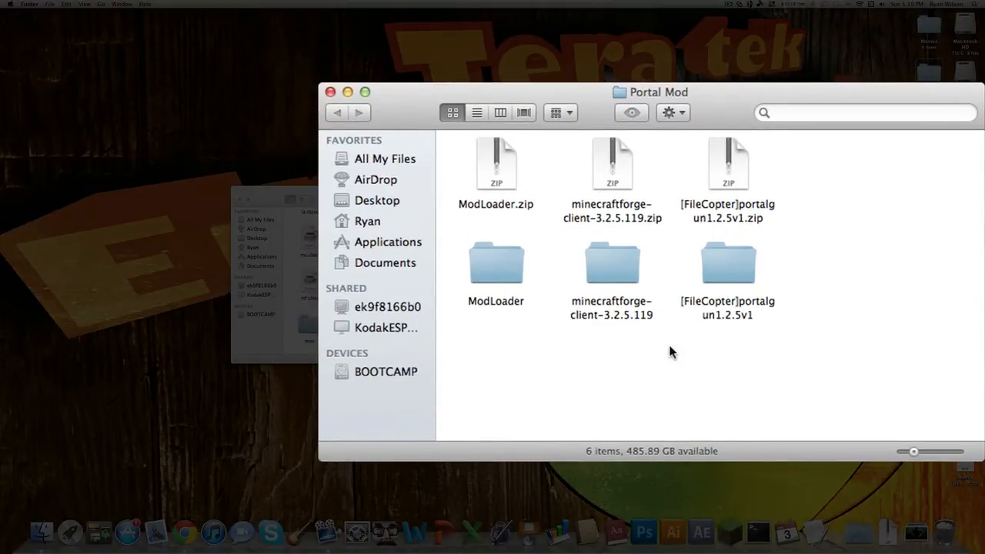
{"action": "mouse_move", "coordinate": [954, 331]}
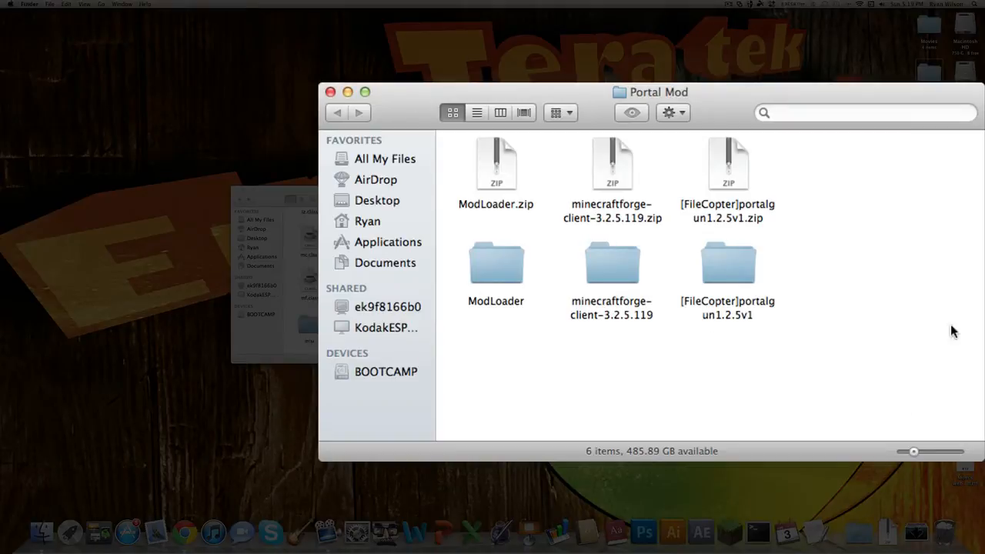
{"action": "mouse_move", "coordinate": [468, 203]}
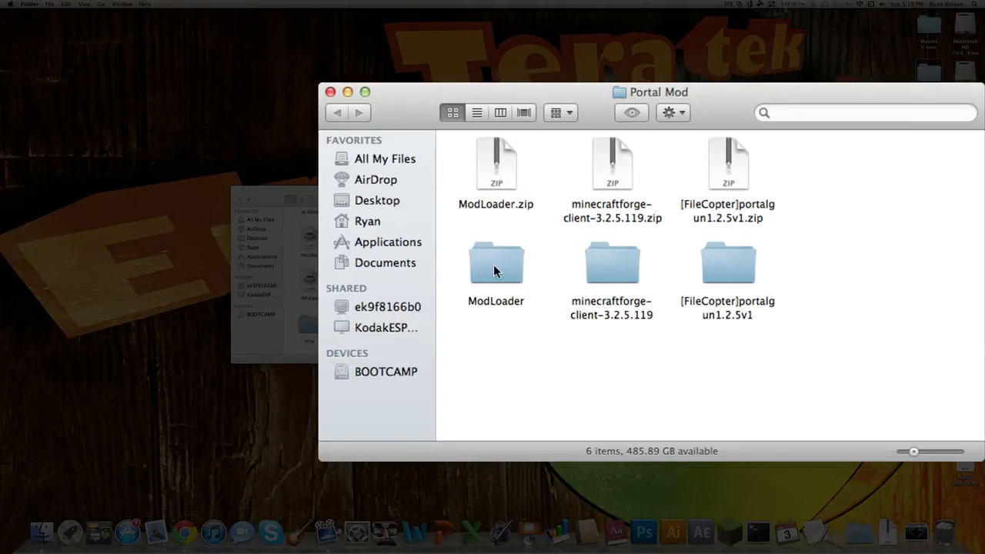
{"action": "mouse_move", "coordinate": [498, 289]}
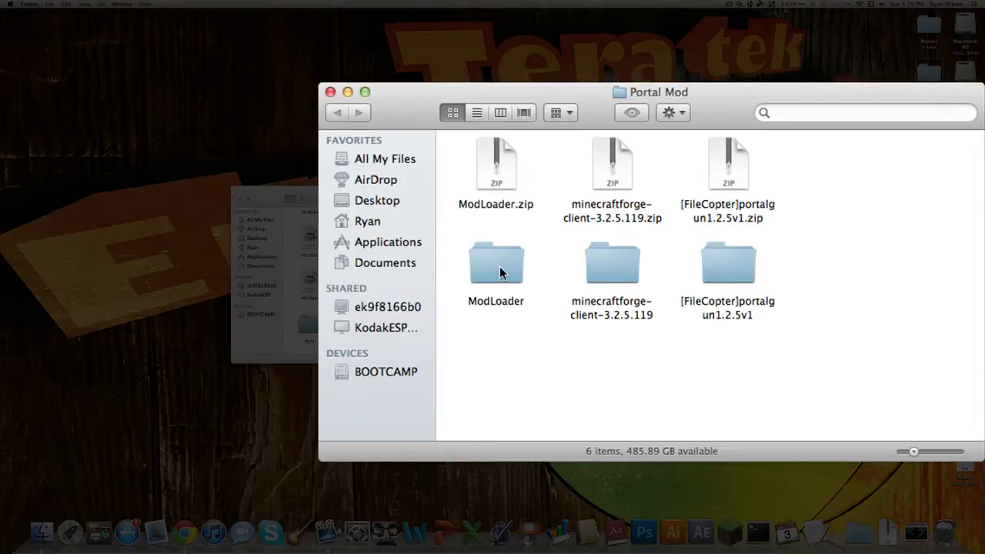
- Move all ModLoader class files into minecraft.jar, replacing same-named files
{"action": "double_click", "coordinate": [495, 262]}
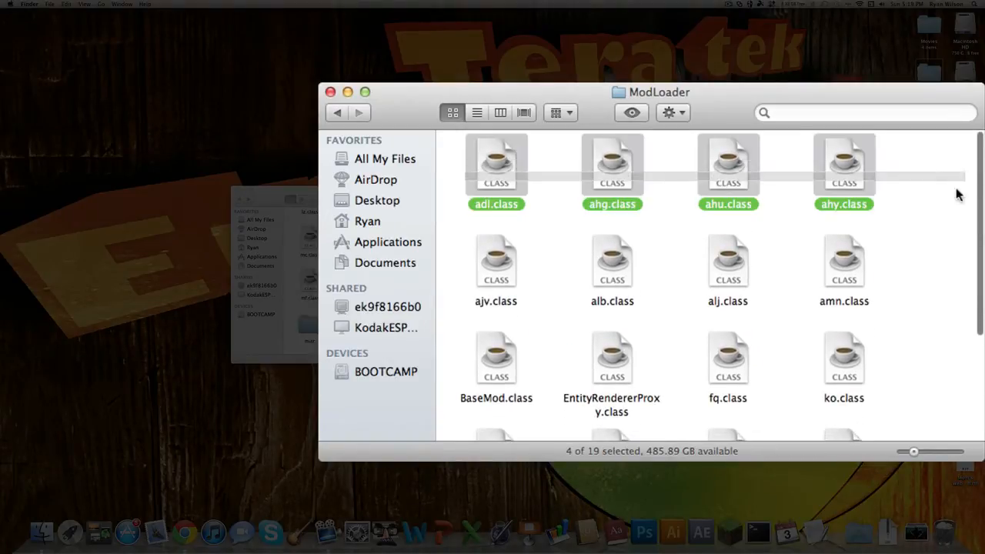
{"action": "key", "text": "cmd+a"}
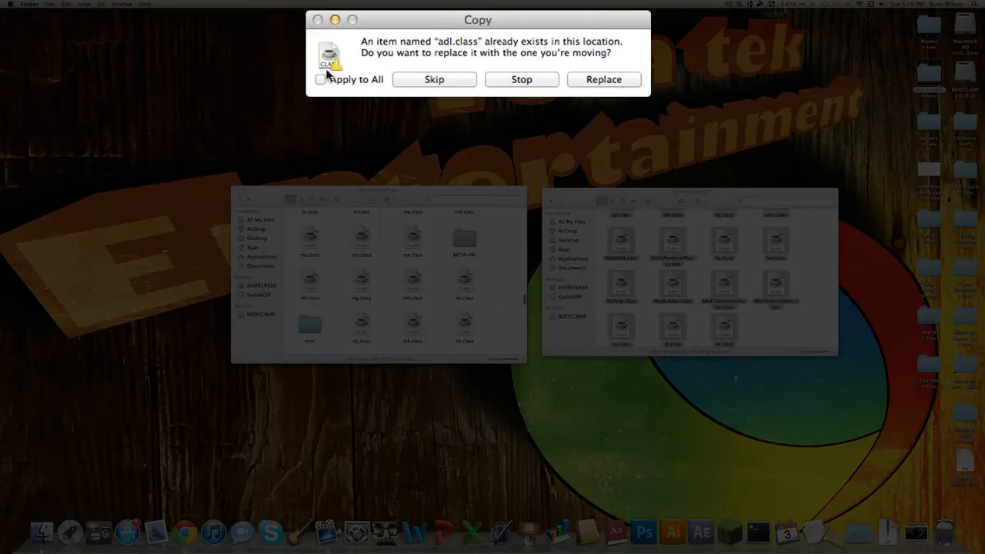
{"action": "left_click", "coordinate": [603, 80]}
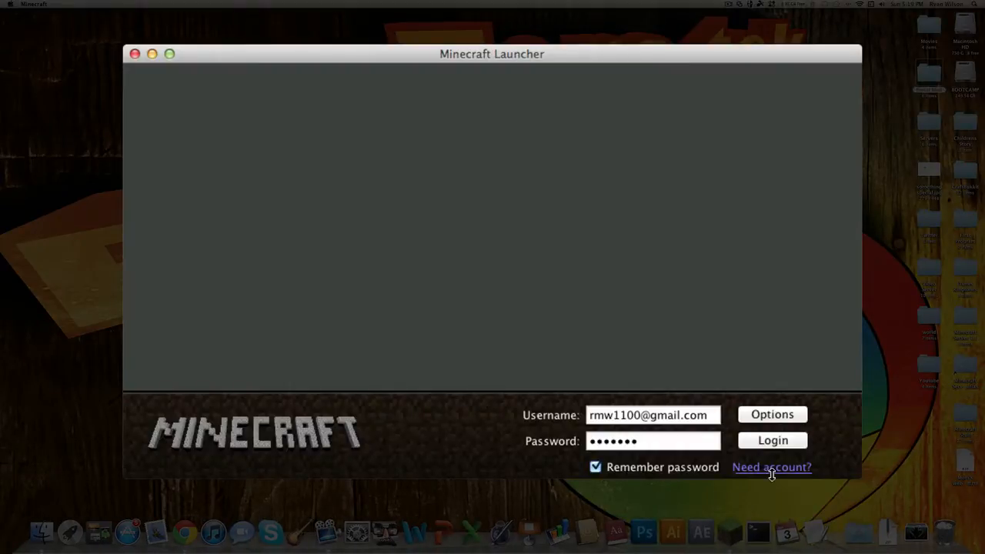
- Log in from the launcher, create a new world, let it generate, then leave the game
{"action": "left_click", "coordinate": [773, 440]}
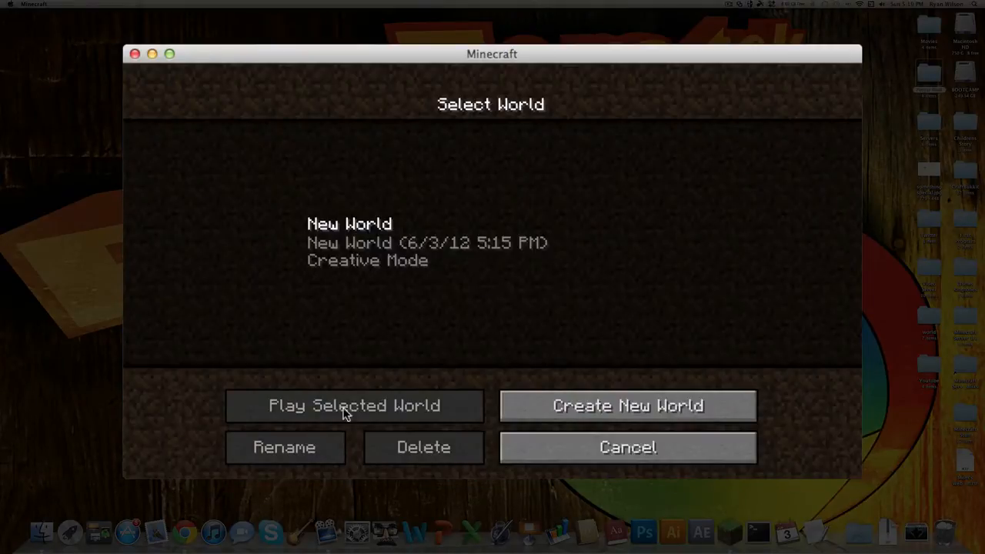
{"action": "left_click", "coordinate": [627, 406]}
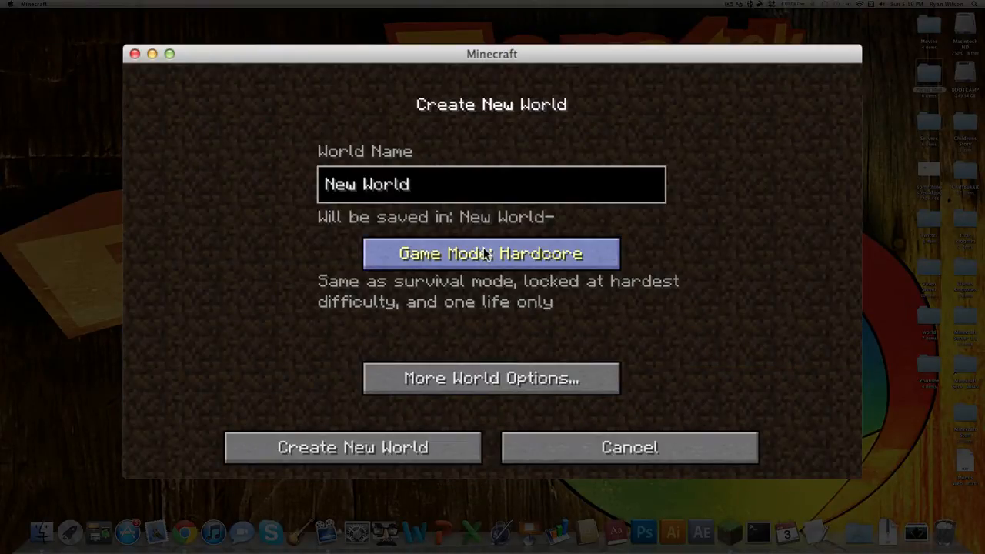
{"action": "left_click", "coordinate": [352, 446]}
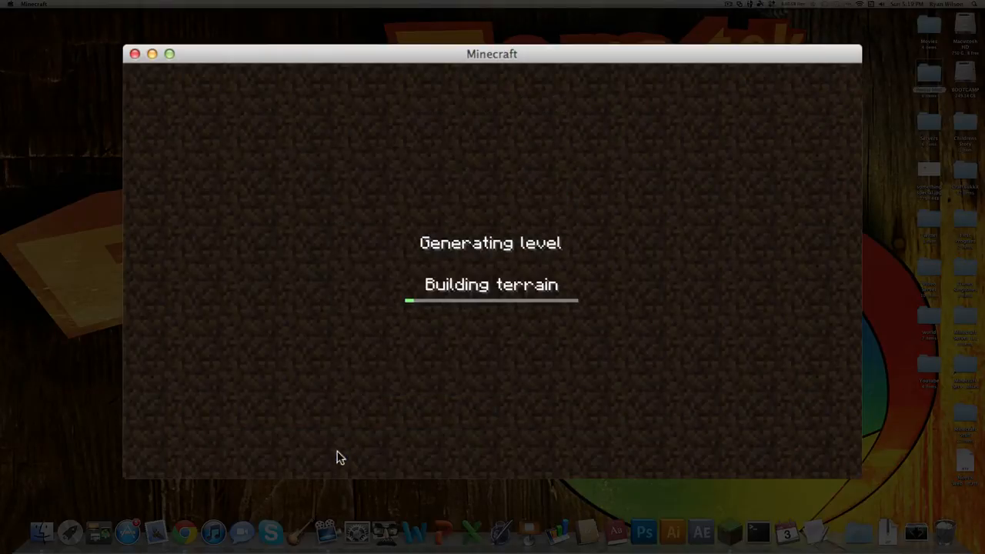
{"action": "mouse_move", "coordinate": [490, 323]}
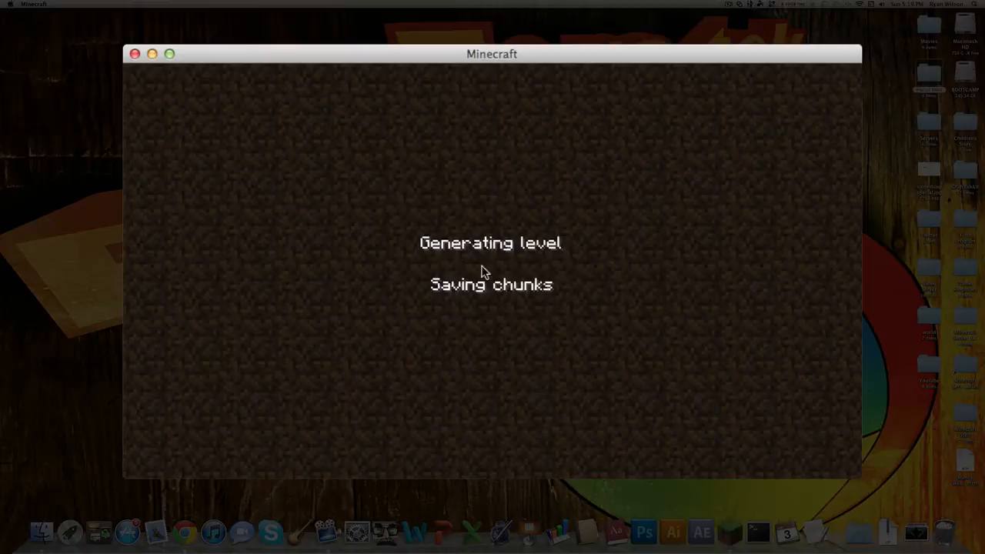
{"action": "mouse_move", "coordinate": [323, 234]}
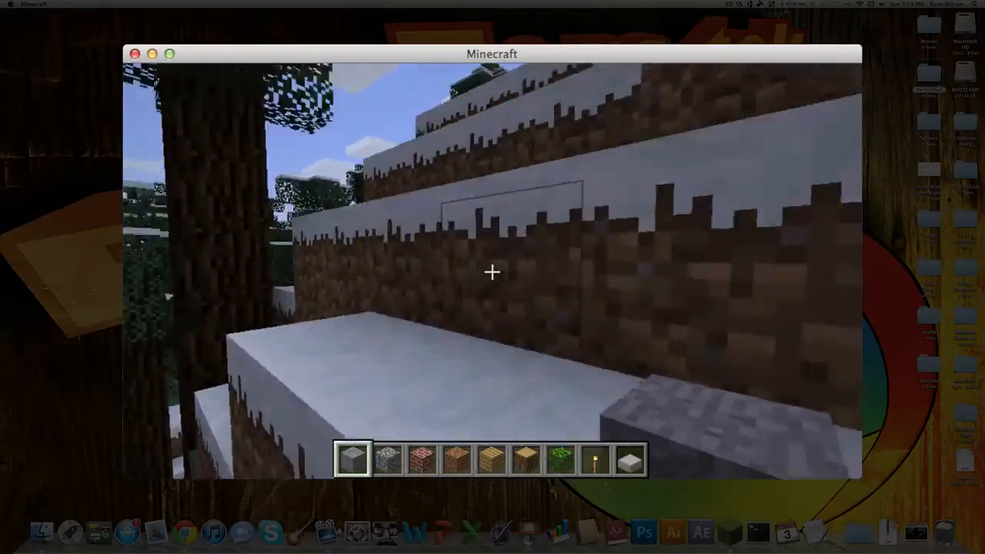
{"action": "mouse_move", "coordinate": [493, 277]}
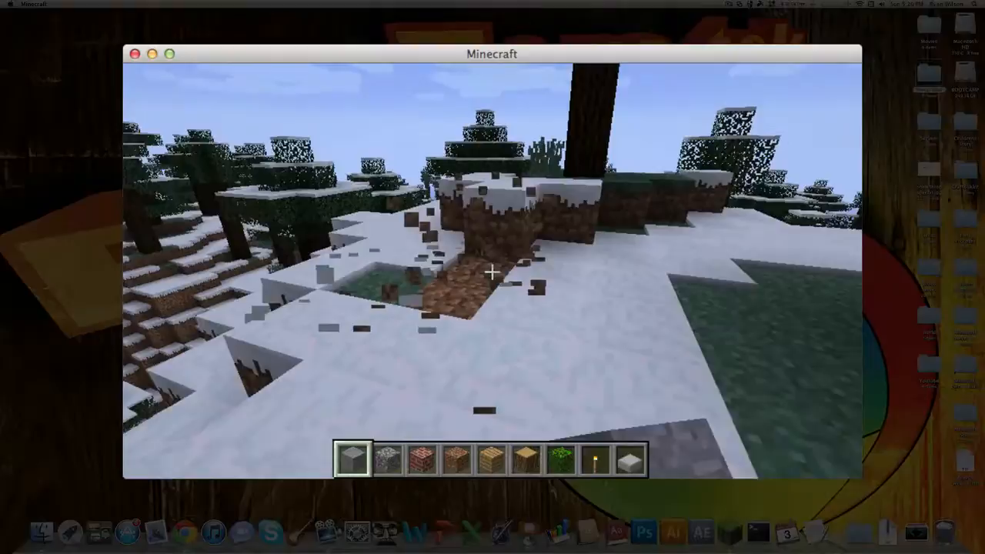
{"action": "key", "text": "Escape"}
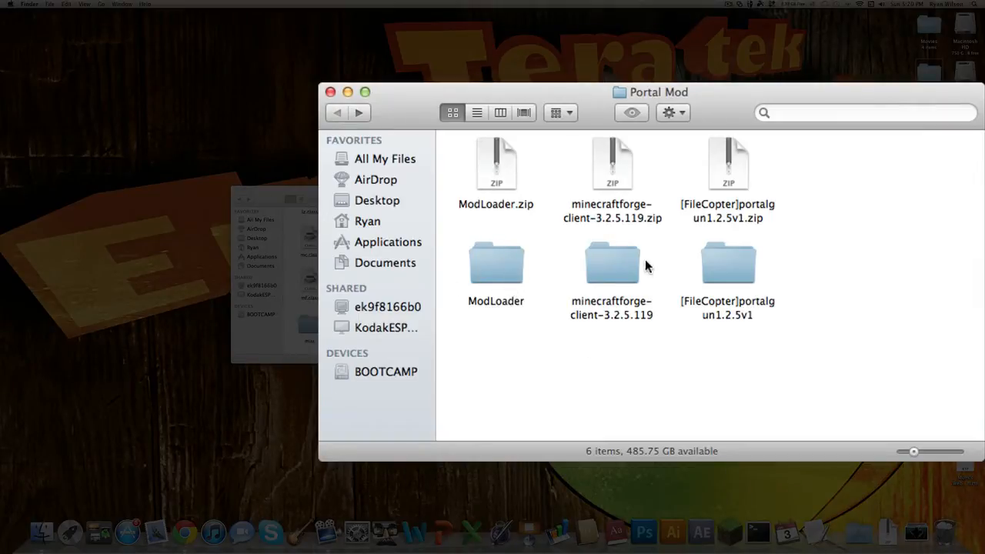
{"action": "mouse_move", "coordinate": [618, 268]}
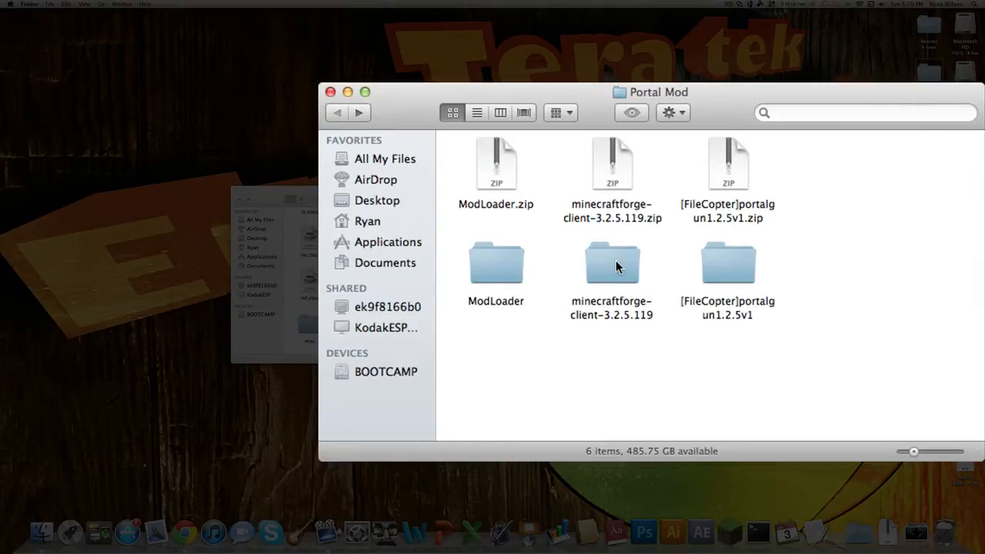
- Browse through the 140 class files inside the minecraftforge-client-3.2.5.119 folder
{"action": "double_click", "coordinate": [613, 261]}
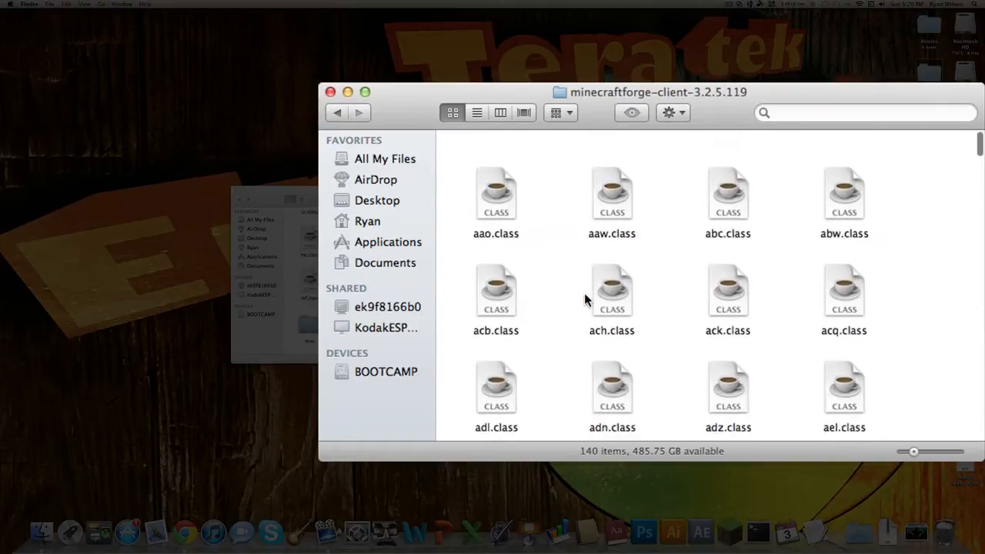
{"action": "scroll", "scroll_direction": "down", "scroll_amount": 3}
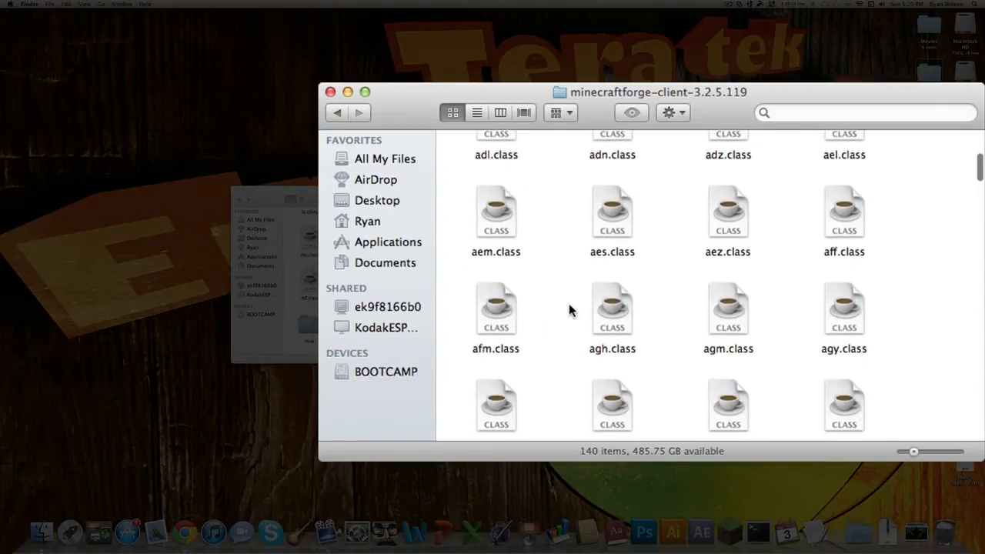
{"action": "scroll", "scroll_direction": "down", "scroll_amount": 3}
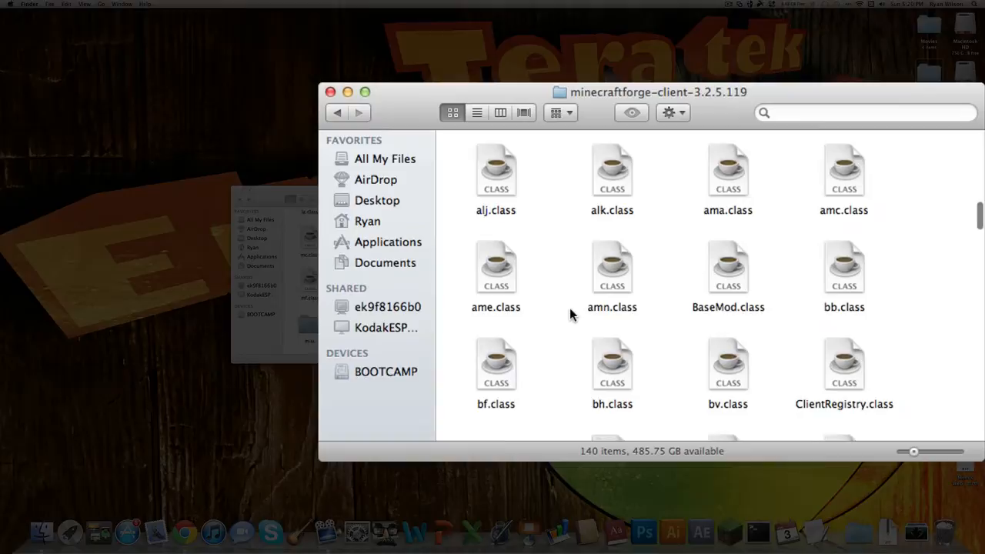
{"action": "scroll", "scroll_direction": "down", "scroll_amount": 3}
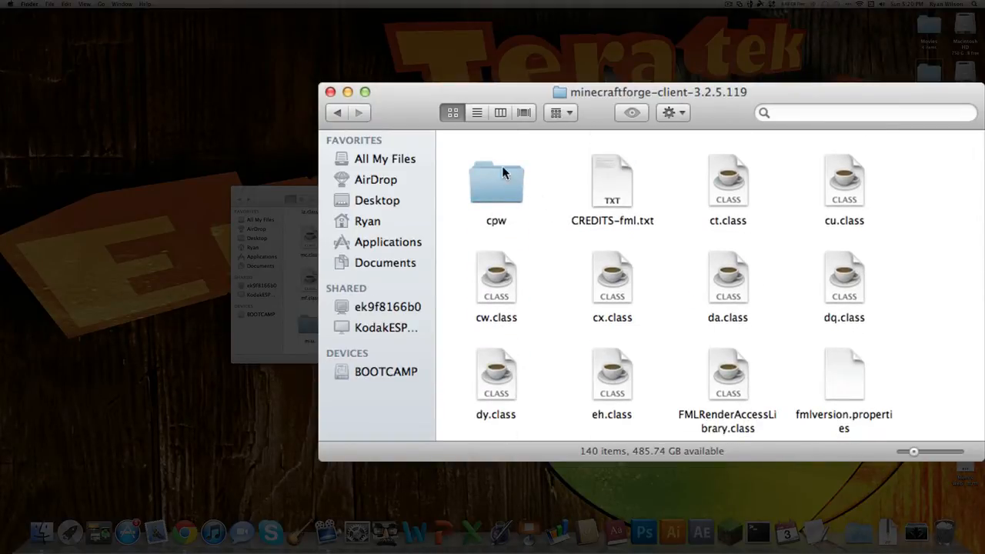
{"action": "scroll", "scroll_direction": "down", "scroll_amount": 3}
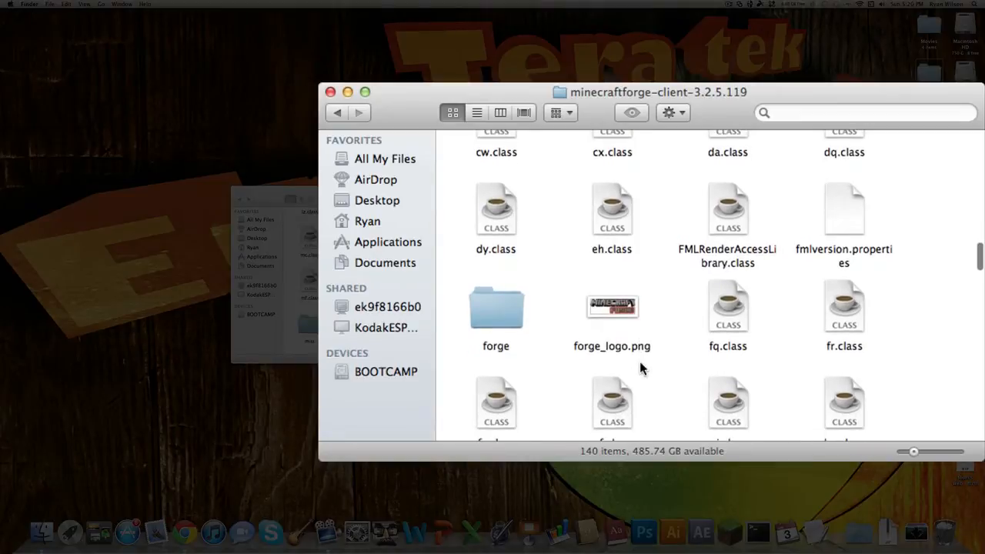
{"action": "scroll", "scroll_direction": "down", "scroll_amount": 3}
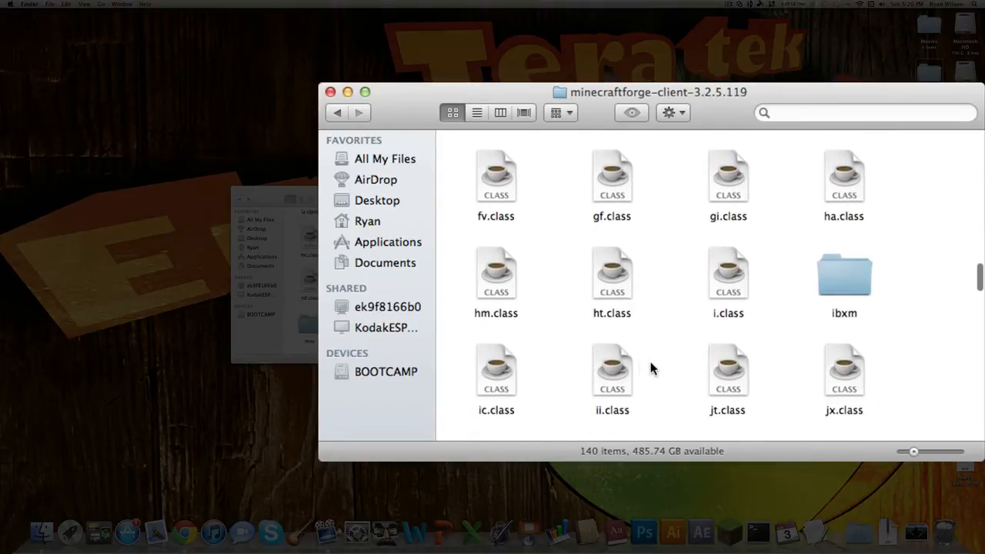
{"action": "scroll", "scroll_direction": "down", "scroll_amount": 3}
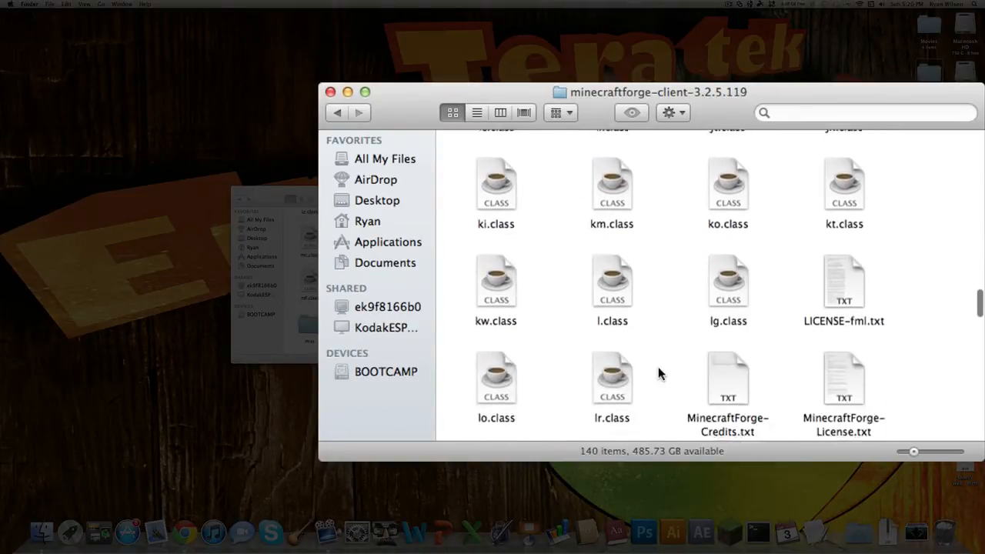
{"action": "scroll", "scroll_direction": "down", "scroll_amount": 3}
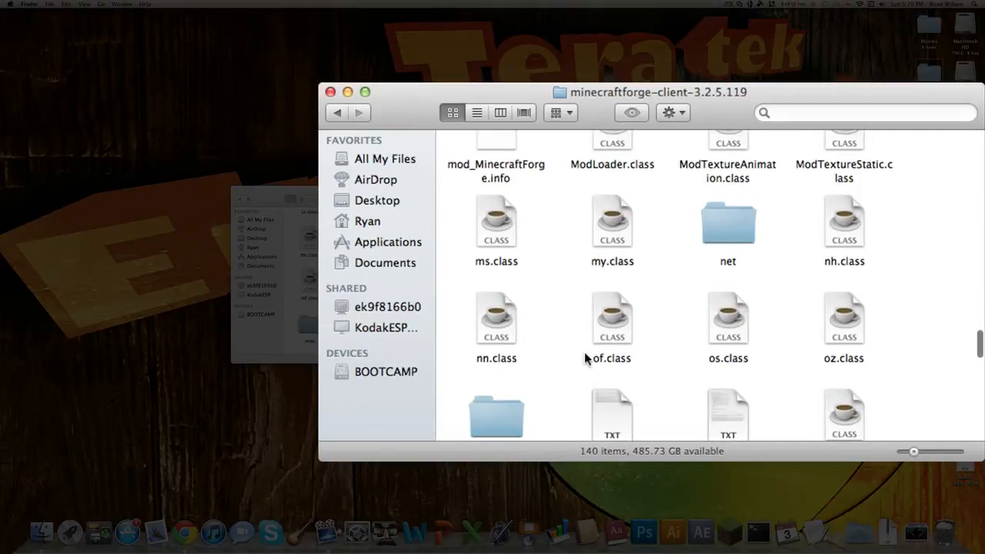
{"action": "scroll", "scroll_direction": "down", "scroll_amount": 3}
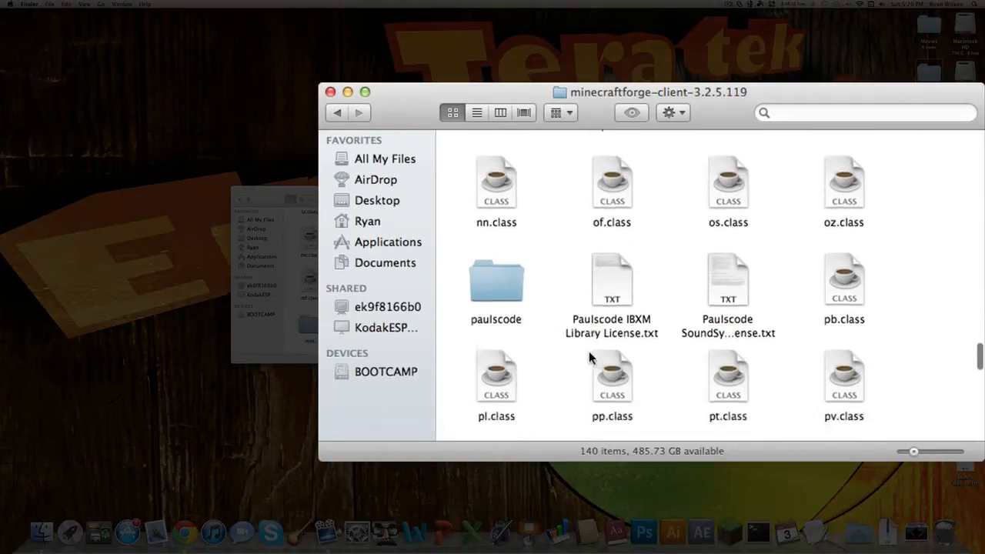
{"action": "scroll", "scroll_direction": "up", "scroll_amount": 3}
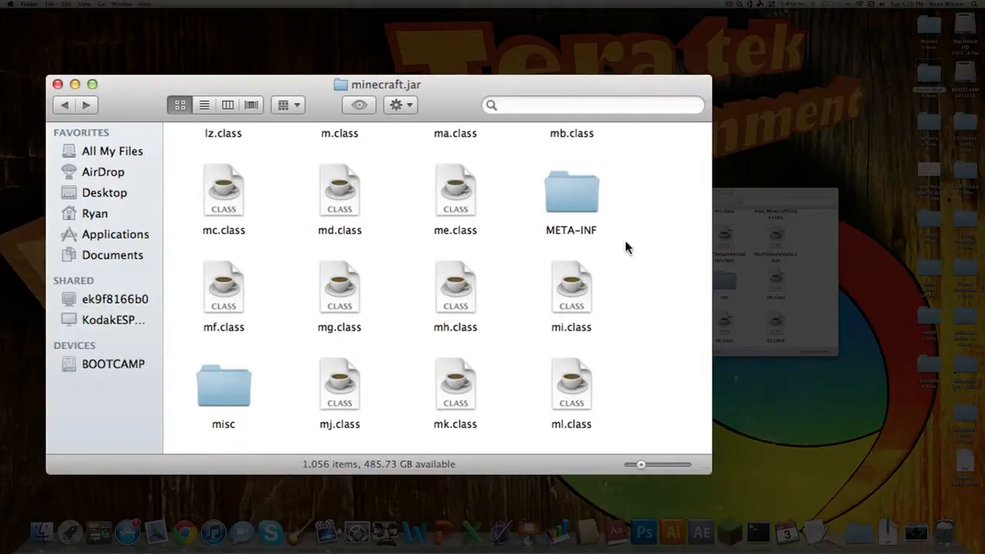
{"action": "mouse_move", "coordinate": [523, 256]}
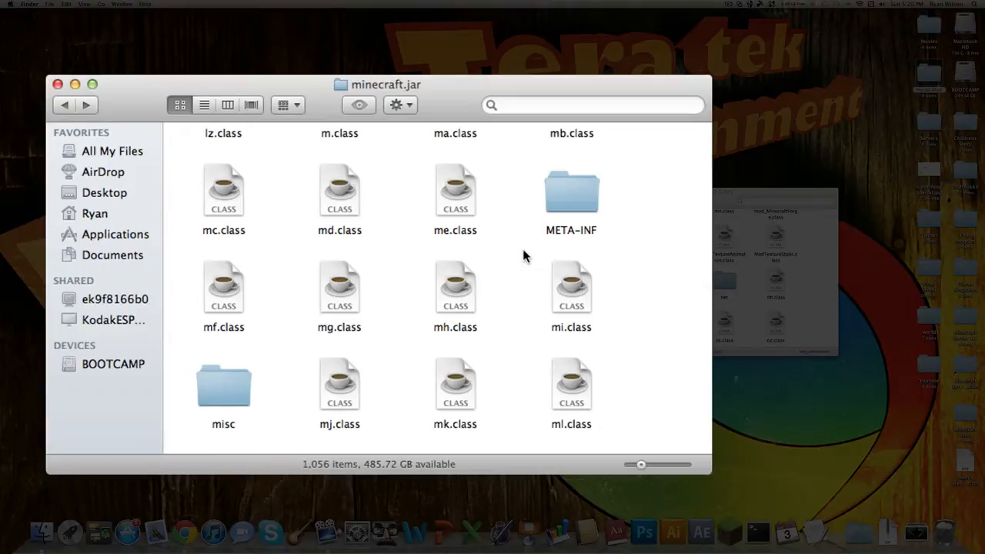
- Move Forge's Minecraft.class and MinecraftApplet.class into minecraft.jar's net/minecraft/client, replacing the originals
{"action": "left_click", "coordinate": [339, 384]}
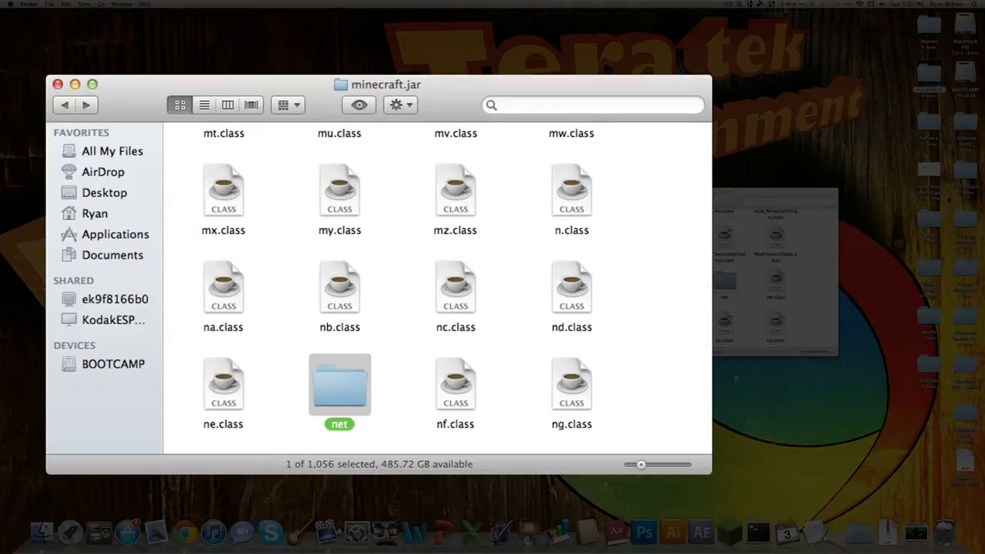
{"action": "double_click", "coordinate": [338, 385]}
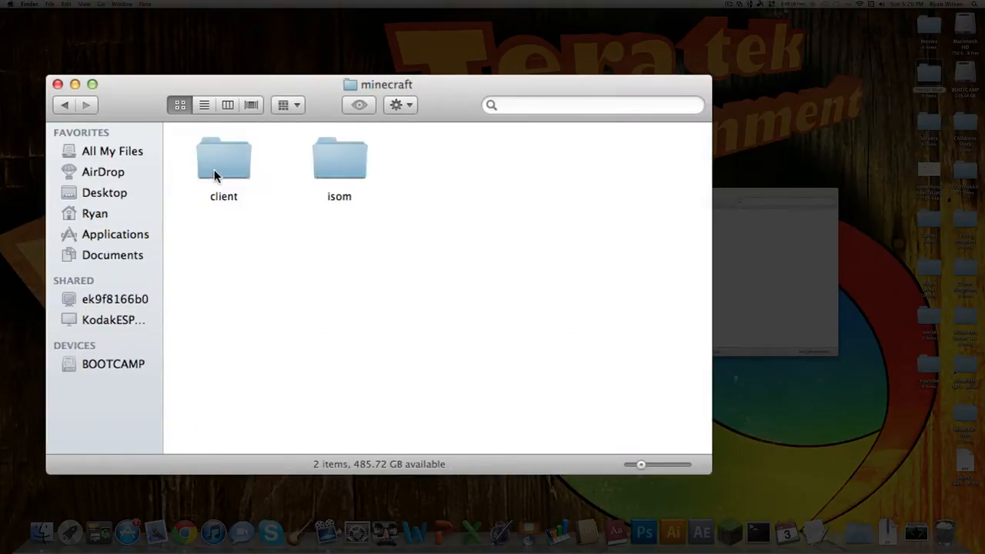
{"action": "double_click", "coordinate": [224, 156]}
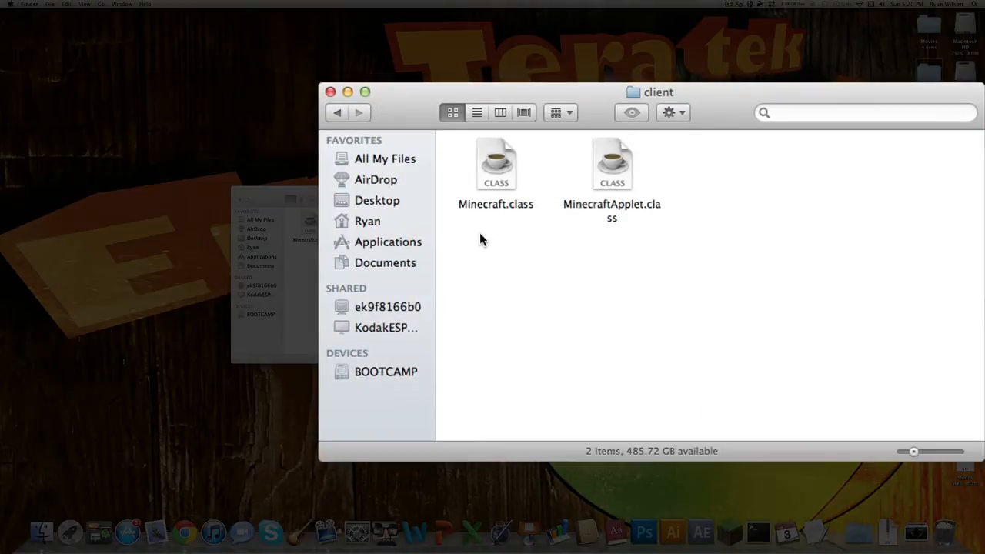
{"action": "key", "text": "cmd+a"}
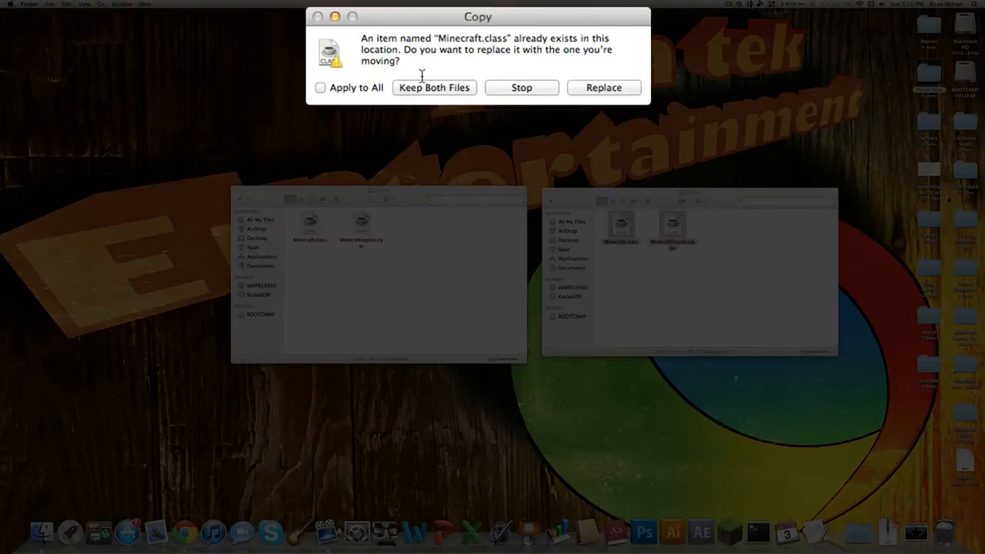
{"action": "left_click", "coordinate": [603, 86]}
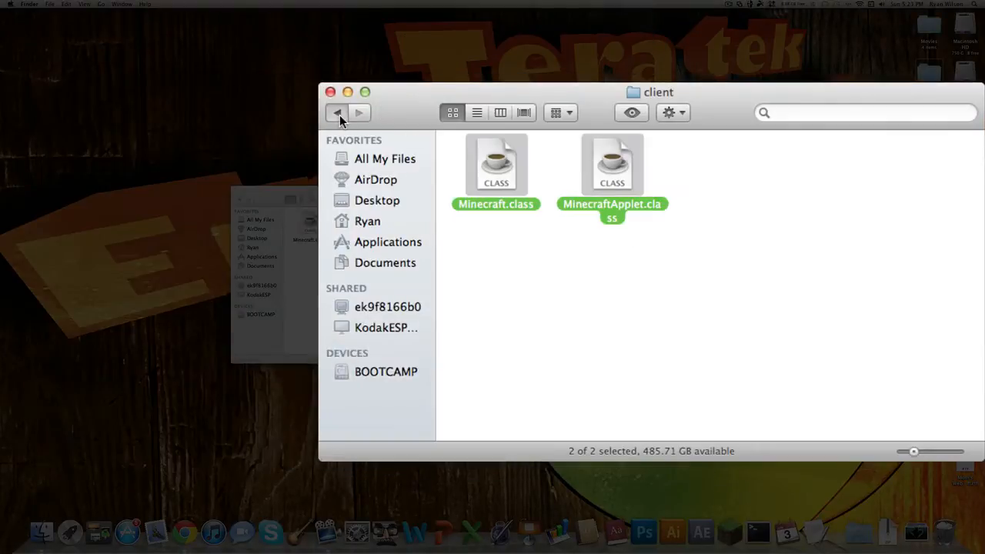
{"action": "left_click", "coordinate": [337, 112]}
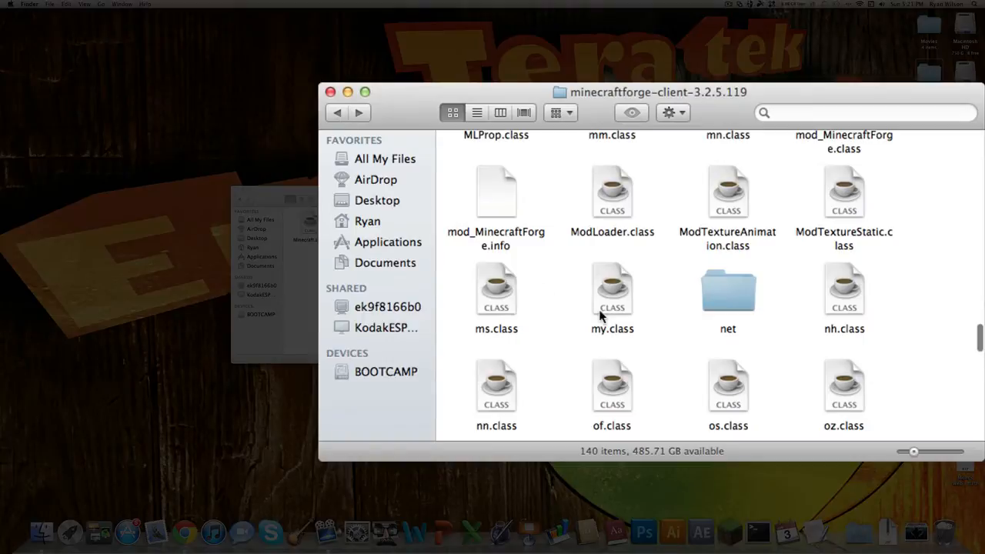
- Copy CodecIBXM.class from Forge's paulscode/sound/codecs into minecraft.jar's sound codecs folder
{"action": "scroll", "scroll_direction": "down", "scroll_amount": 3}
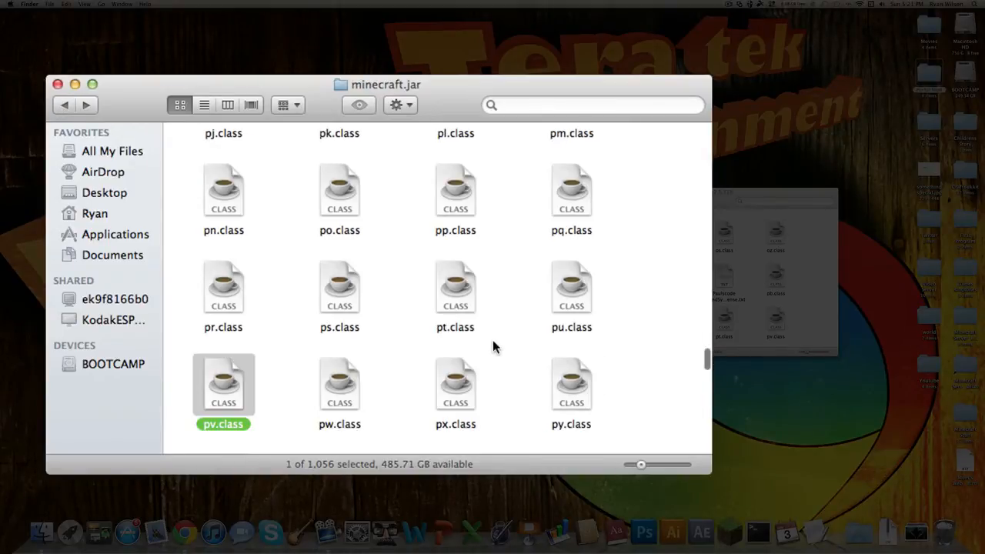
{"action": "scroll", "scroll_direction": "up", "scroll_amount": 3}
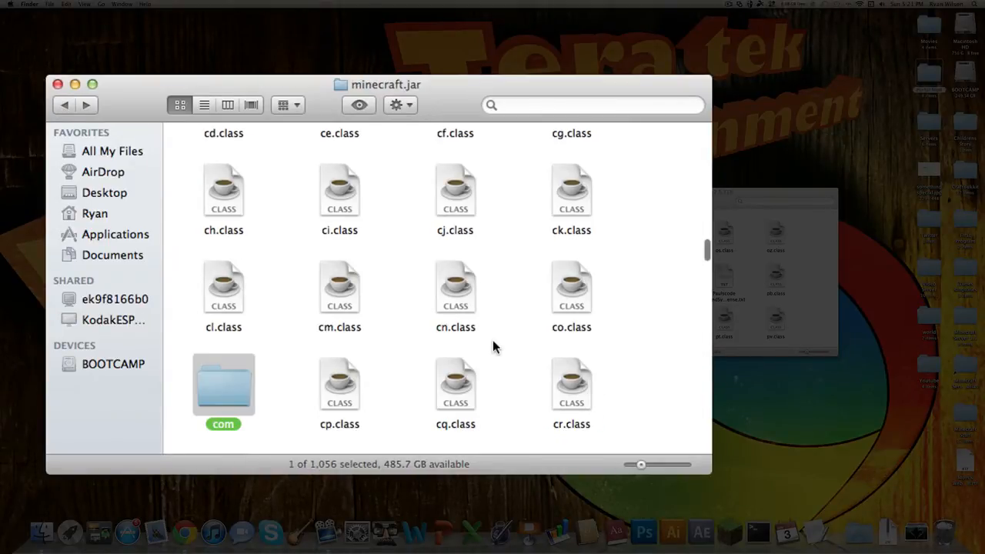
{"action": "scroll", "scroll_direction": "down", "scroll_amount": 3}
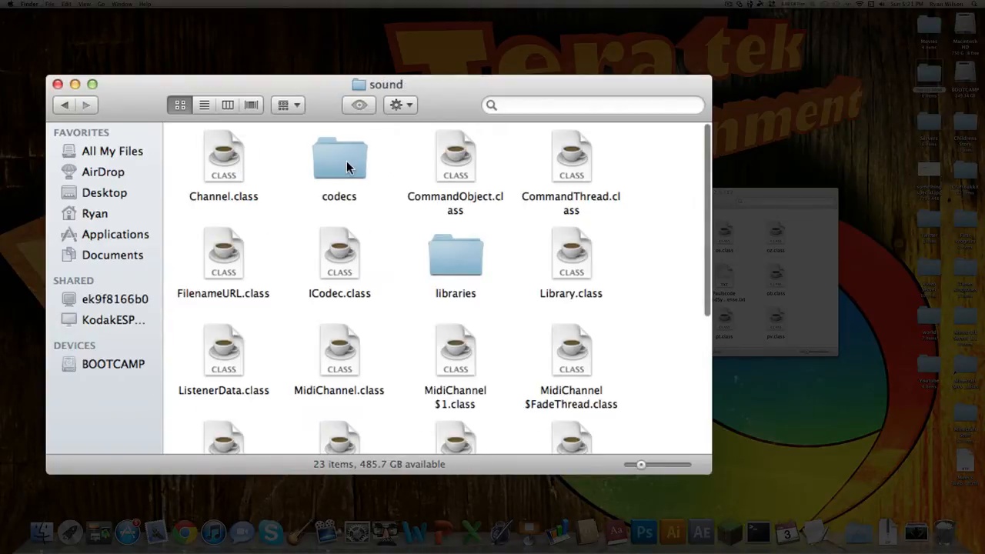
{"action": "double_click", "coordinate": [339, 157]}
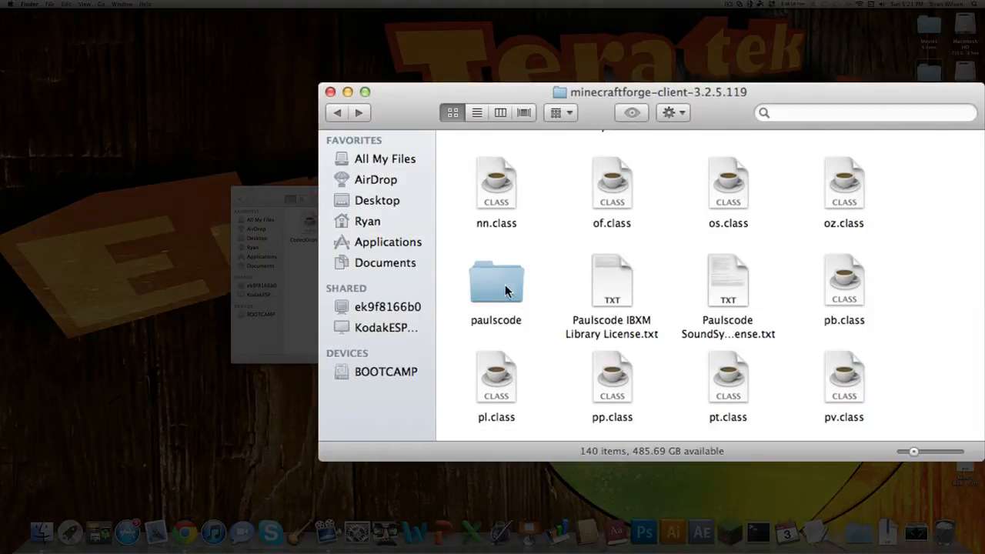
{"action": "double_click", "coordinate": [496, 289]}
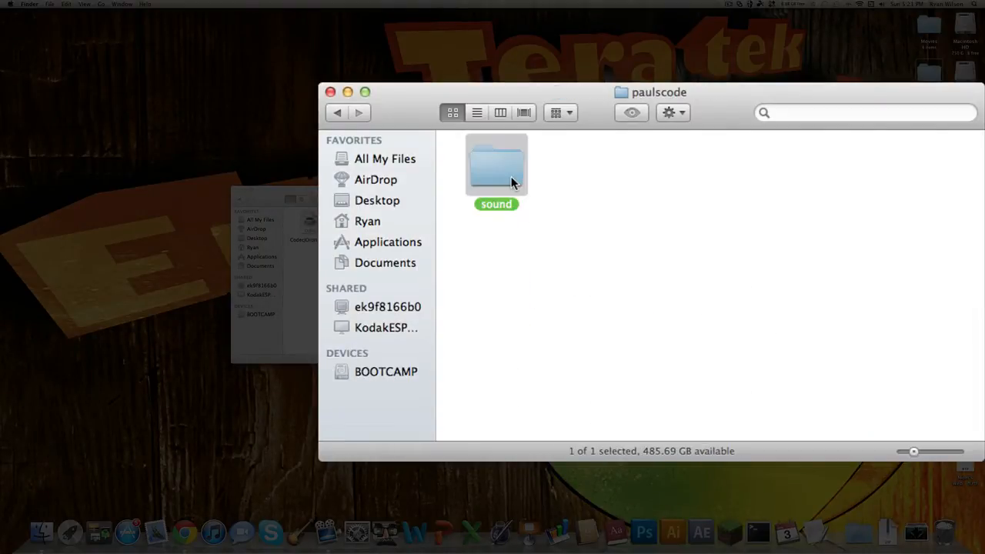
{"action": "double_click", "coordinate": [496, 166]}
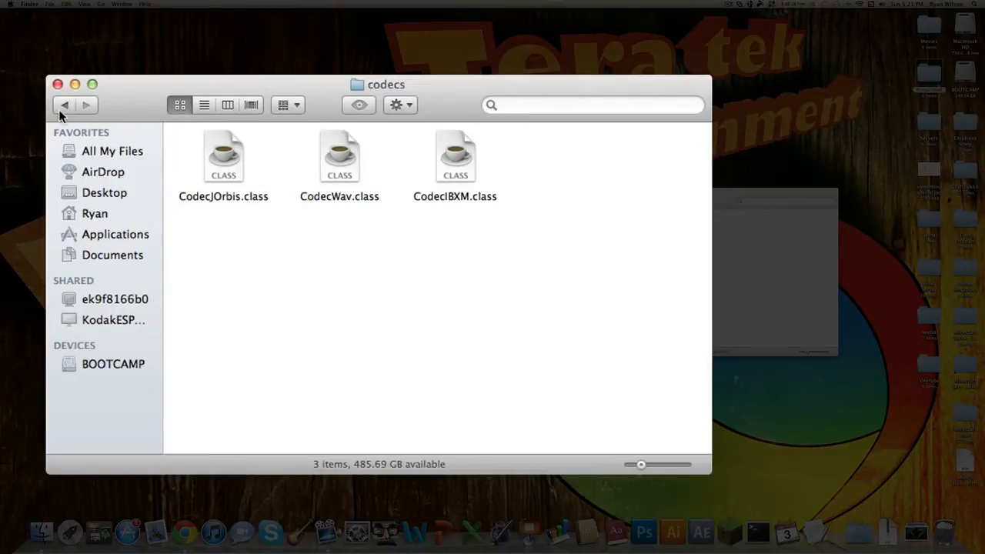
{"action": "left_click", "coordinate": [64, 105]}
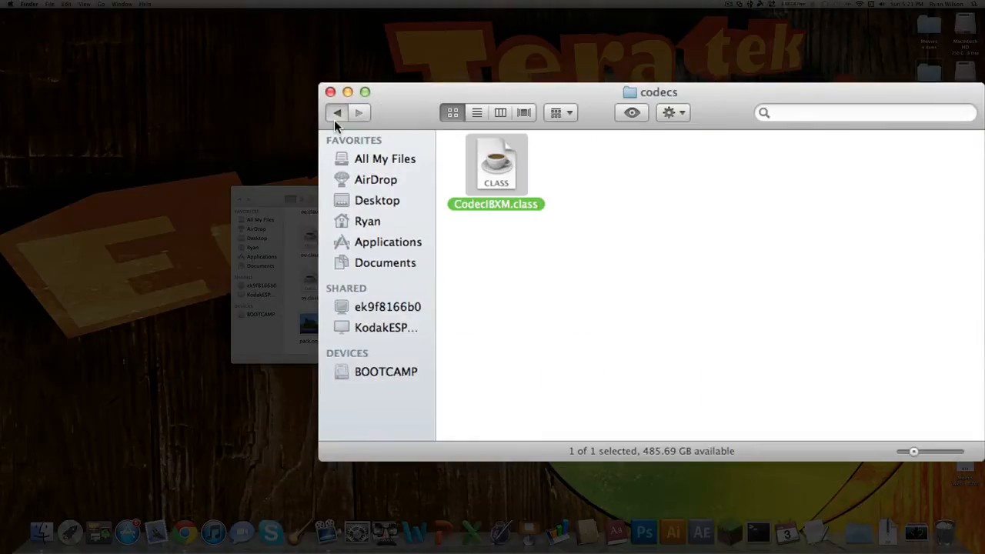
{"action": "left_click", "coordinate": [337, 112]}
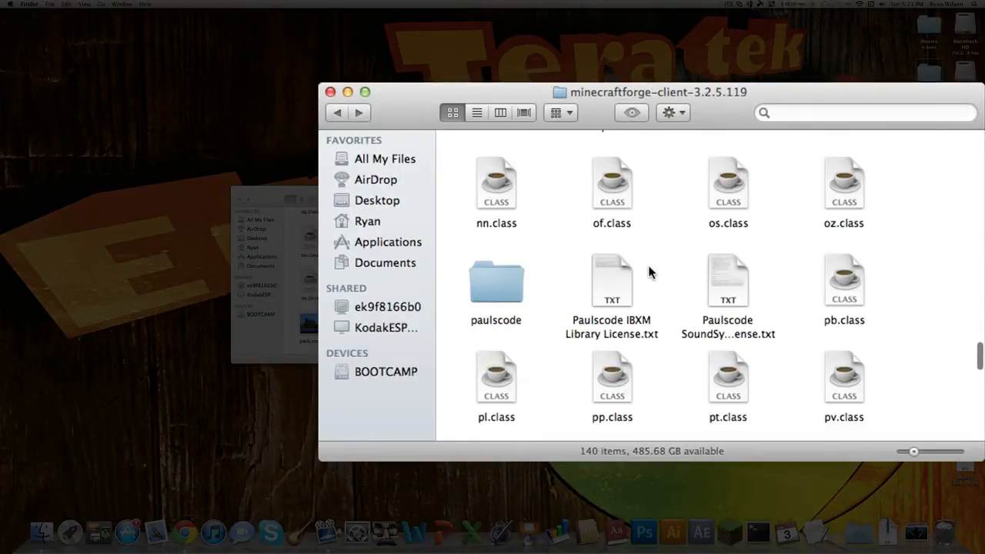
- Select all Forge client files, deselecting README-fml.txt, paulscode and the license and credits files
{"action": "scroll", "scroll_direction": "up", "scroll_amount": 3}
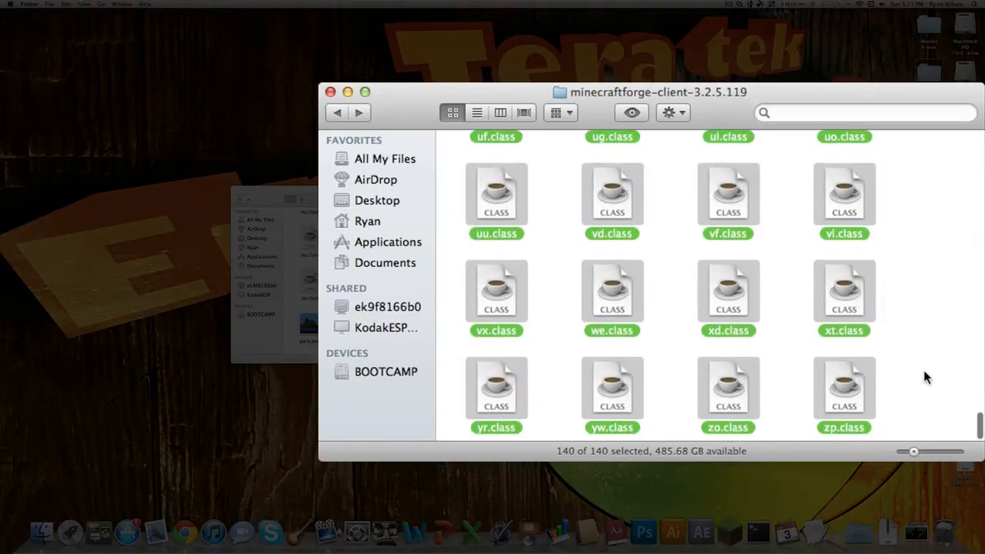
{"action": "scroll", "scroll_direction": "up", "scroll_amount": 3}
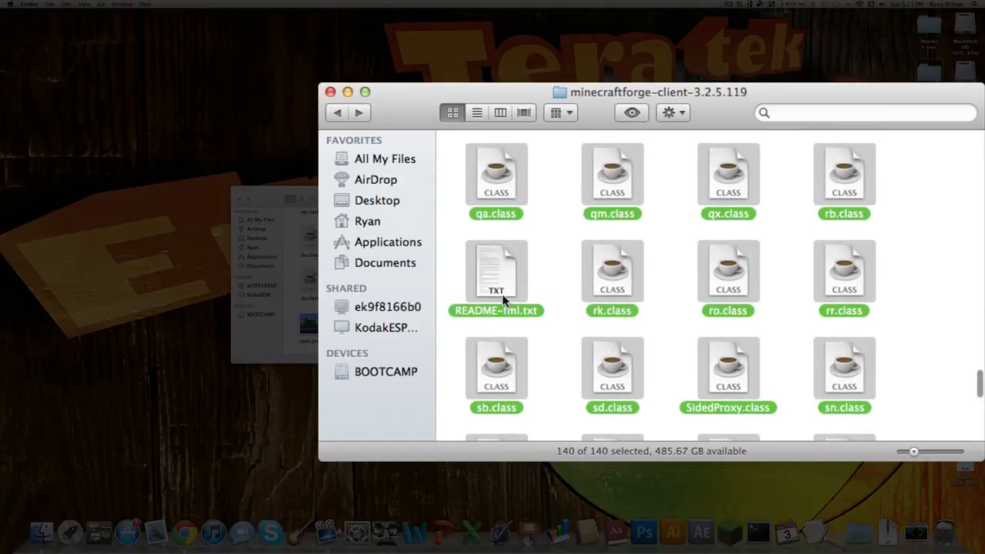
{"action": "left_click", "coordinate": [495, 277]}
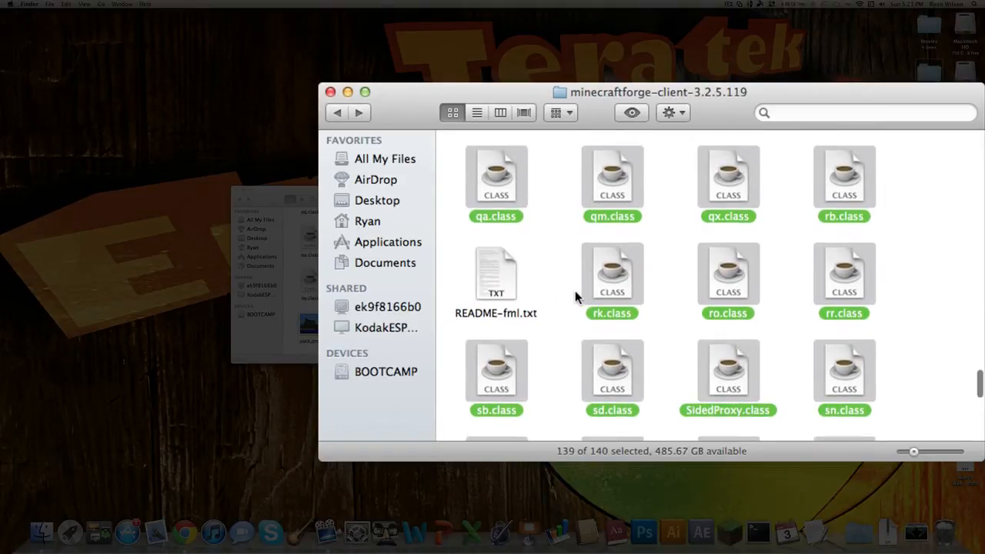
{"action": "scroll", "scroll_direction": "up", "scroll_amount": 3}
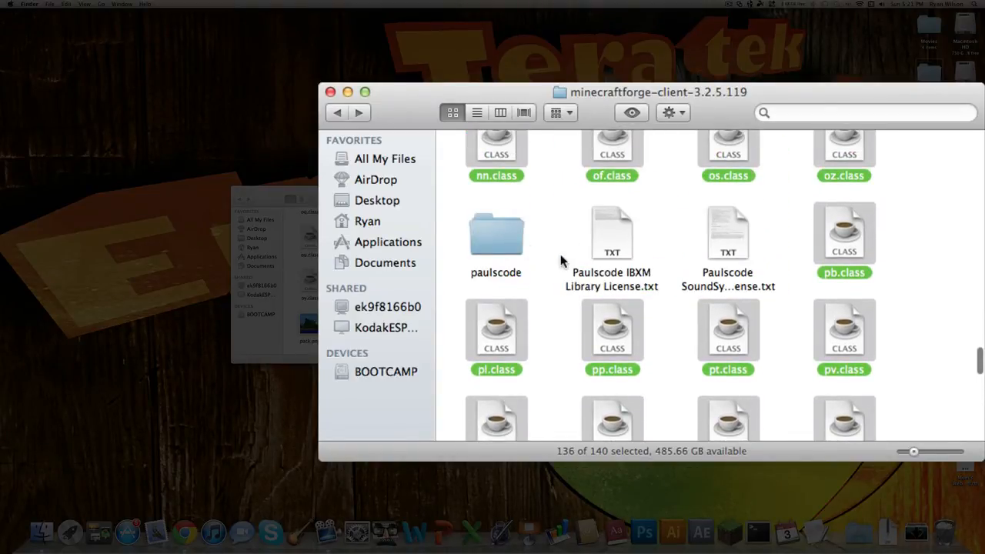
{"action": "scroll", "scroll_direction": "up", "scroll_amount": 3}
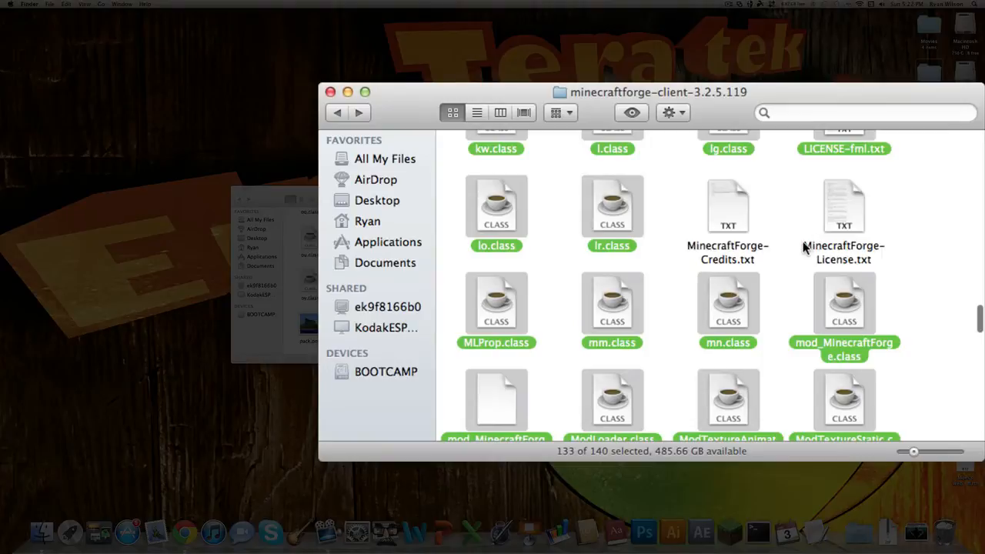
{"action": "scroll", "scroll_direction": "up", "scroll_amount": 3}
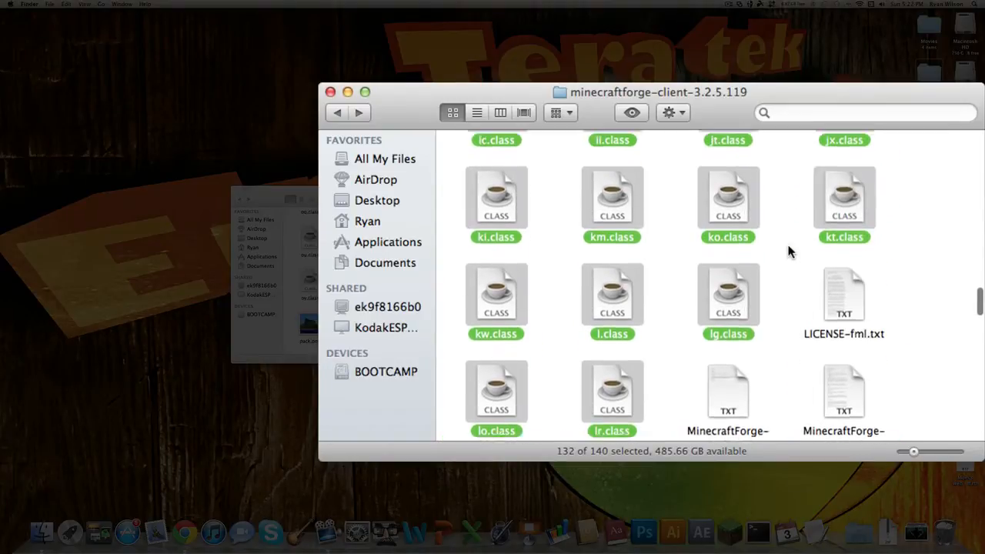
{"action": "scroll", "scroll_direction": "up", "scroll_amount": 3}
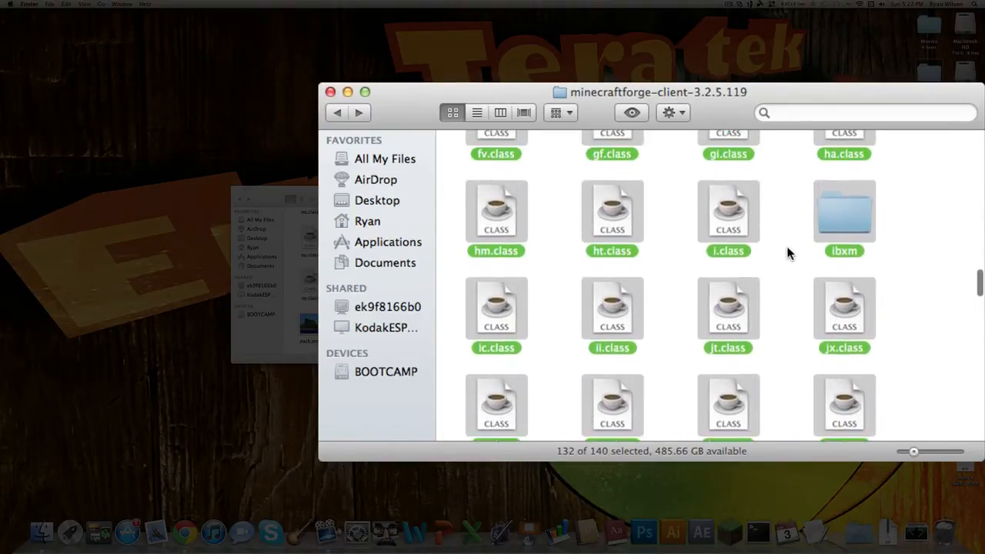
{"action": "scroll", "scroll_direction": "up", "scroll_amount": 3}
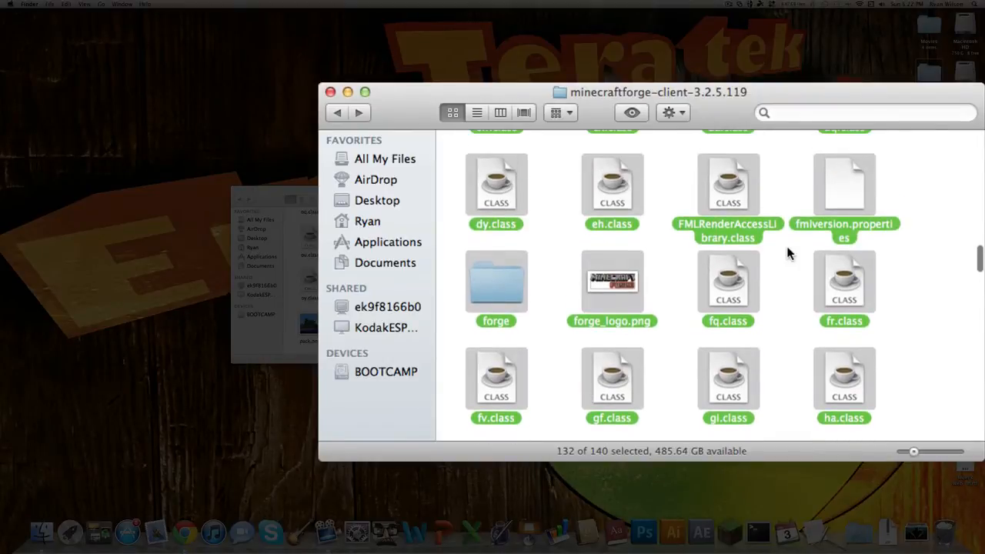
{"action": "scroll", "scroll_direction": "up", "scroll_amount": 3}
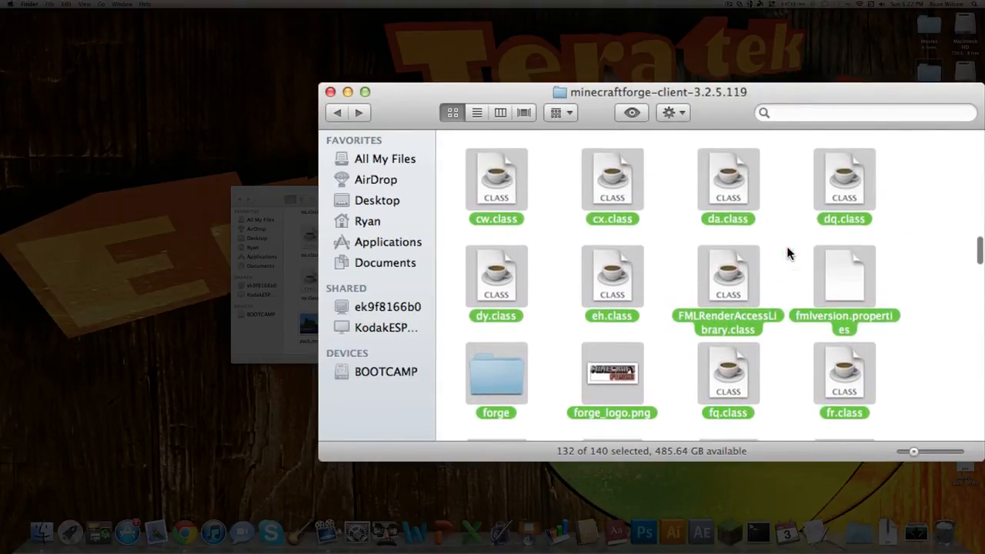
{"action": "scroll", "scroll_direction": "up", "scroll_amount": 3}
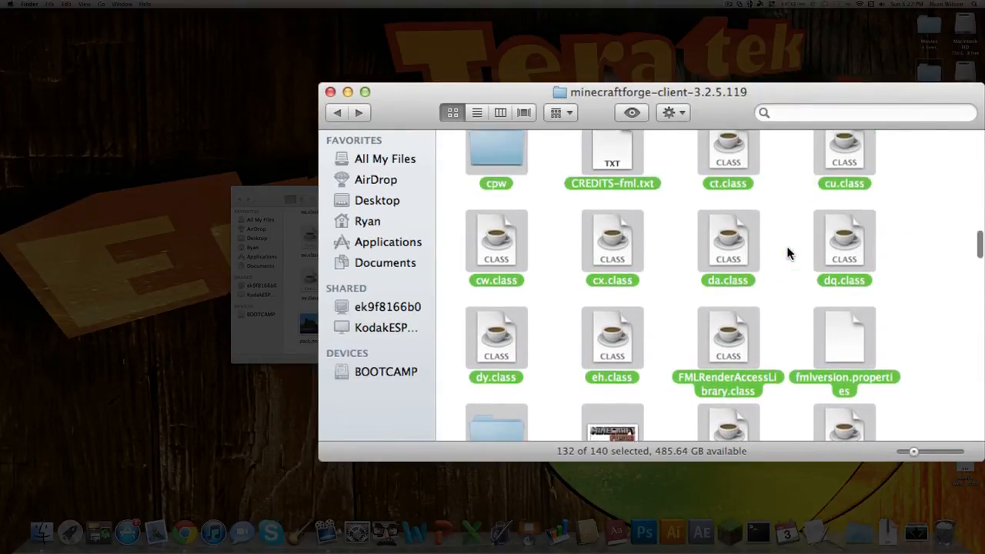
{"action": "scroll", "scroll_direction": "up", "scroll_amount": 3}
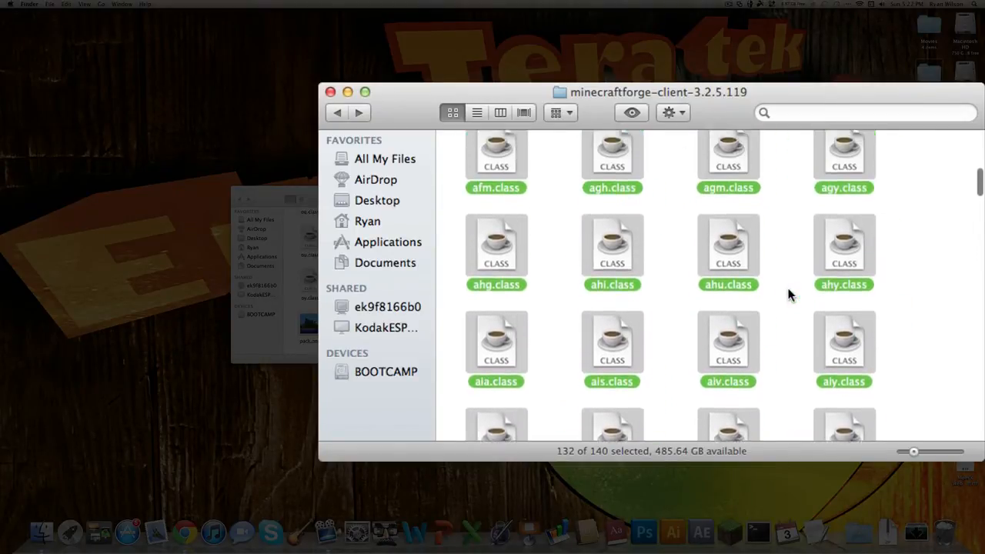
{"action": "scroll", "scroll_direction": "up", "scroll_amount": 3}
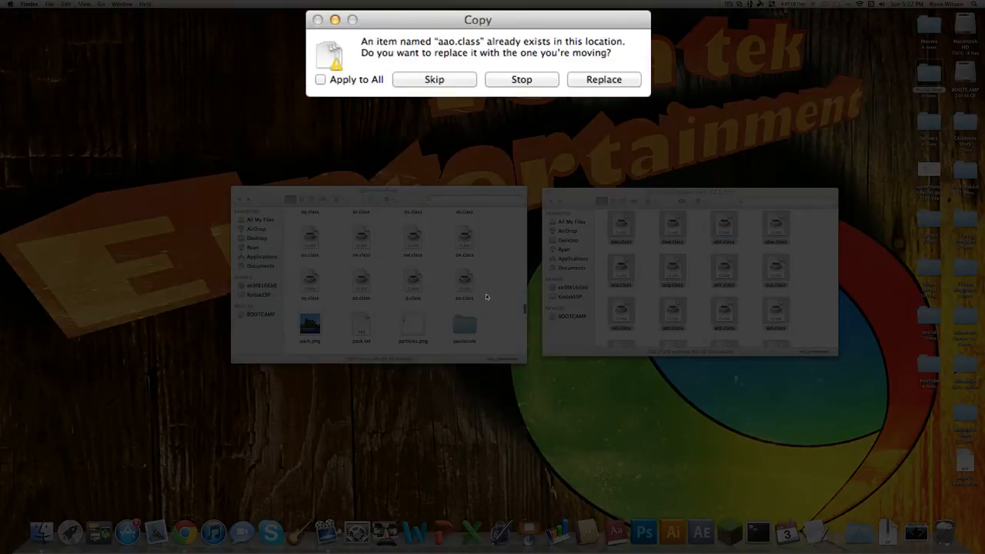
- Replace all 132 duplicate files in minecraft.jar using Apply to All
{"action": "left_click", "coordinate": [320, 80]}
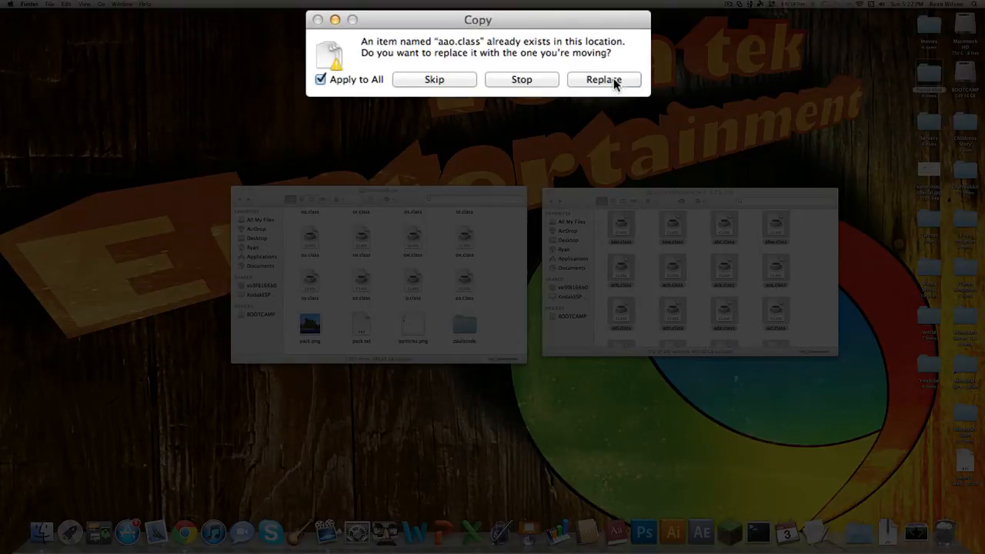
{"action": "left_click", "coordinate": [603, 80]}
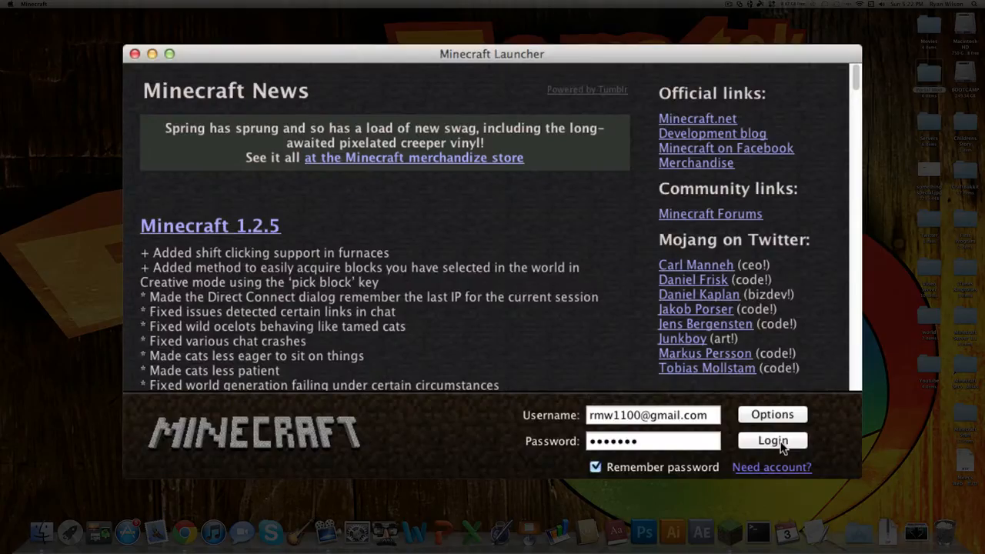
- Launch Minecraft with Forge, load the existing New World and view the creative item list
{"action": "left_click", "coordinate": [773, 440]}
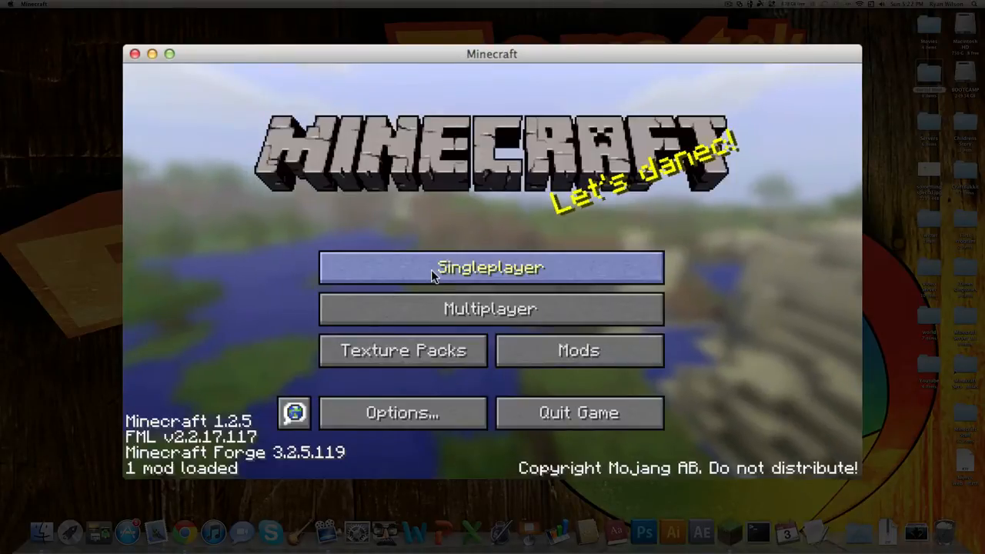
{"action": "mouse_move", "coordinate": [187, 430]}
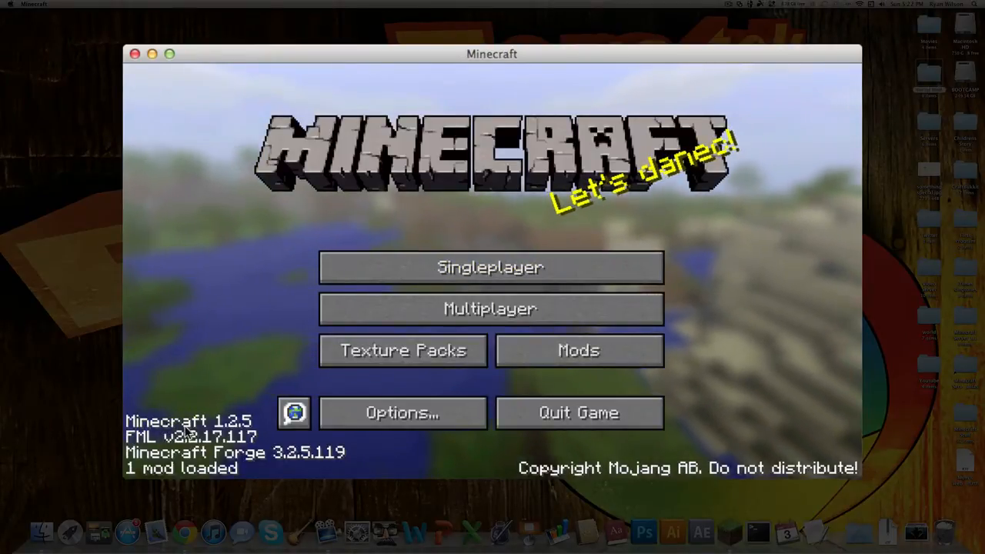
{"action": "mouse_move", "coordinate": [261, 392]}
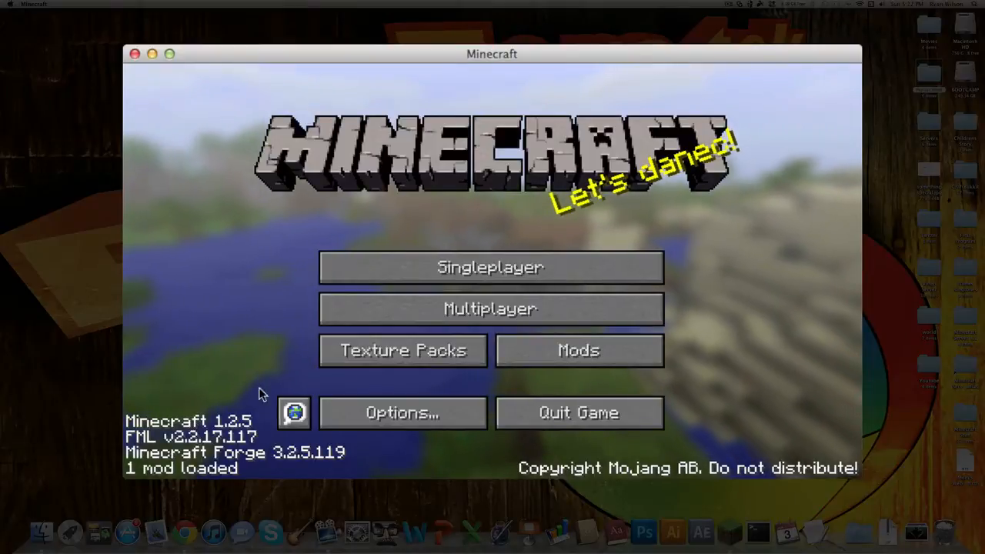
{"action": "left_click", "coordinate": [489, 267]}
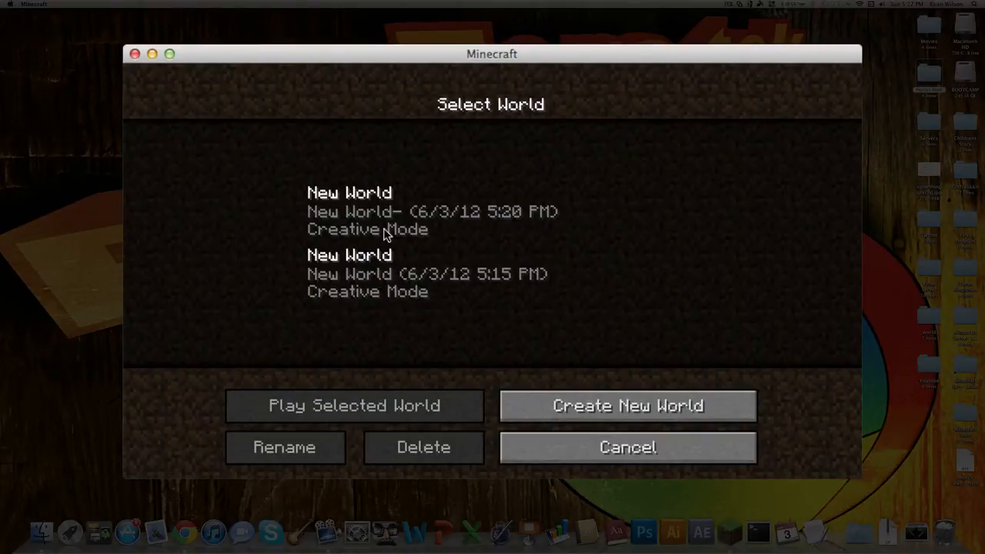
{"action": "left_click", "coordinate": [353, 406]}
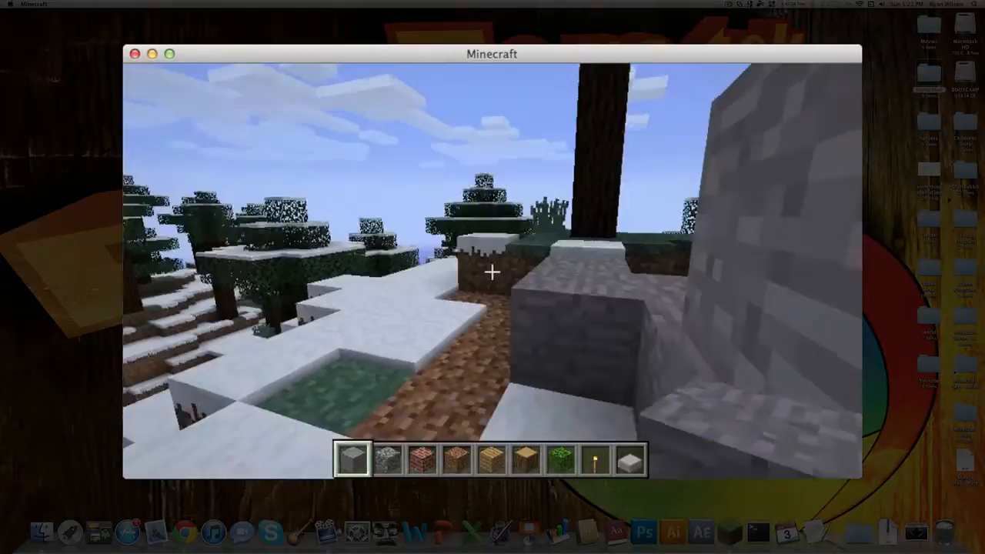
{"action": "key", "text": "e"}
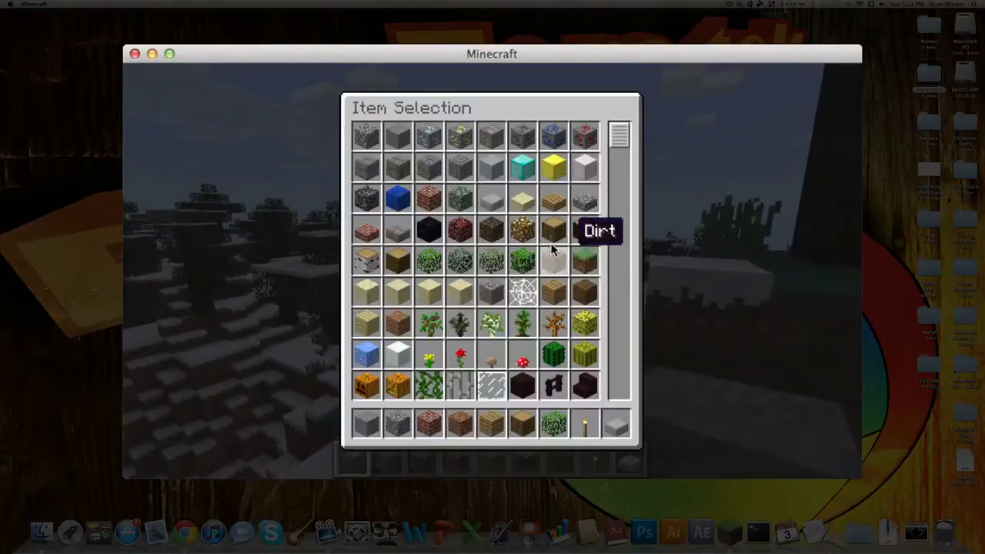
- Look through the items, then save and quit to the title screen
{"action": "scroll", "scroll_direction": "down", "scroll_amount": 3}
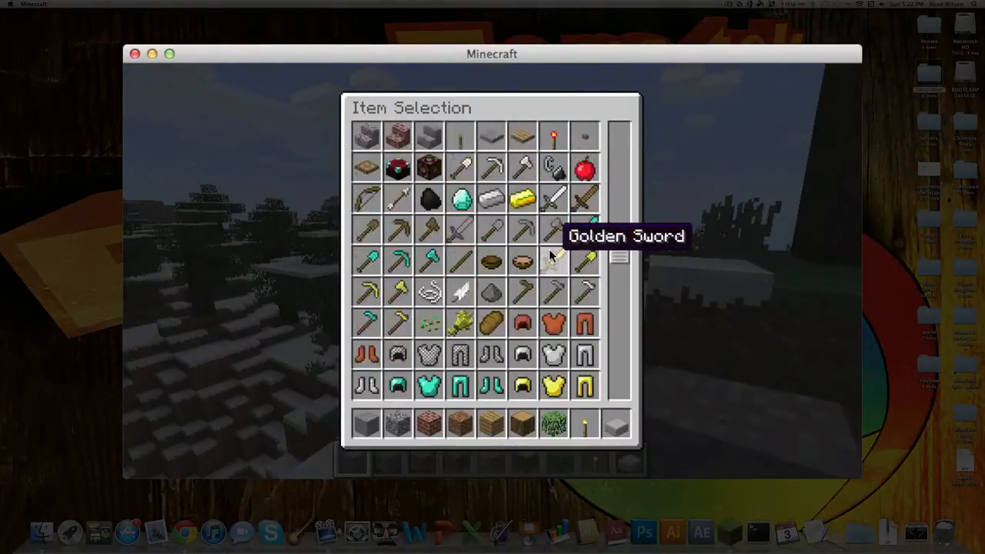
{"action": "key", "text": "Escape"}
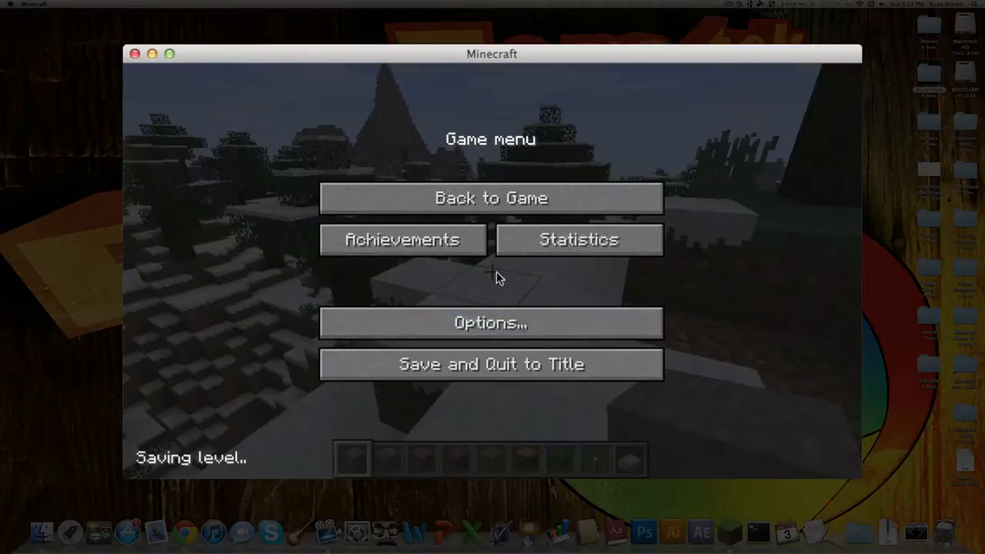
{"action": "left_click", "coordinate": [489, 363]}
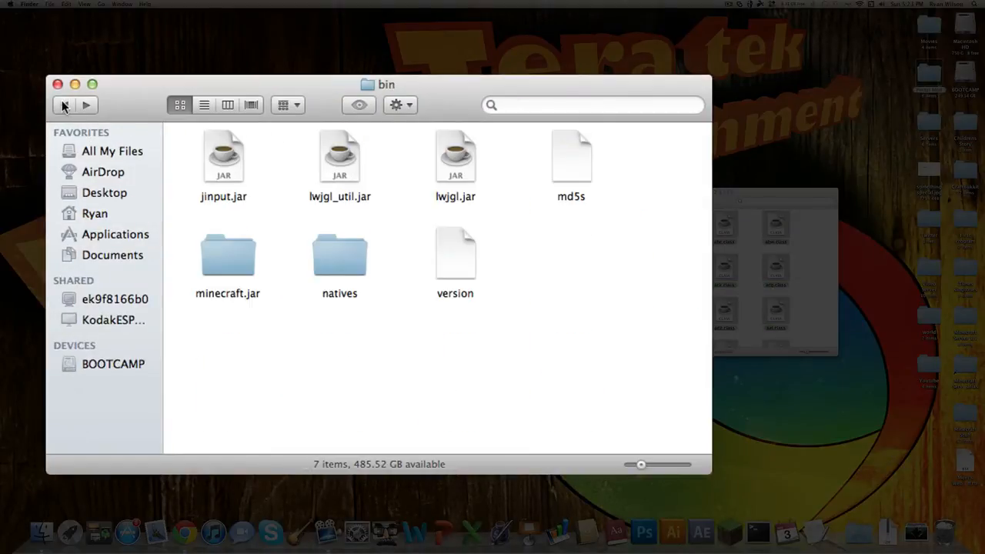
- Go up to the minecraft folder, then open the [FileCopter]portalgun1.2.5v1 mod folder
{"action": "left_click", "coordinate": [65, 105]}
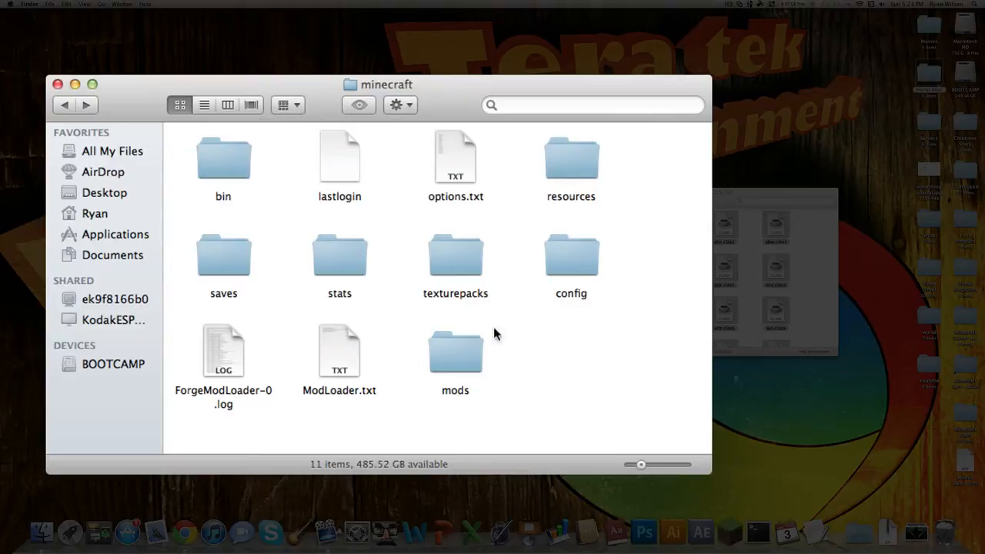
{"action": "mouse_move", "coordinate": [259, 332]}
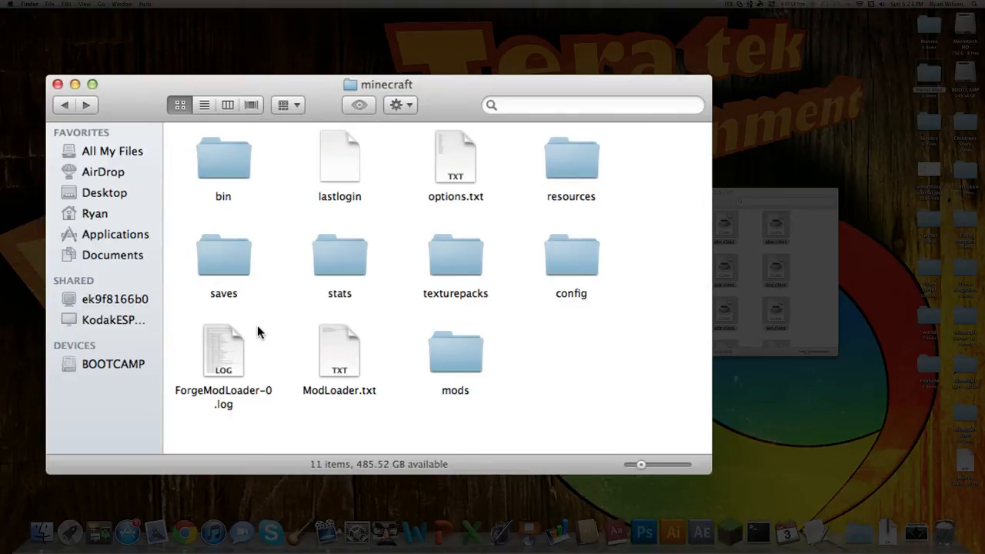
{"action": "mouse_move", "coordinate": [437, 369]}
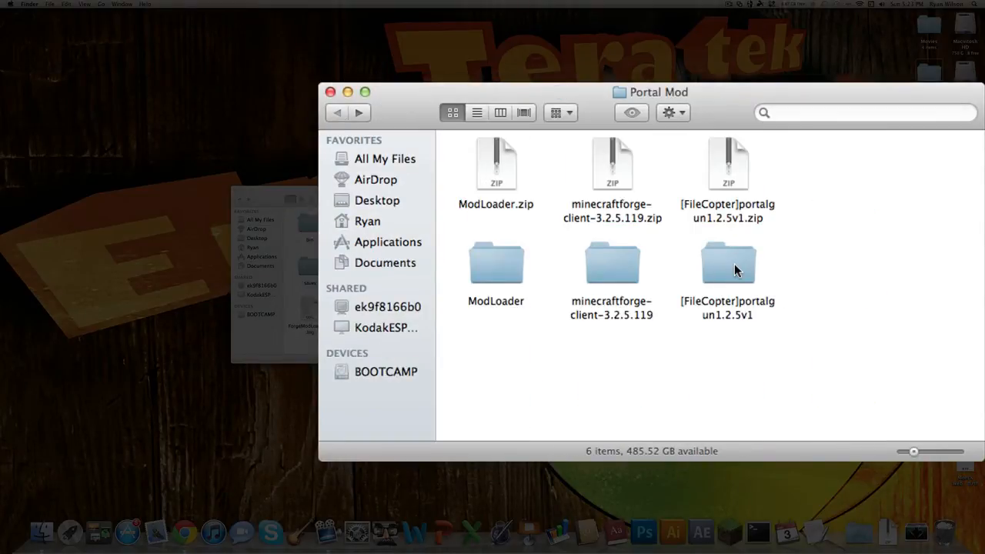
{"action": "double_click", "coordinate": [727, 261]}
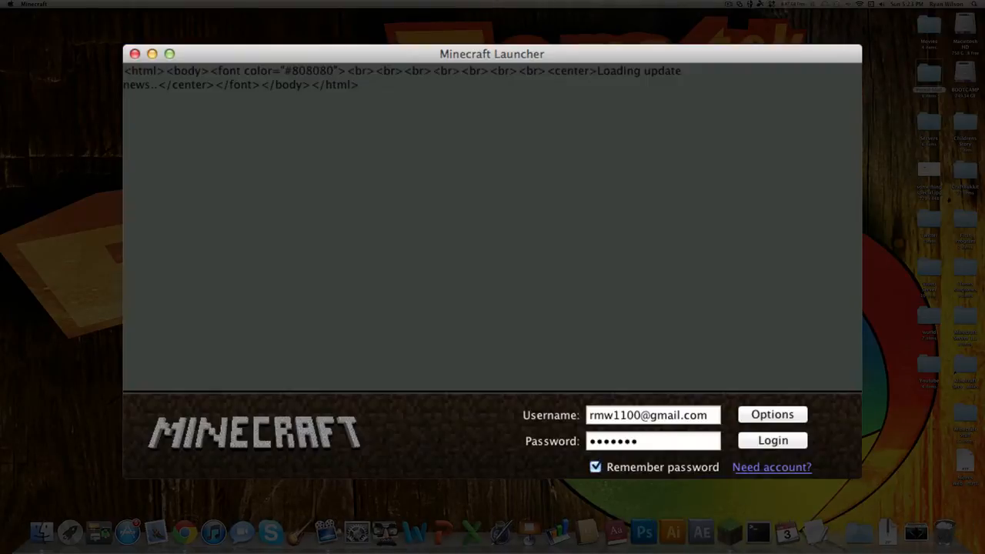
- Relaunch Minecraft reporting 2 mods loaded and enter the single-player world
{"action": "left_click", "coordinate": [772, 440]}
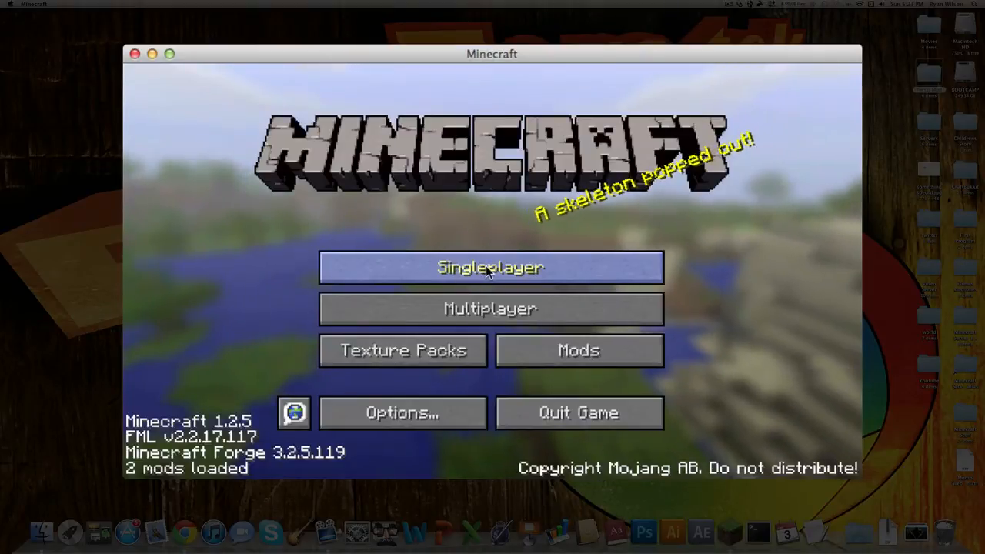
{"action": "left_click", "coordinate": [489, 268]}
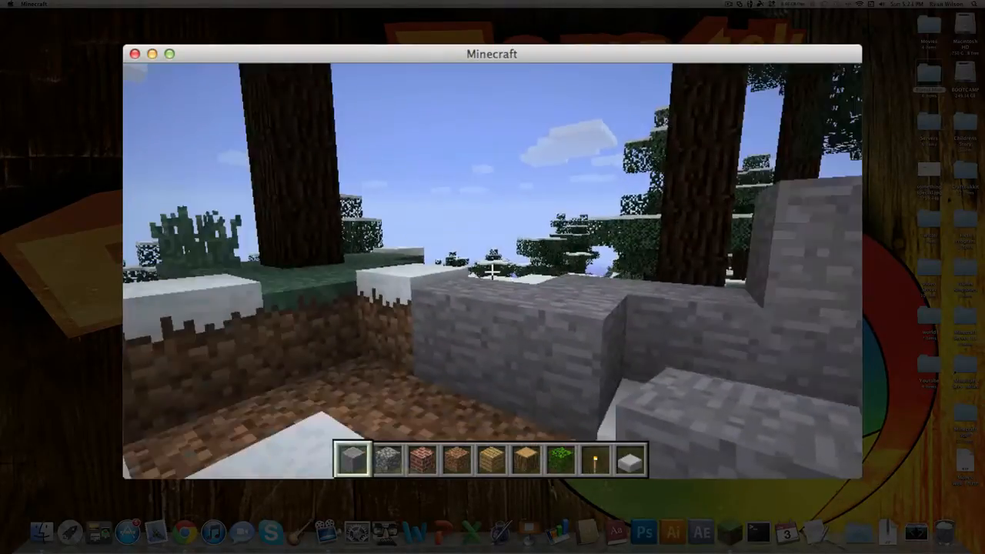
- Locate Portal items like Checkpoint and Aerial Faith Plate in the creative list and add one to the hotbar
{"action": "key", "text": "e"}
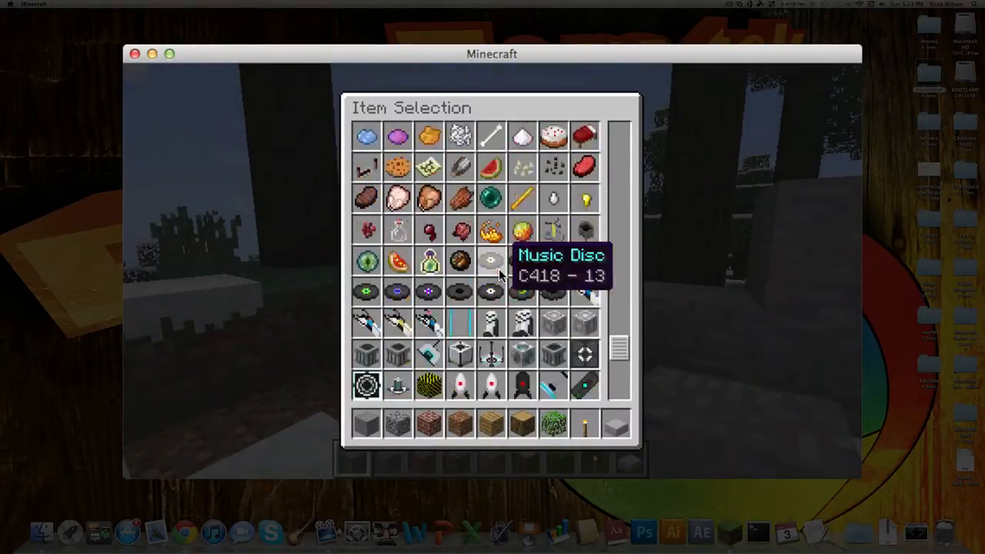
{"action": "scroll", "scroll_direction": "down", "scroll_amount": 3}
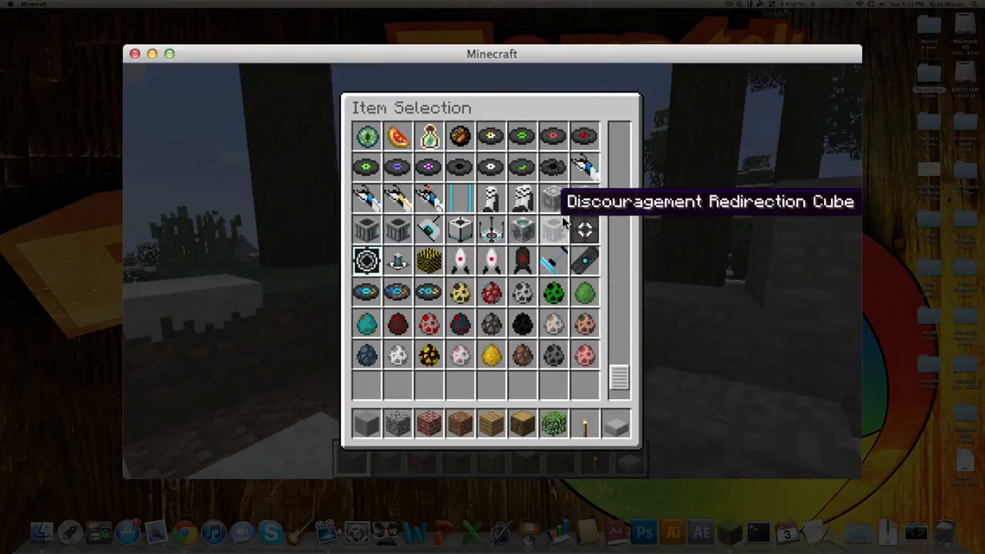
{"action": "mouse_move", "coordinate": [408, 268]}
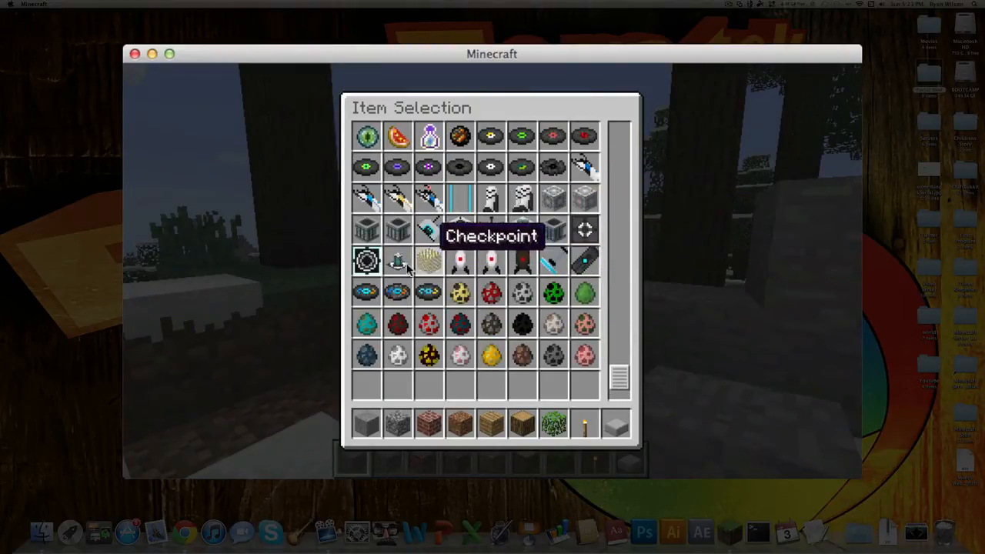
{"action": "mouse_move", "coordinate": [460, 261]}
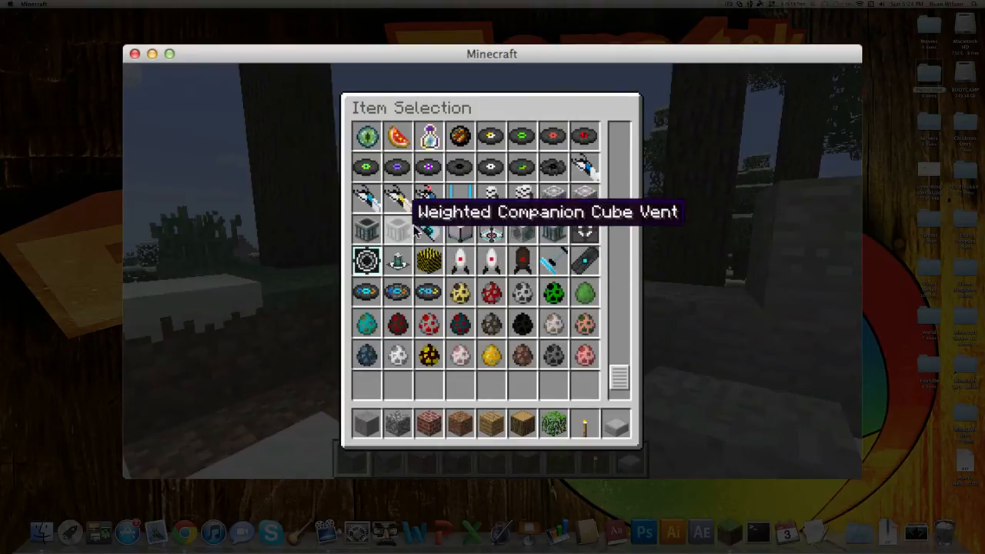
{"action": "mouse_move", "coordinate": [583, 262]}
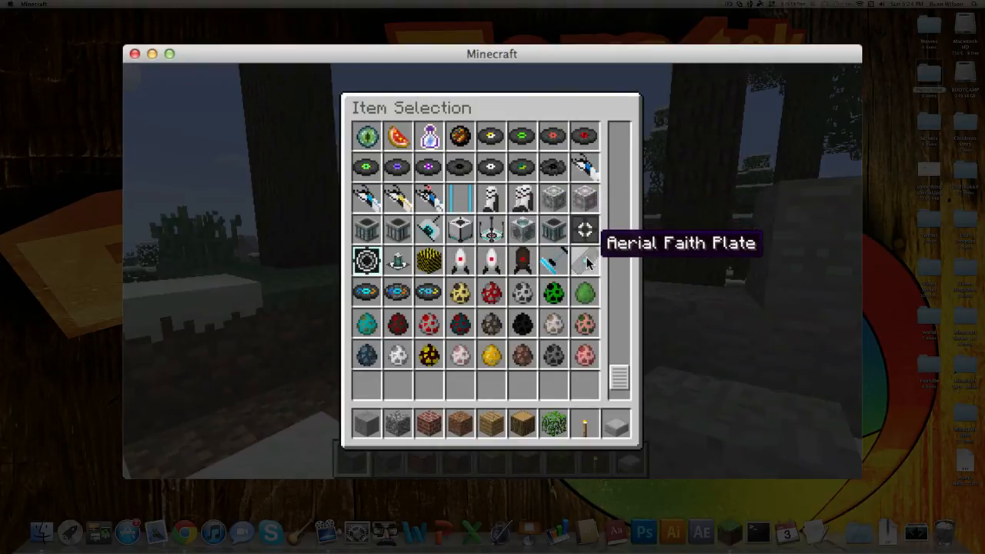
{"action": "mouse_move", "coordinate": [428, 259]}
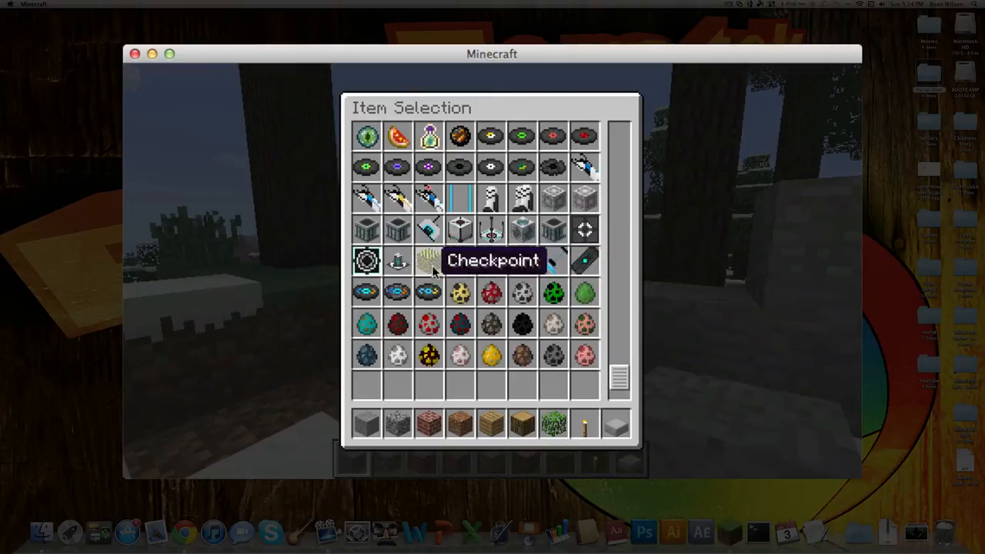
{"action": "mouse_move", "coordinate": [366, 228]}
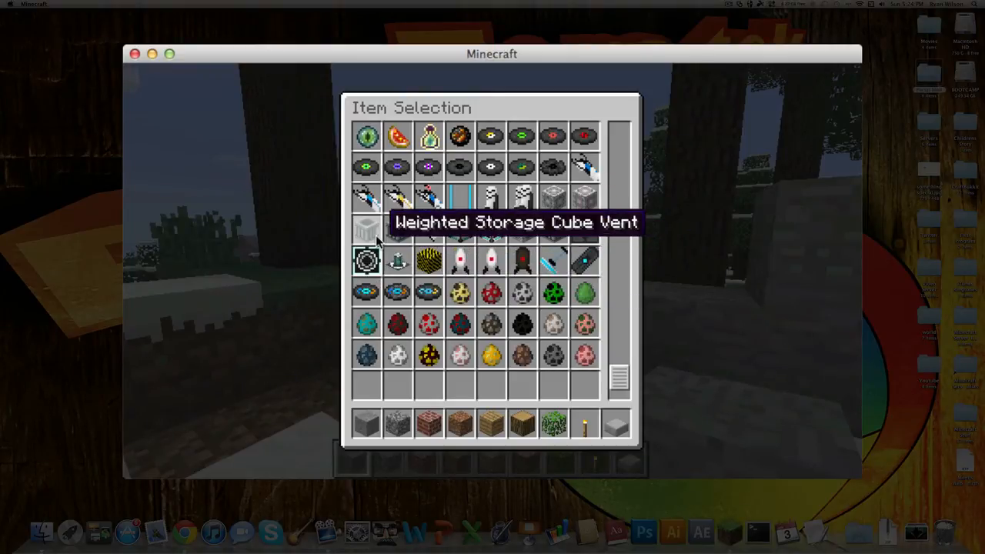
{"action": "mouse_move", "coordinate": [396, 227]}
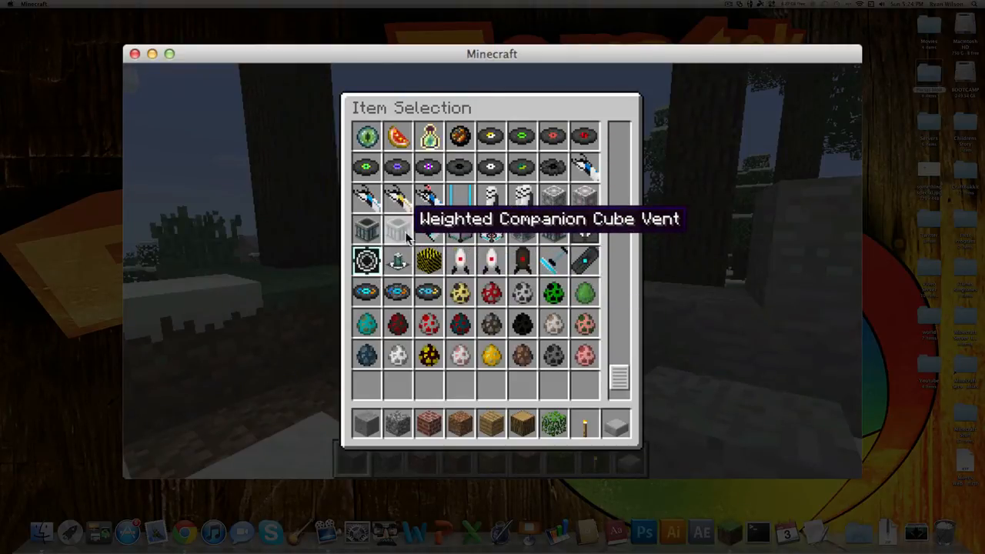
{"action": "mouse_move", "coordinate": [431, 231]}
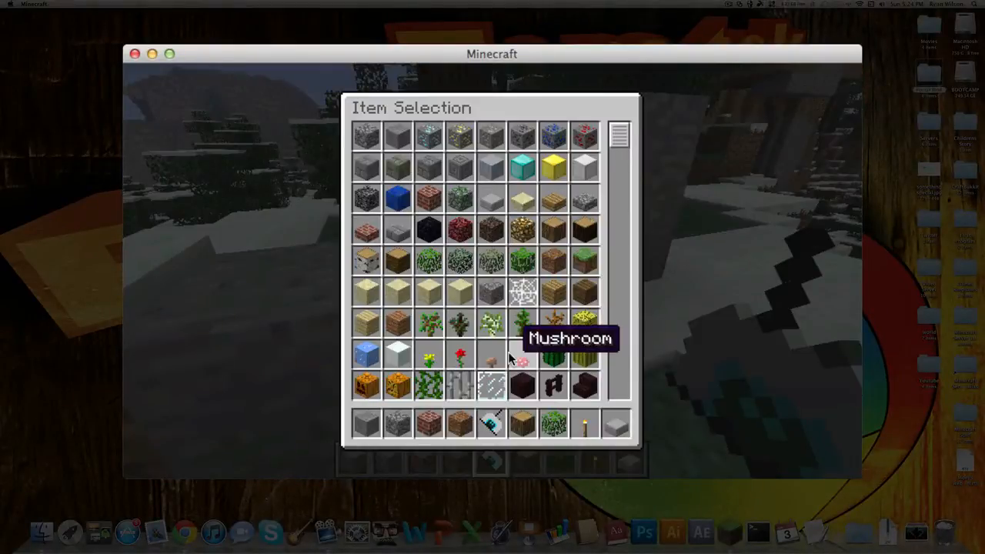
{"action": "scroll", "scroll_direction": "down", "scroll_amount": 3}
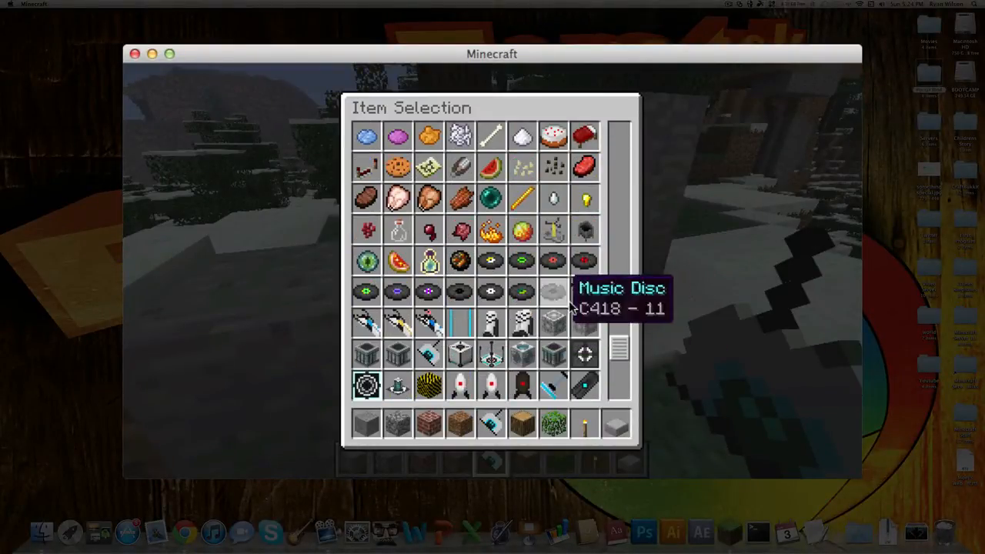